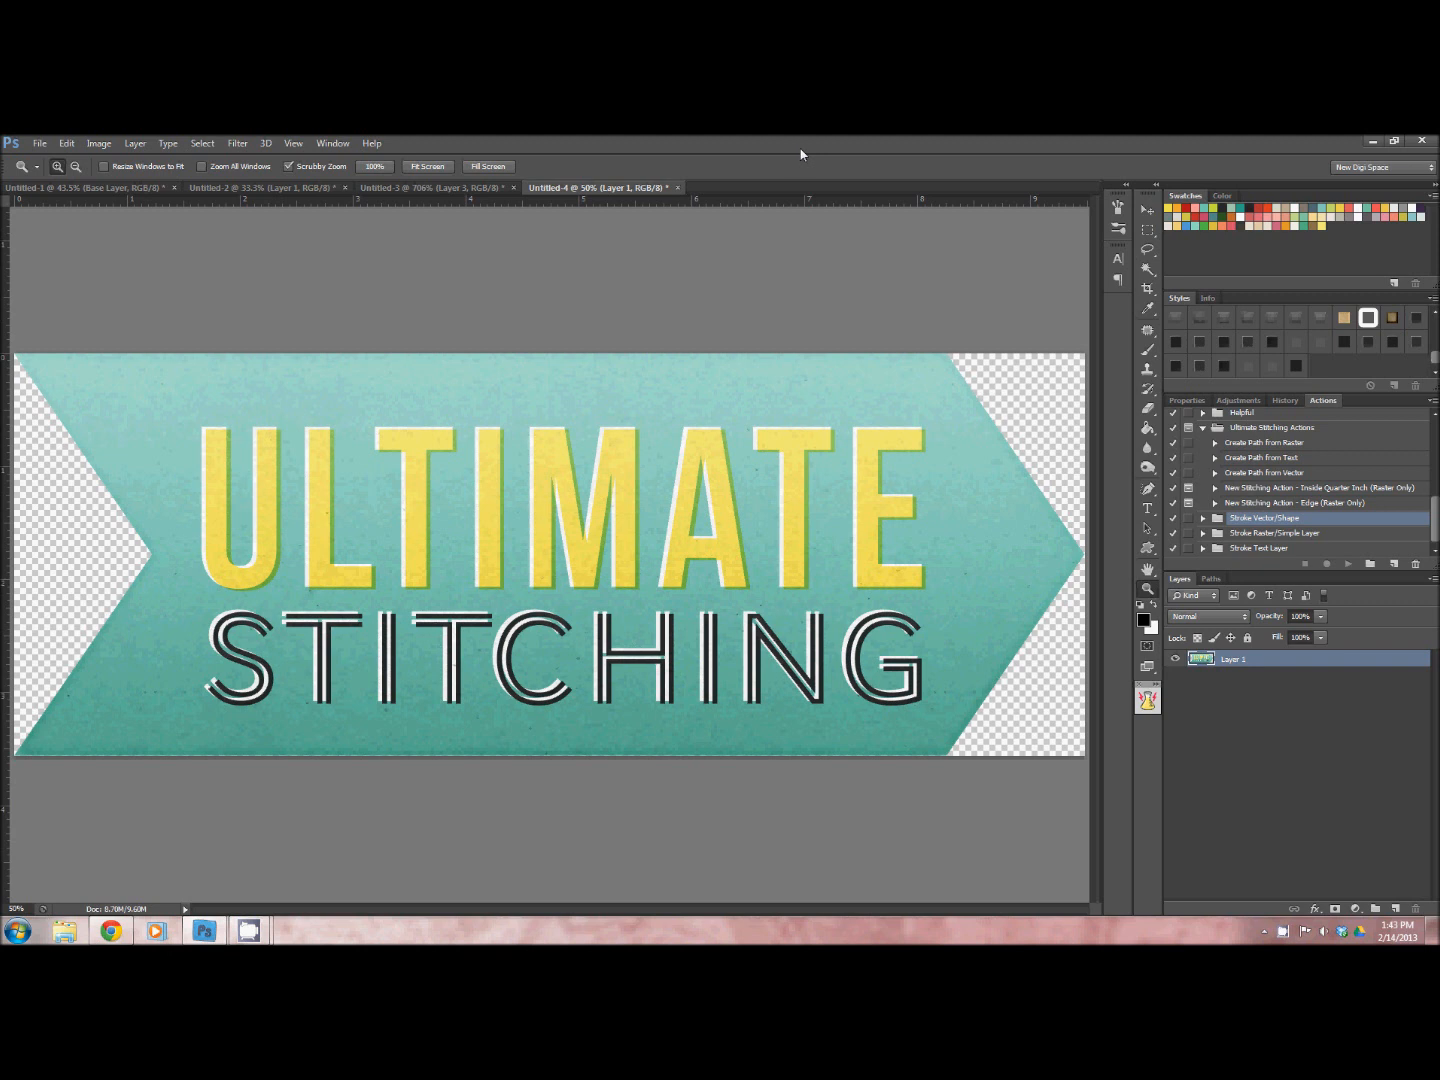
{"action": "mouse_move", "coordinate": [484, 204]}
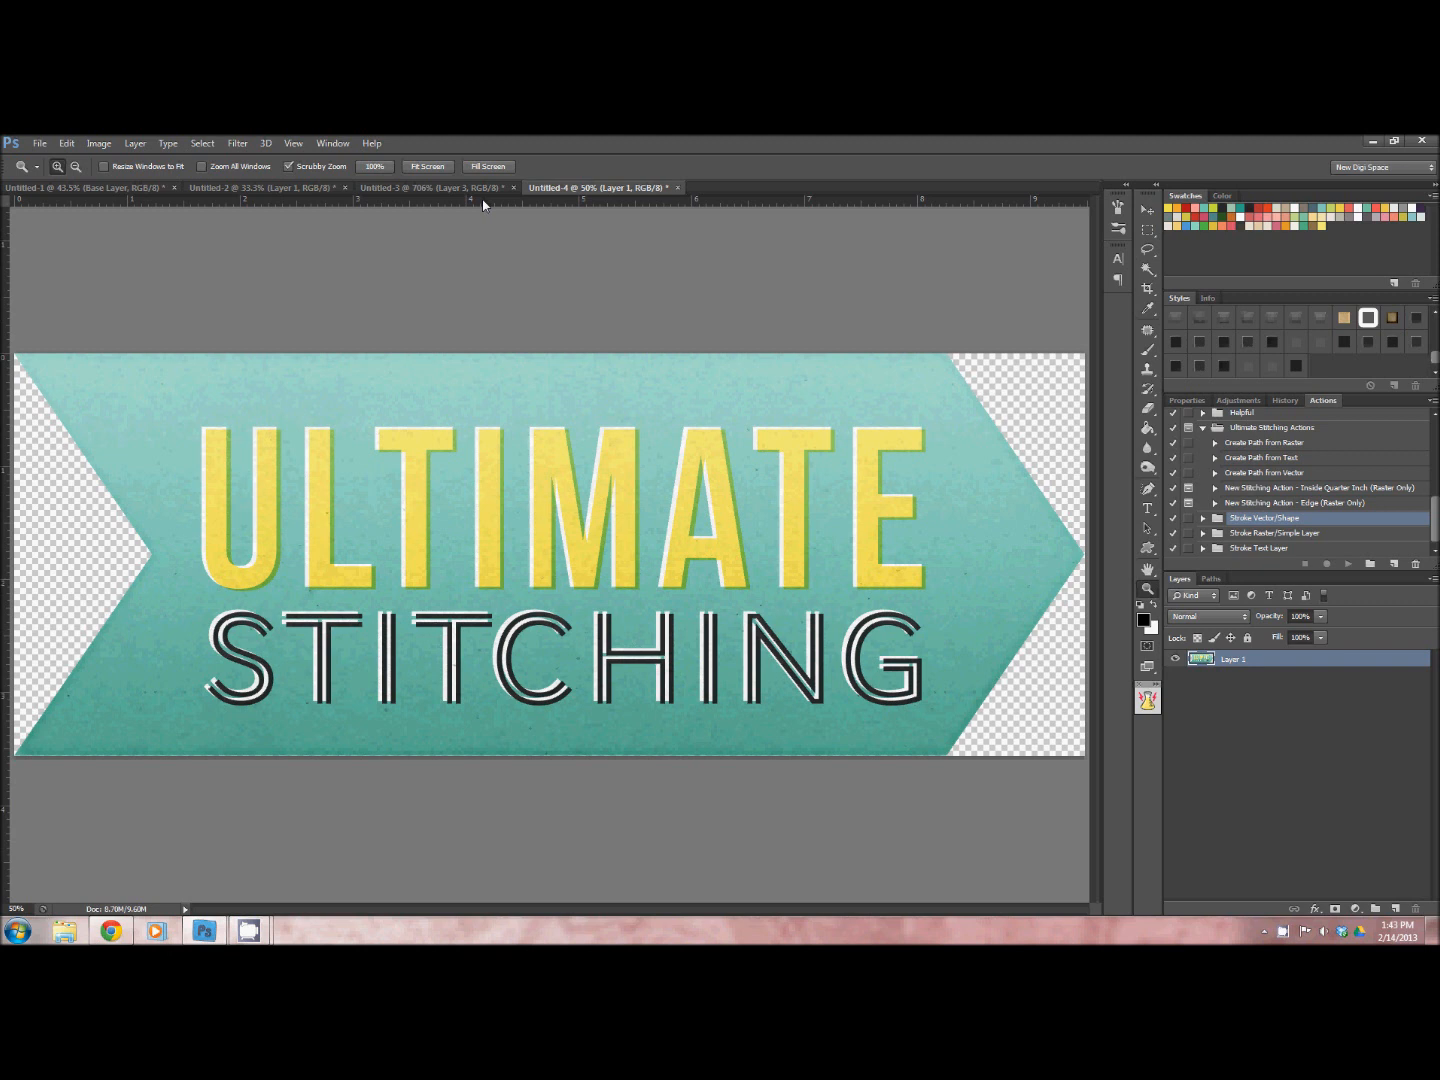
{"action": "mouse_move", "coordinate": [520, 212]}
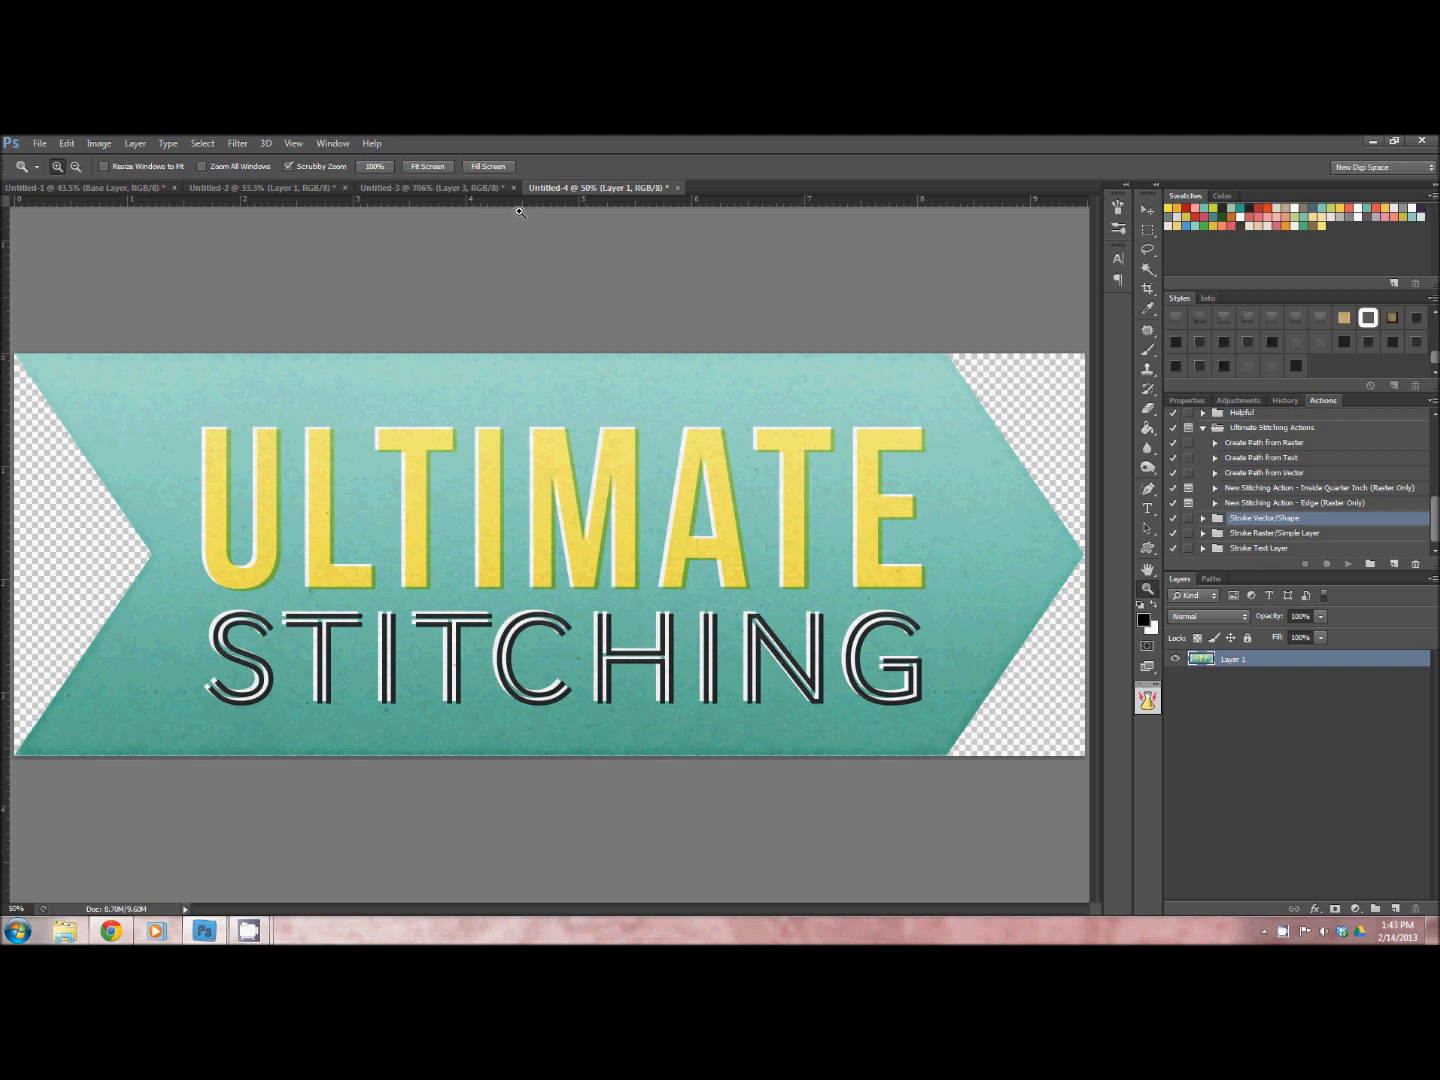
{"action": "mouse_move", "coordinate": [488, 200]}
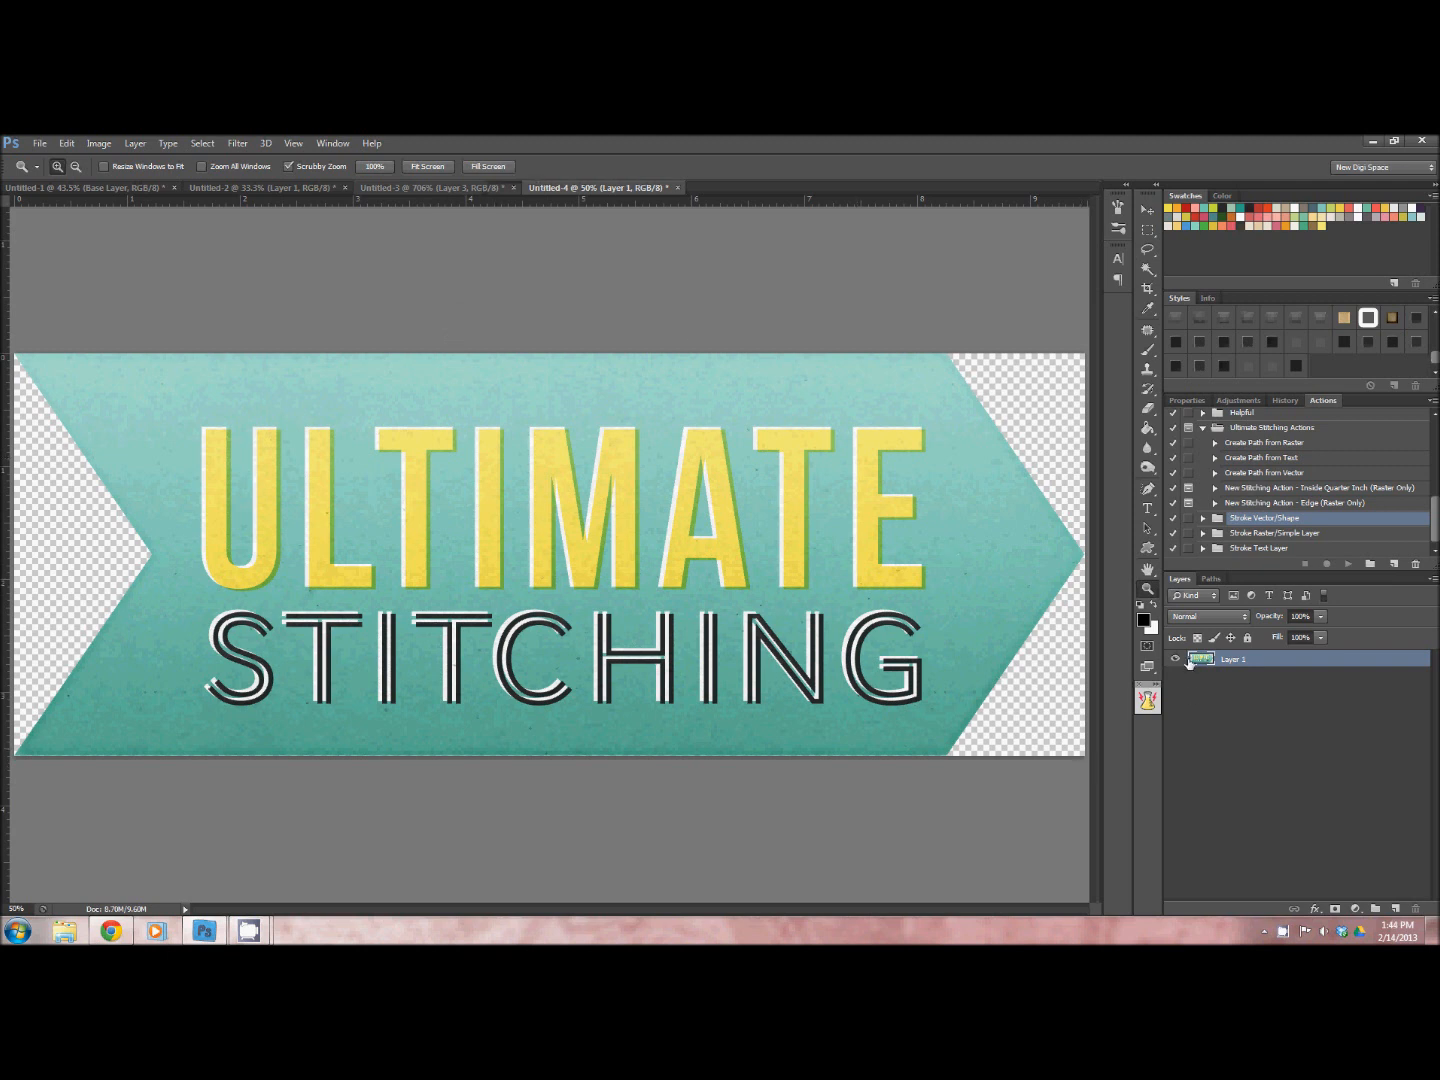
{"action": "mouse_move", "coordinate": [912, 454]}
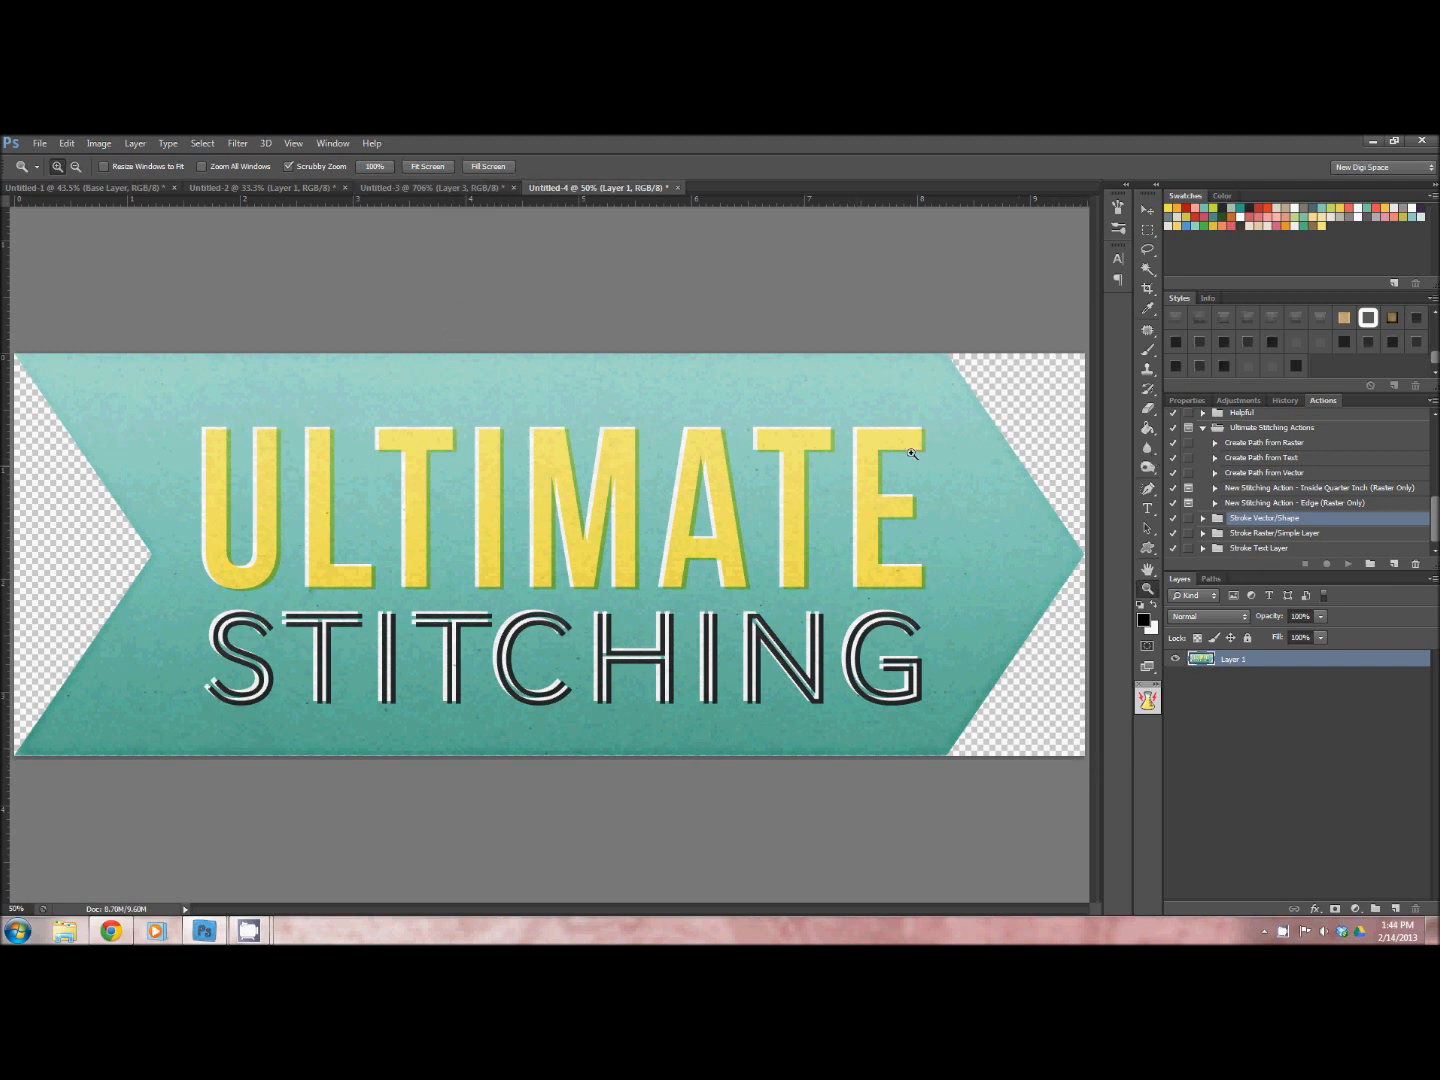
{"action": "mouse_move", "coordinate": [1390, 344]}
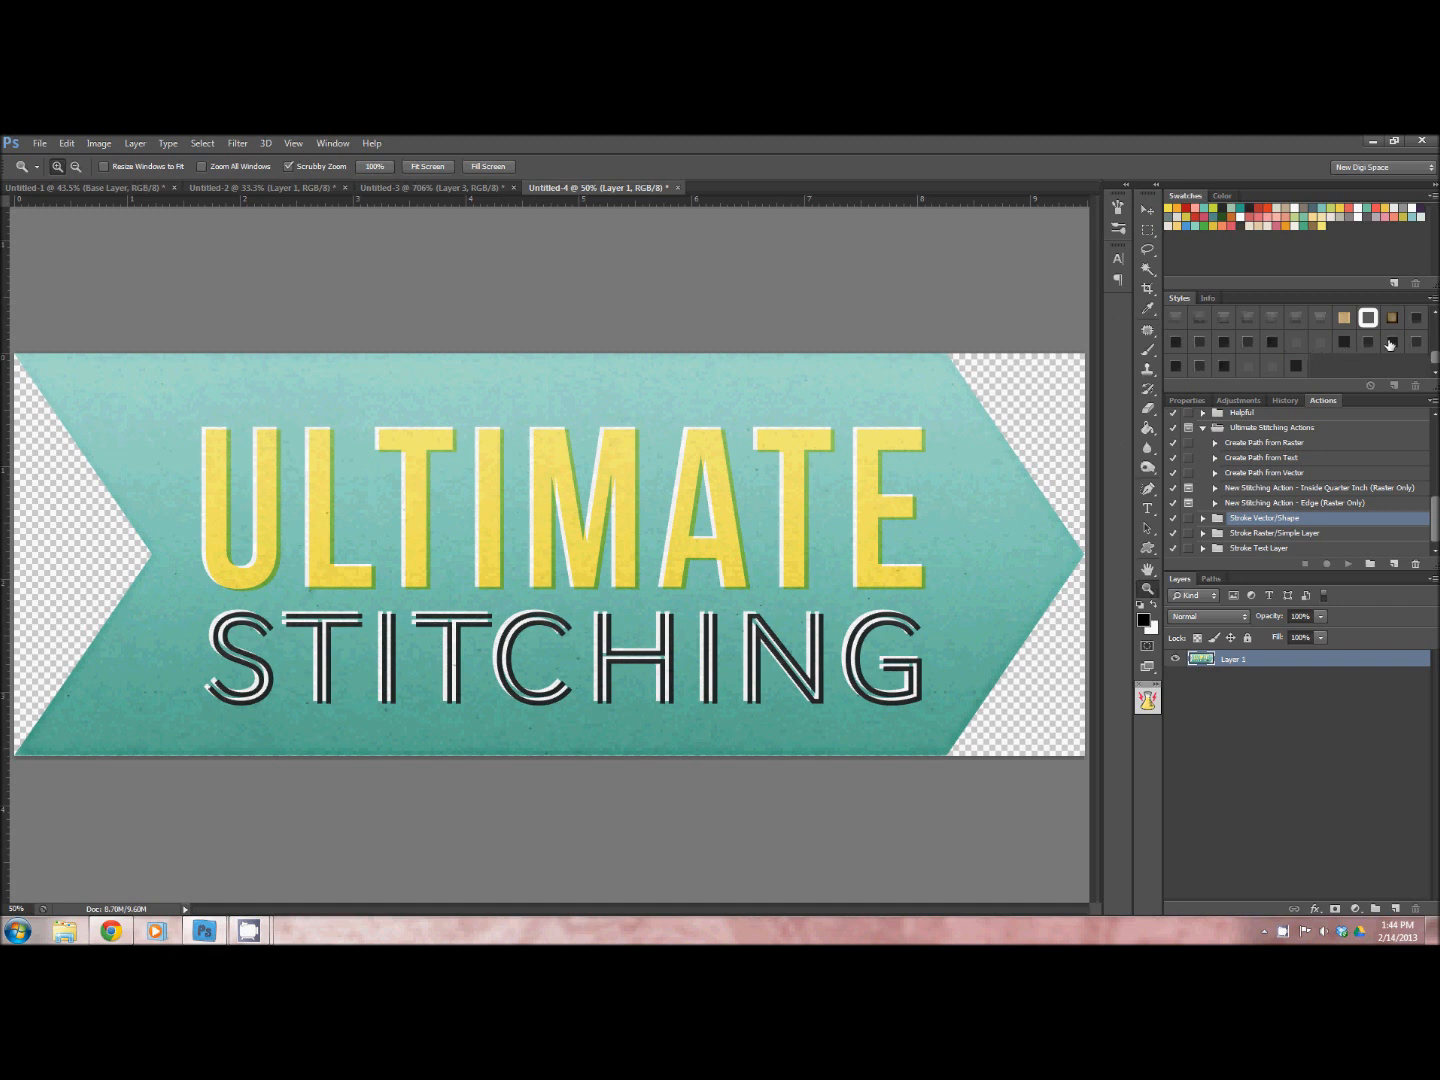
{"action": "mouse_move", "coordinate": [1254, 344]}
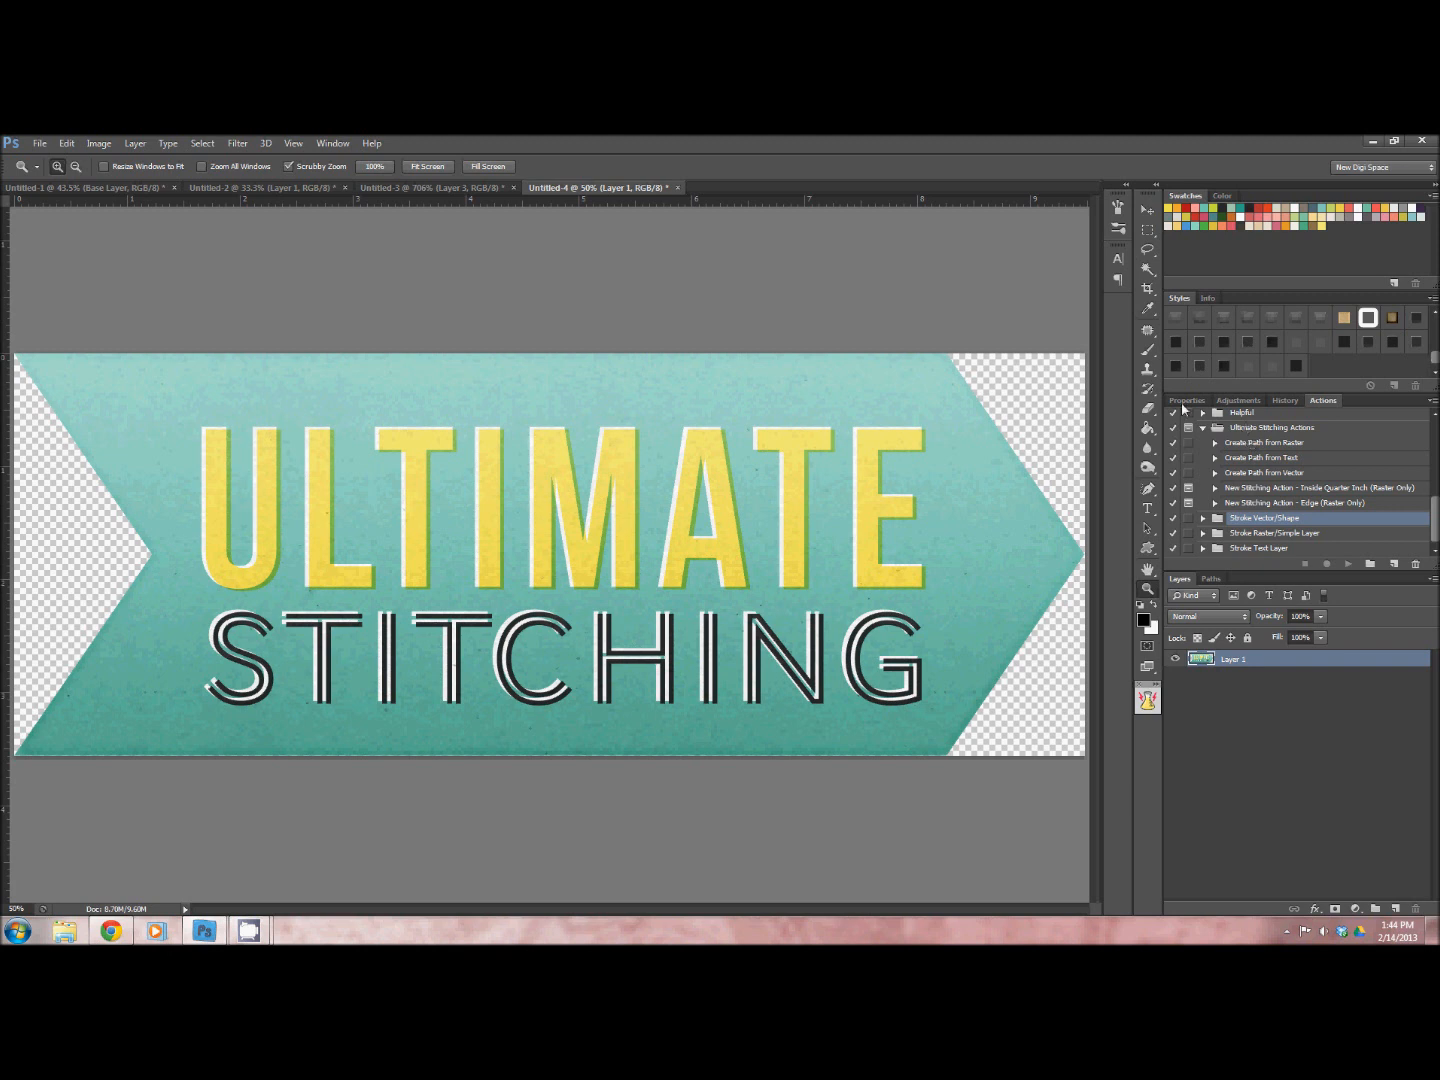
{"action": "mouse_move", "coordinate": [404, 380]}
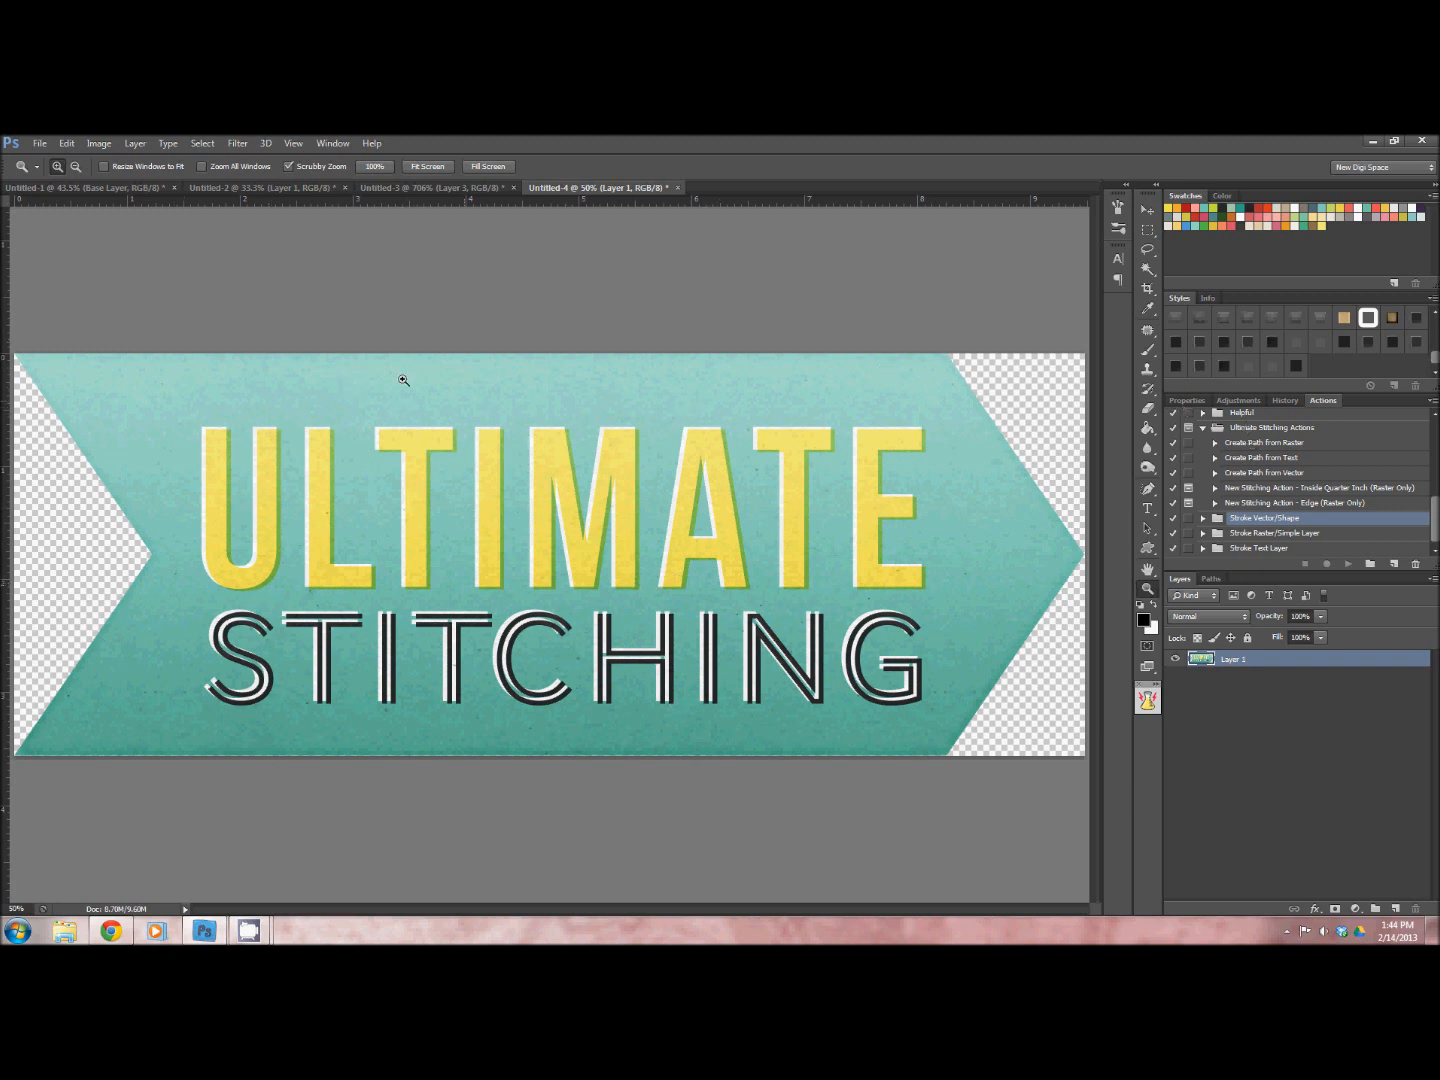
{"action": "mouse_move", "coordinate": [864, 306]}
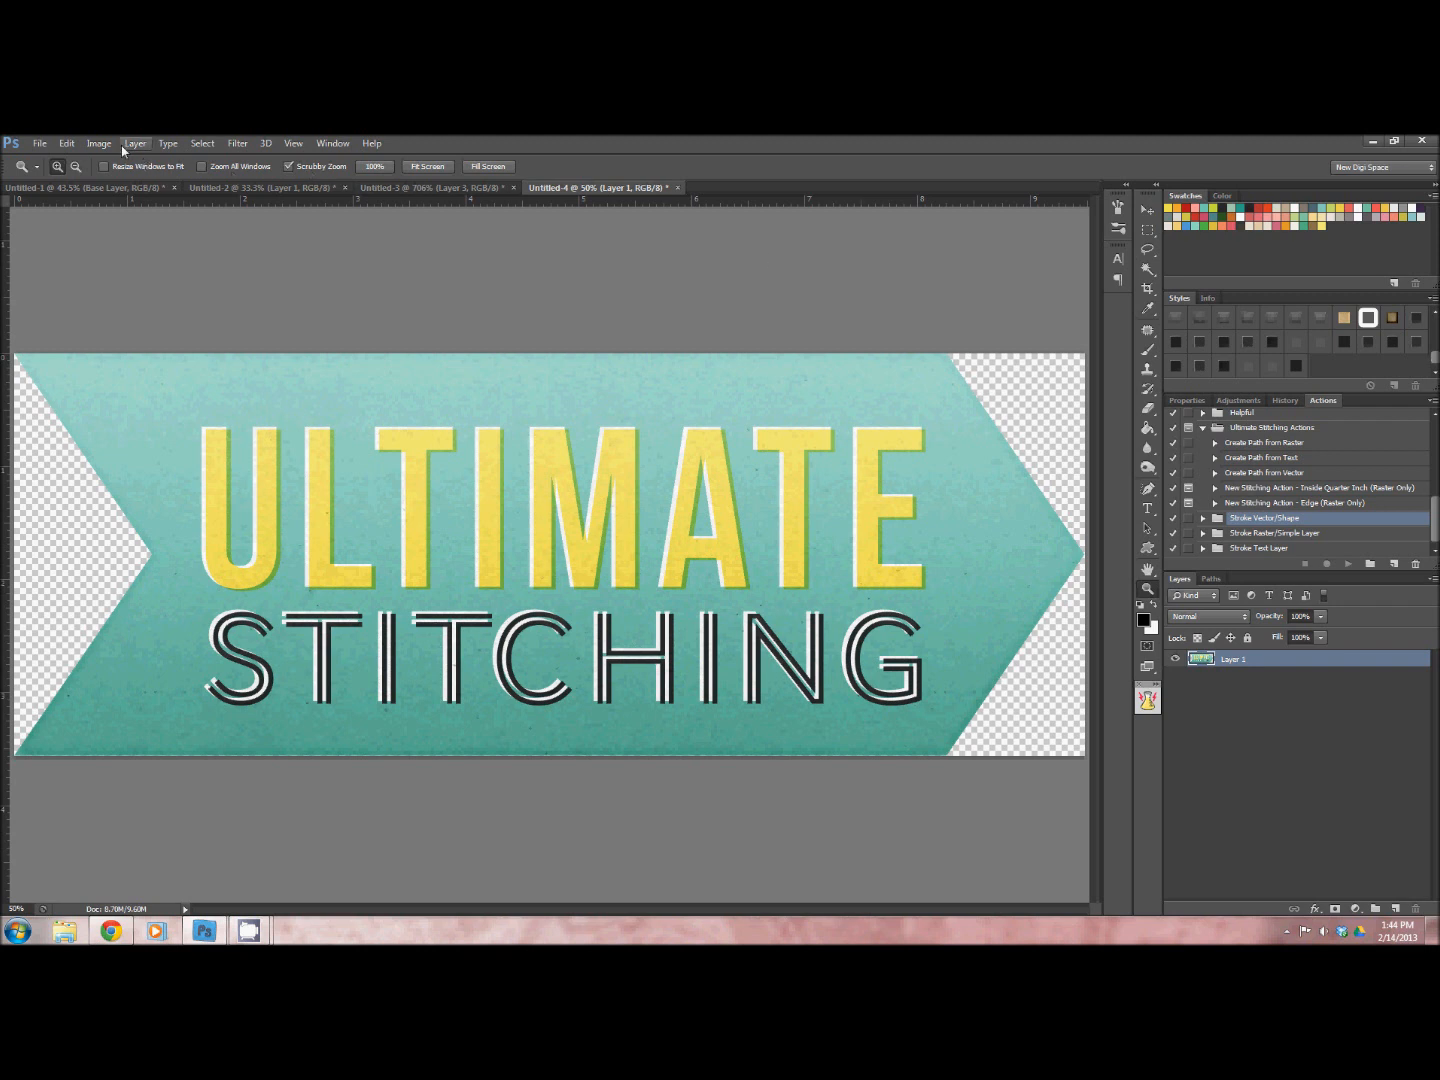
Step: Set the canvas size to 11 by 5 inches, leaving transparent space around the banner
{"action": "left_click", "coordinate": [98, 144]}
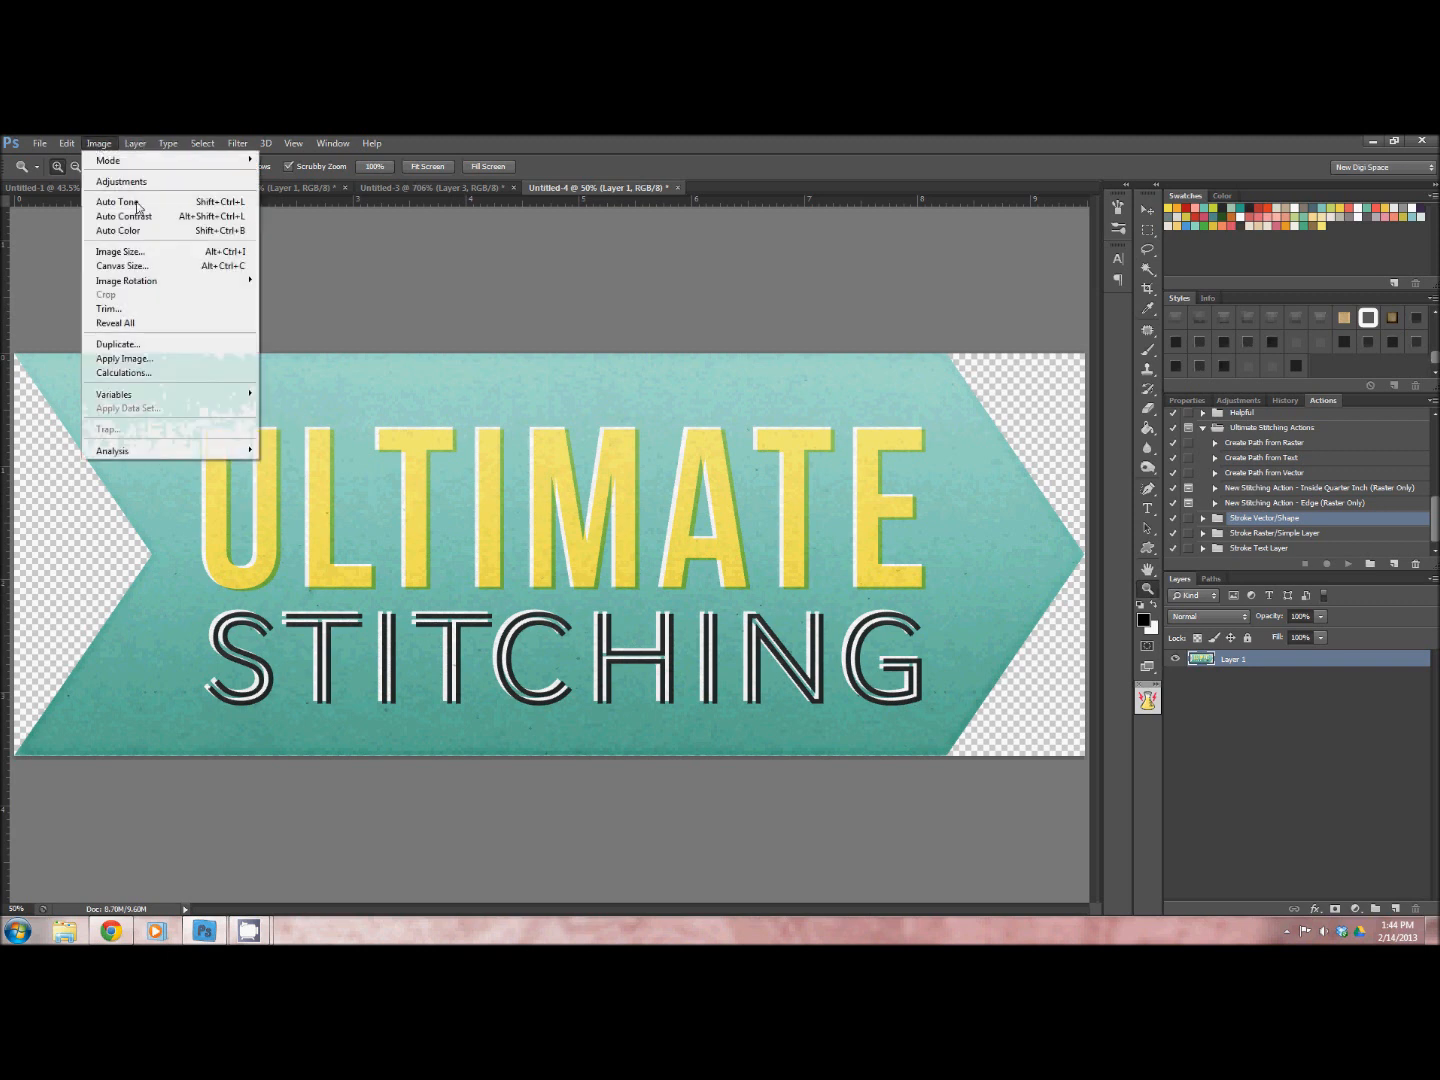
{"action": "left_click", "coordinate": [122, 264]}
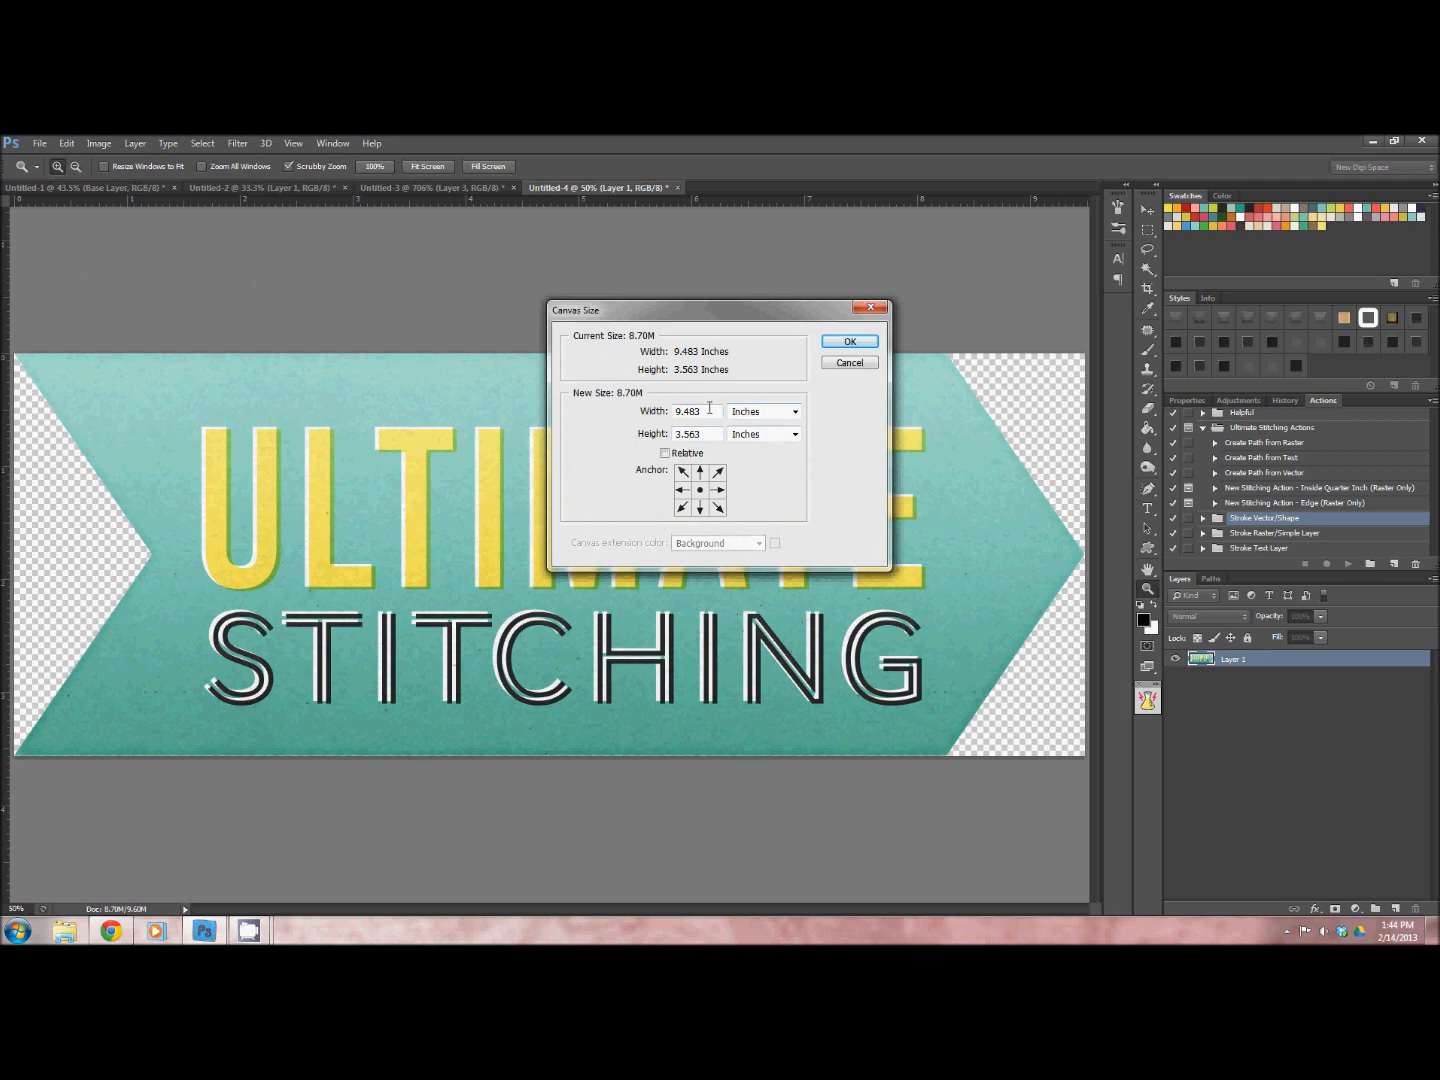
{"action": "type", "text": "11"}
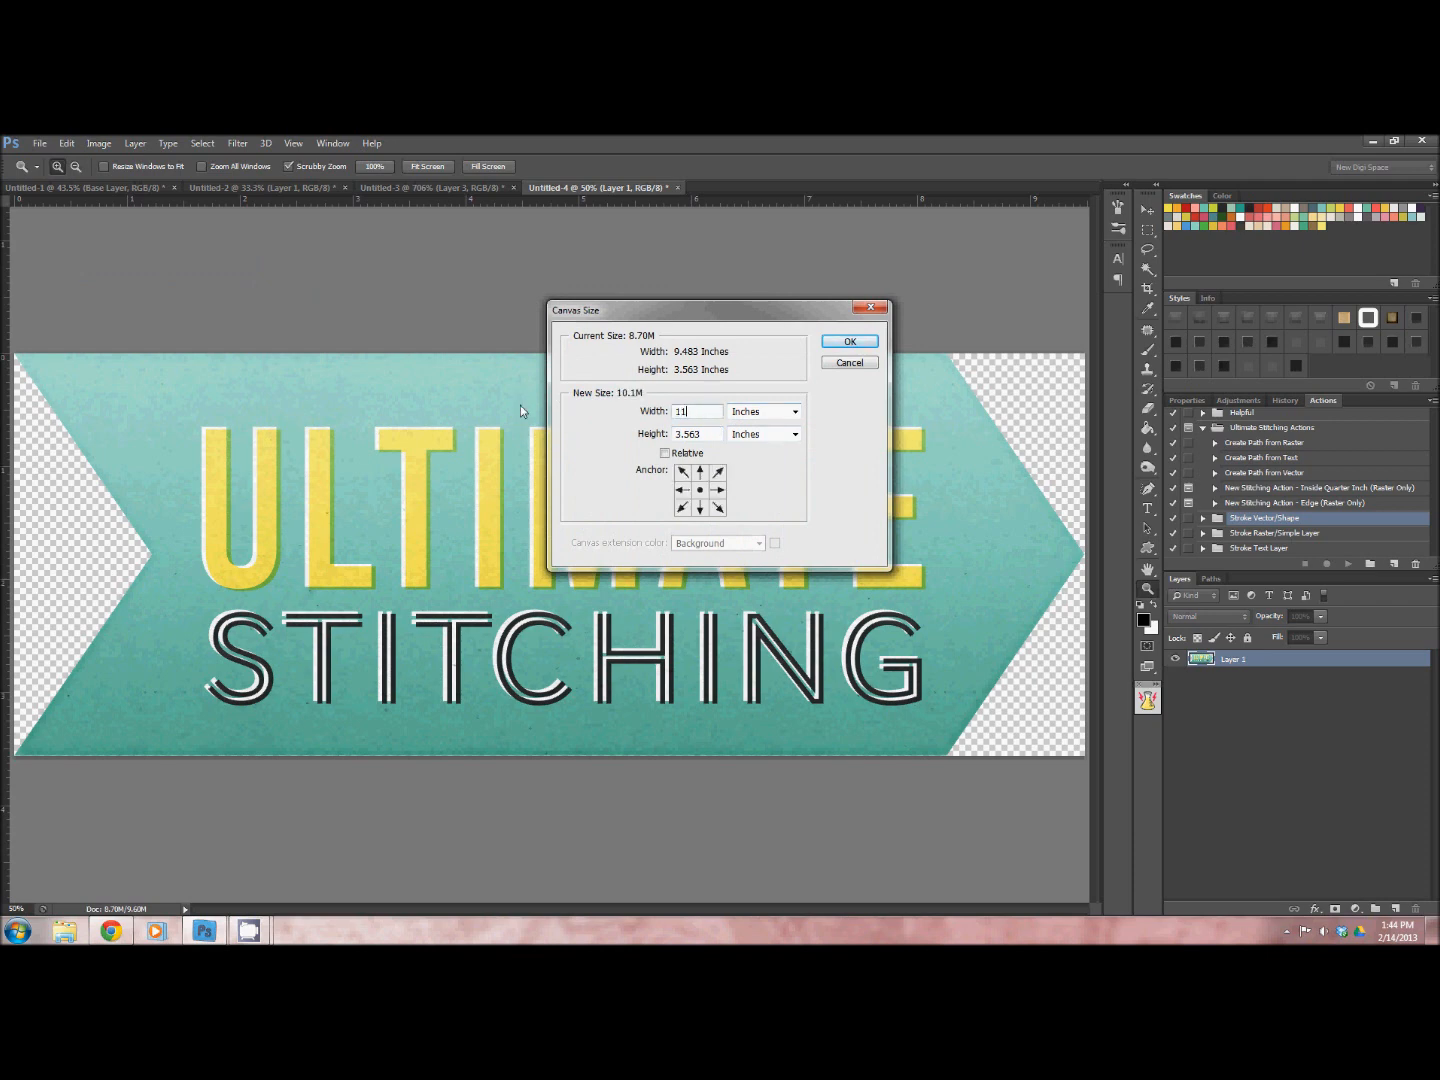
{"action": "type", "text": "5"}
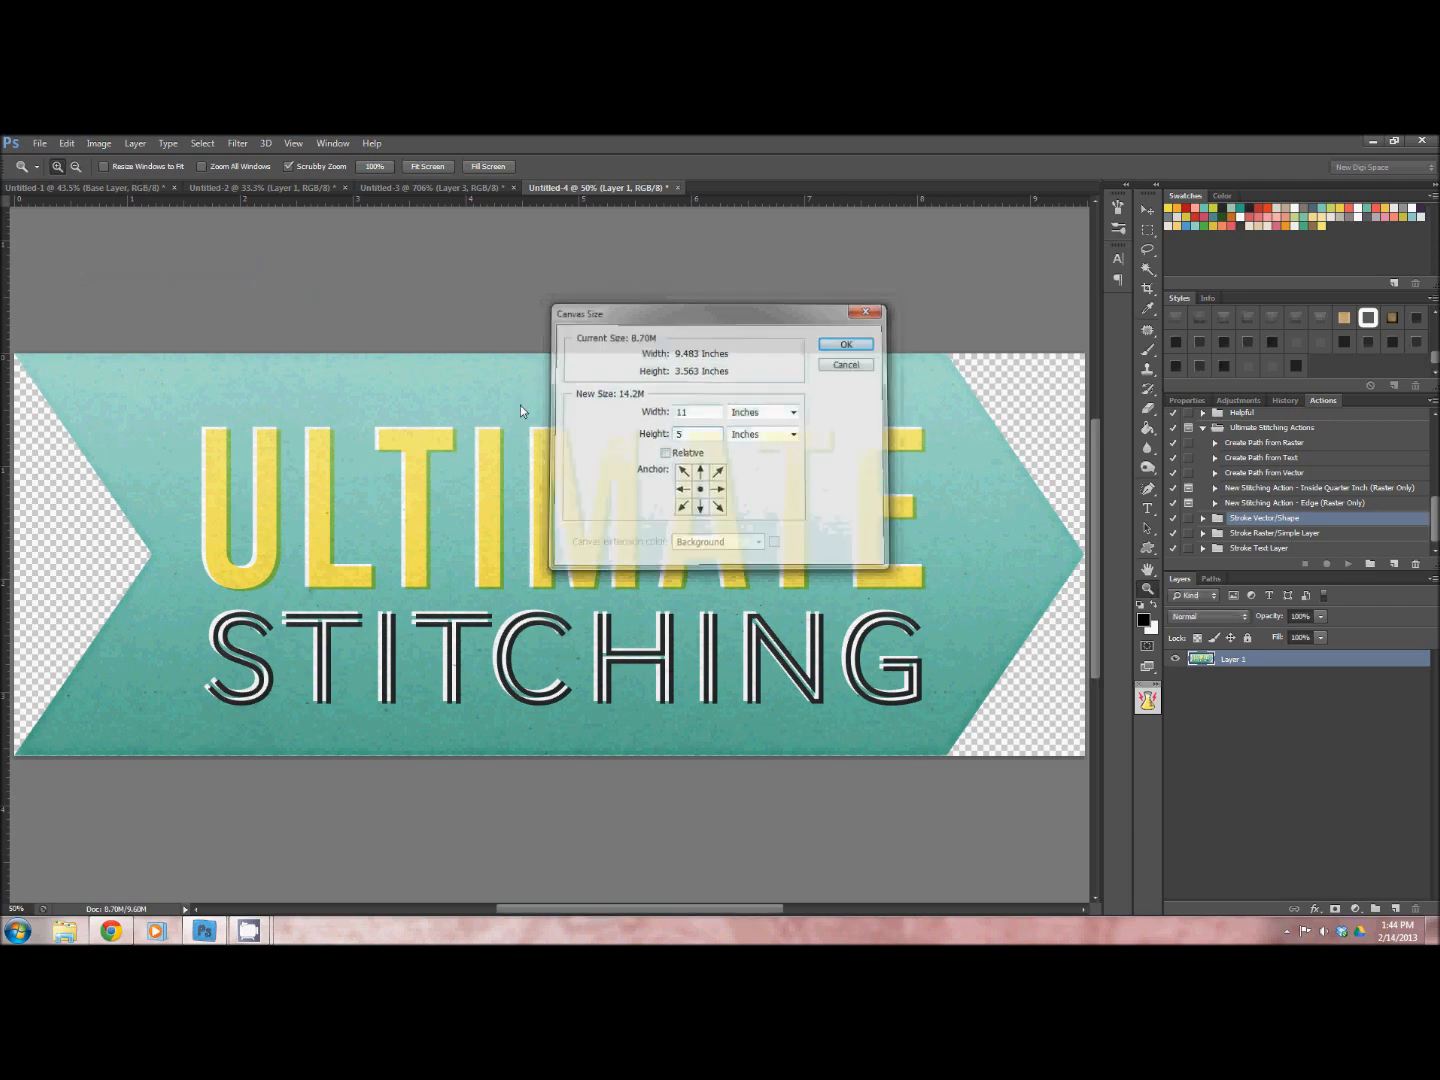
{"action": "left_click", "coordinate": [844, 344]}
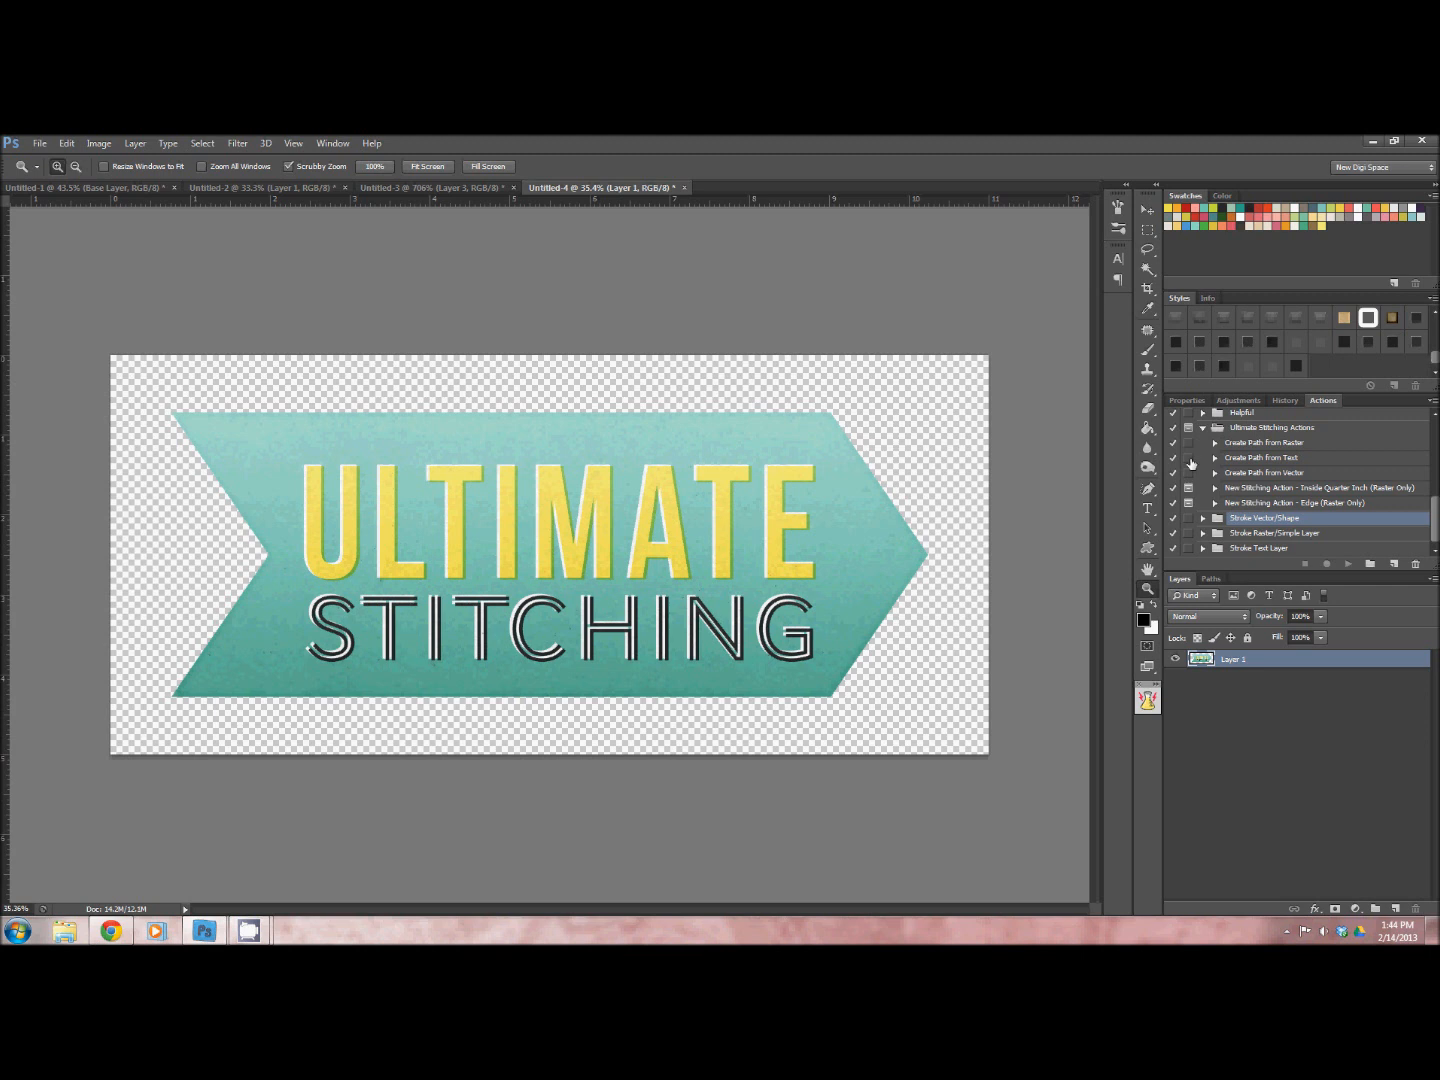
{"action": "mouse_move", "coordinate": [1192, 464]}
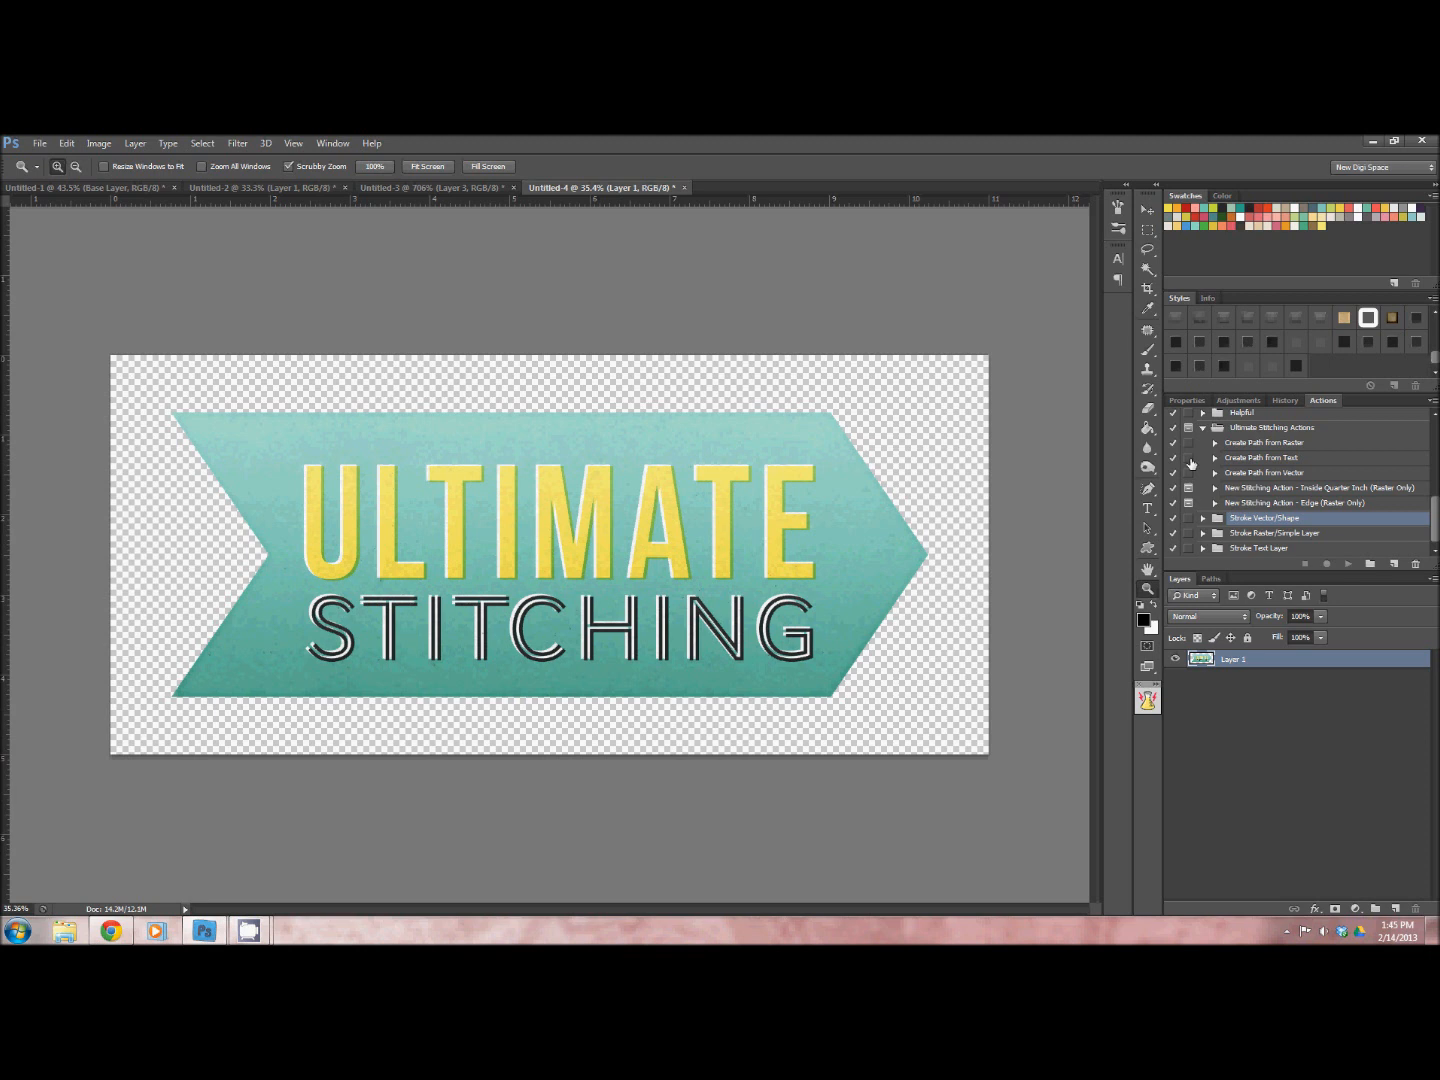
Step: Select the Raw Stitching Action - Edge (Raster Only) in the Actions panel
{"action": "left_click", "coordinate": [1296, 488]}
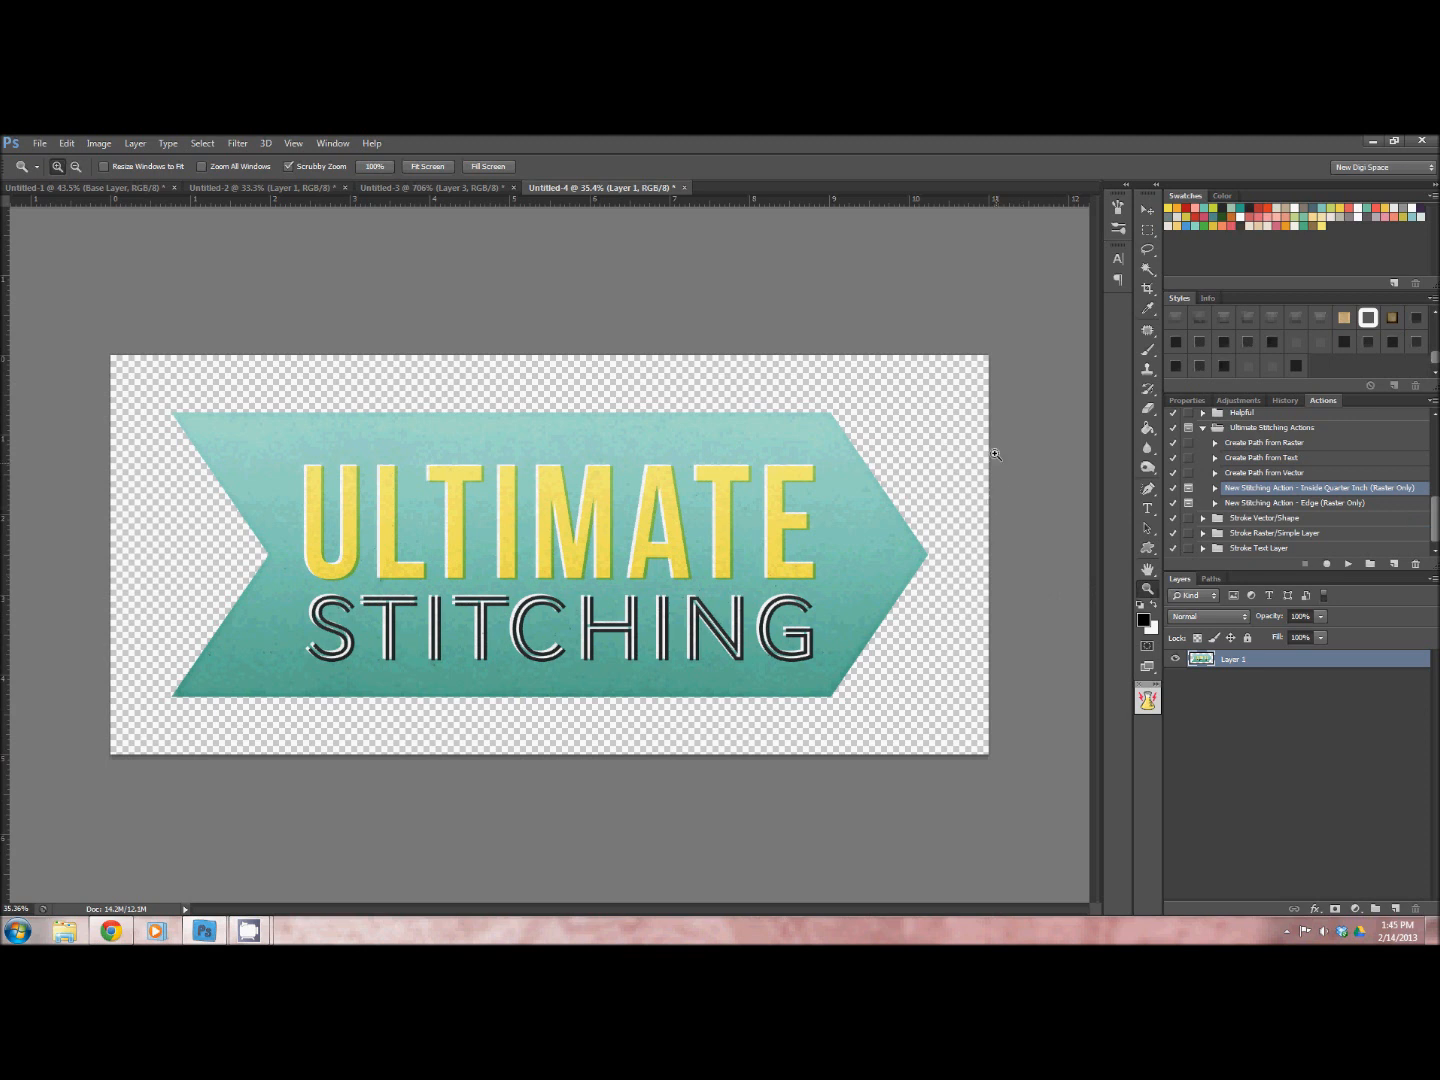
{"action": "mouse_move", "coordinate": [954, 432]}
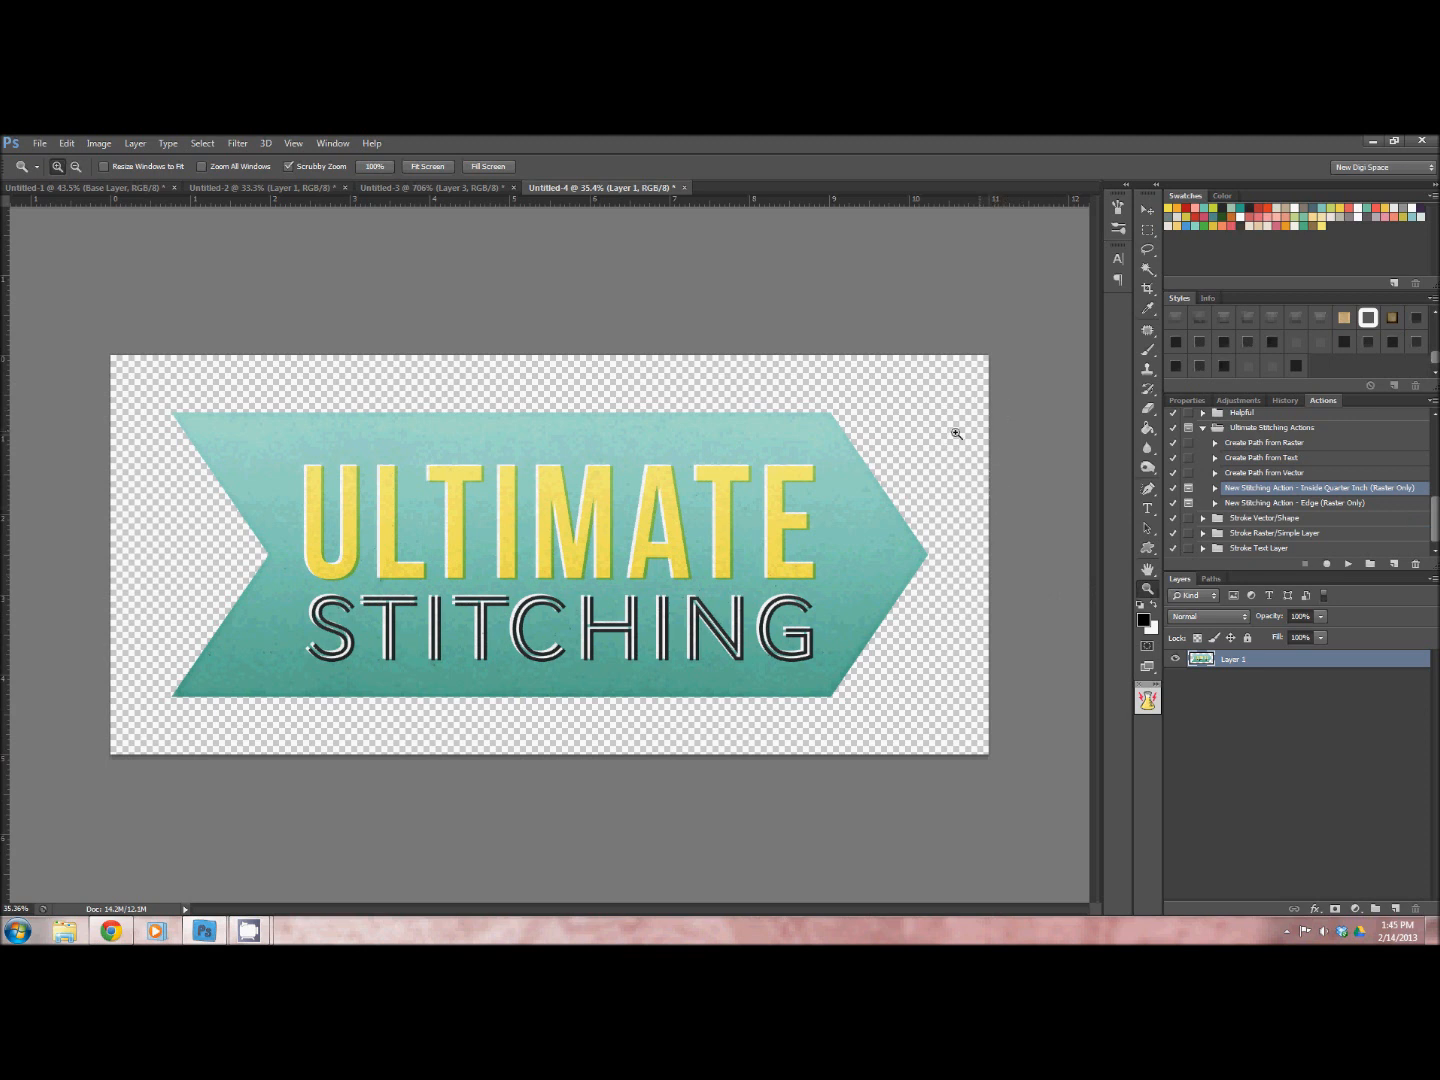
{"action": "mouse_move", "coordinate": [848, 628]}
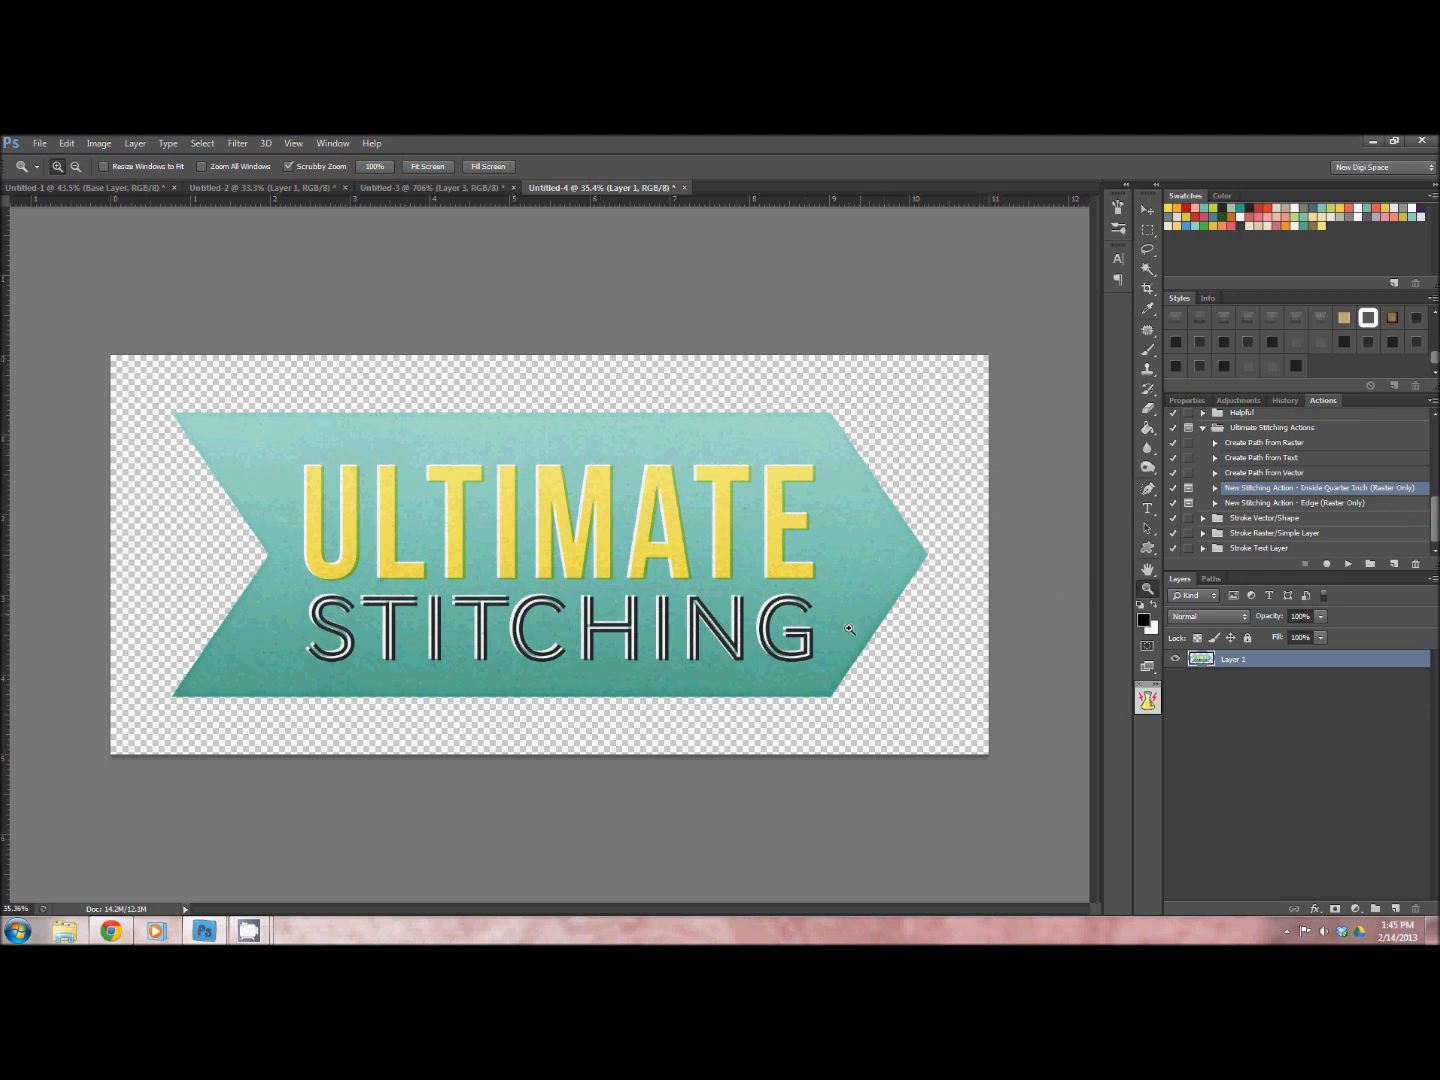
{"action": "mouse_move", "coordinate": [1280, 504]}
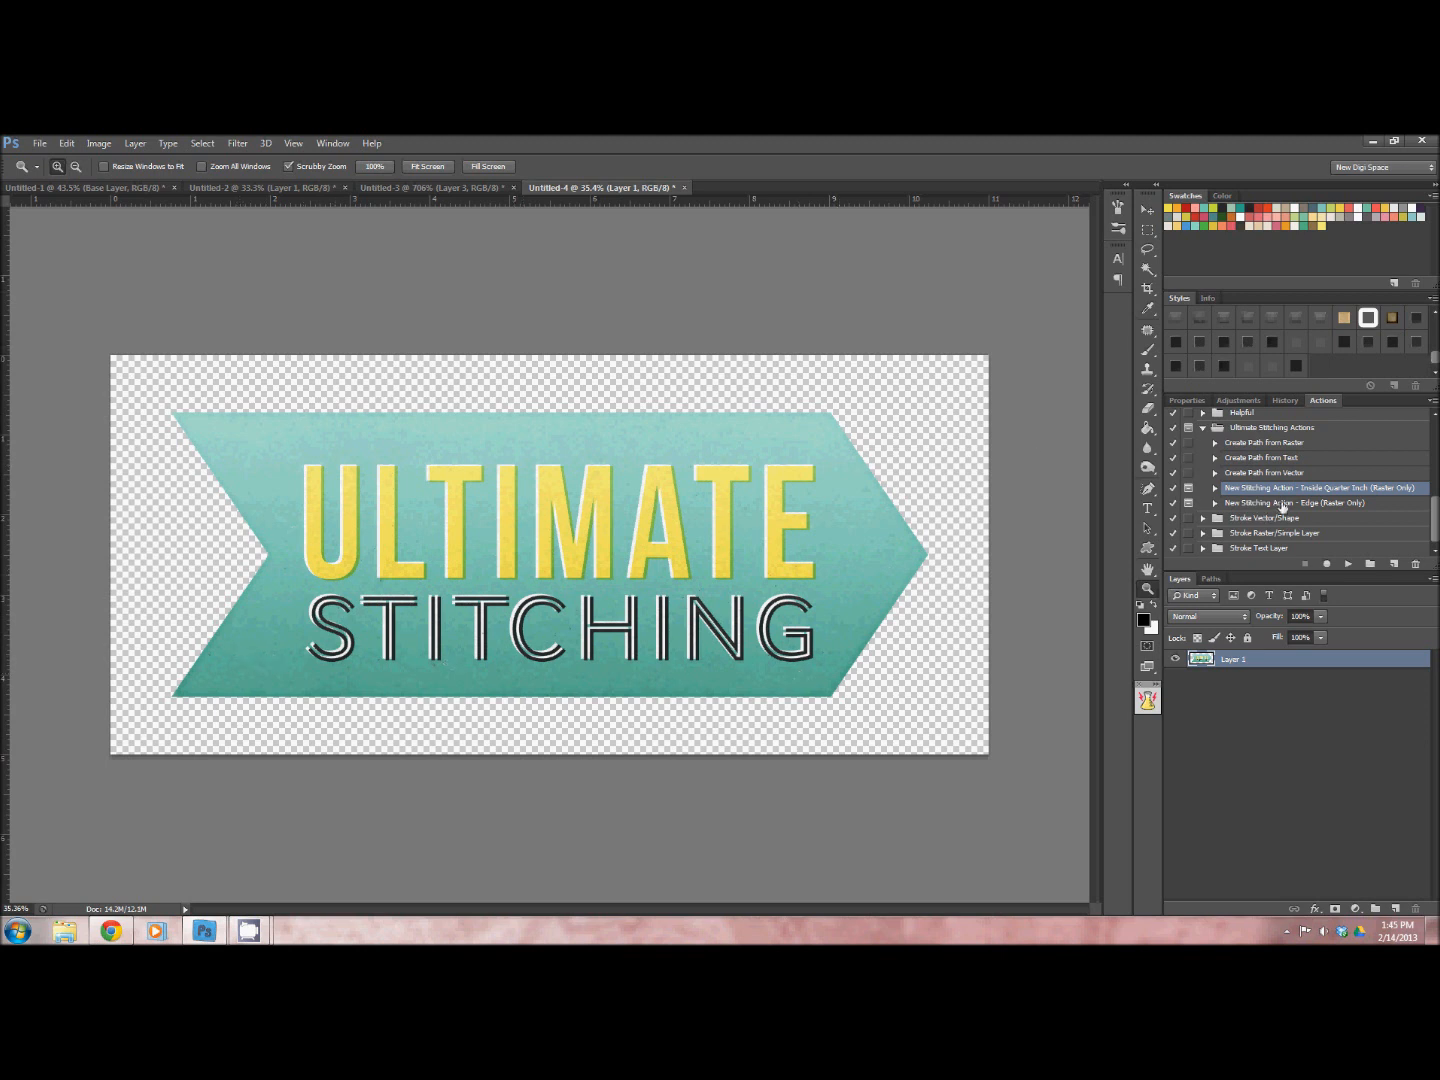
{"action": "left_click", "coordinate": [1284, 504]}
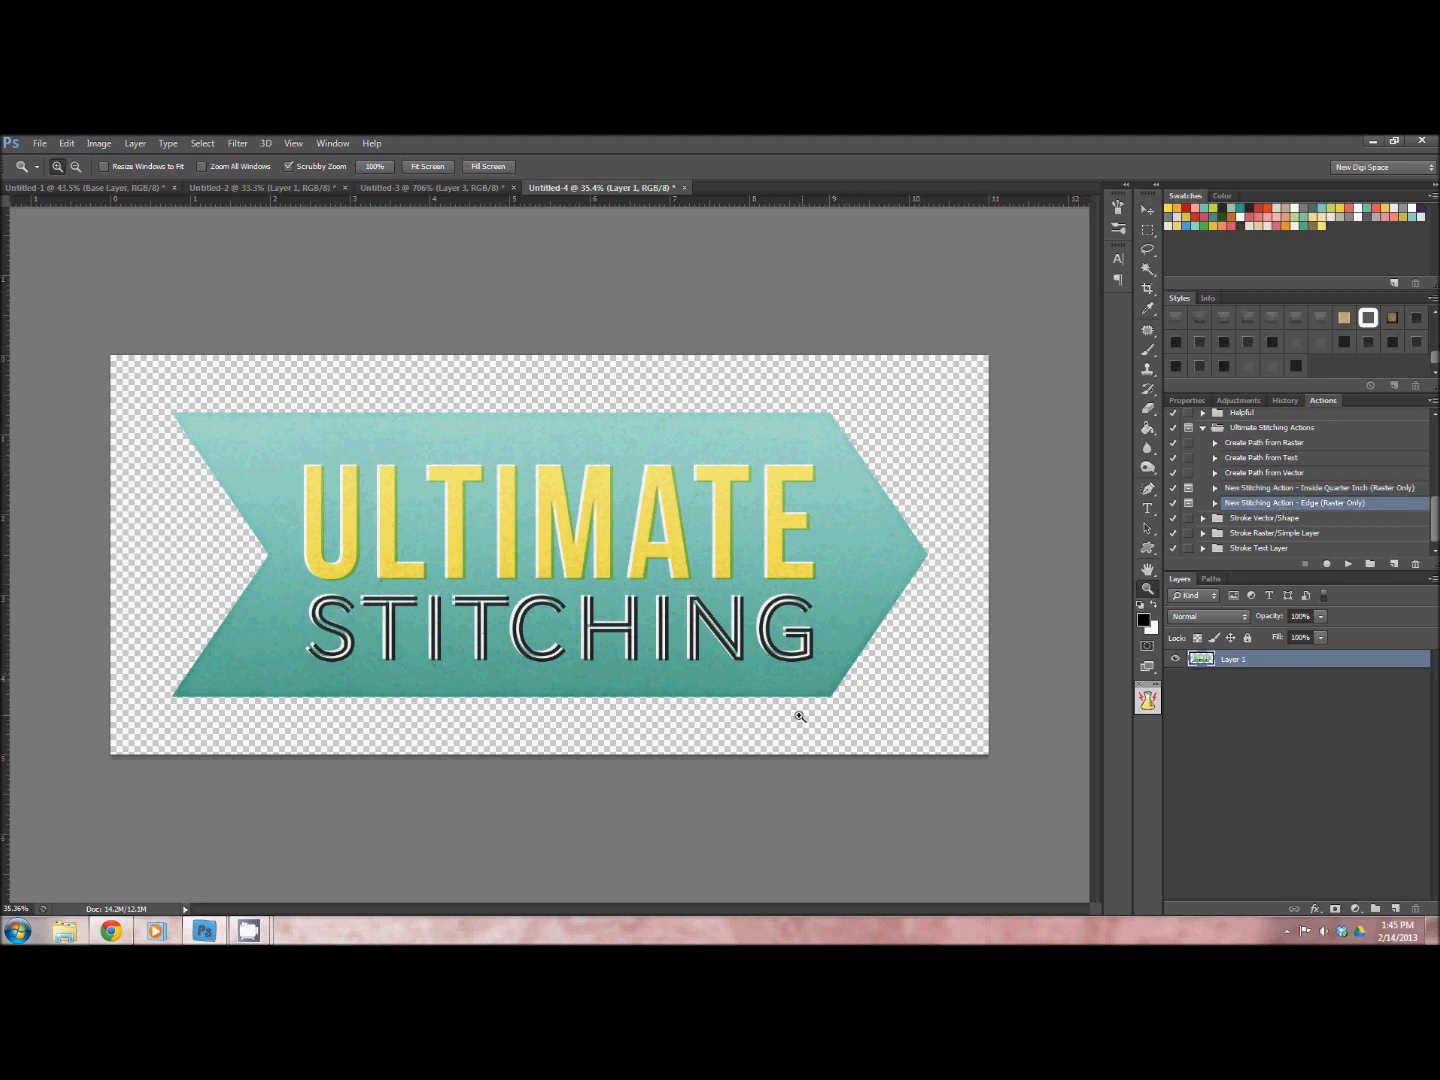
{"action": "mouse_move", "coordinate": [894, 358]}
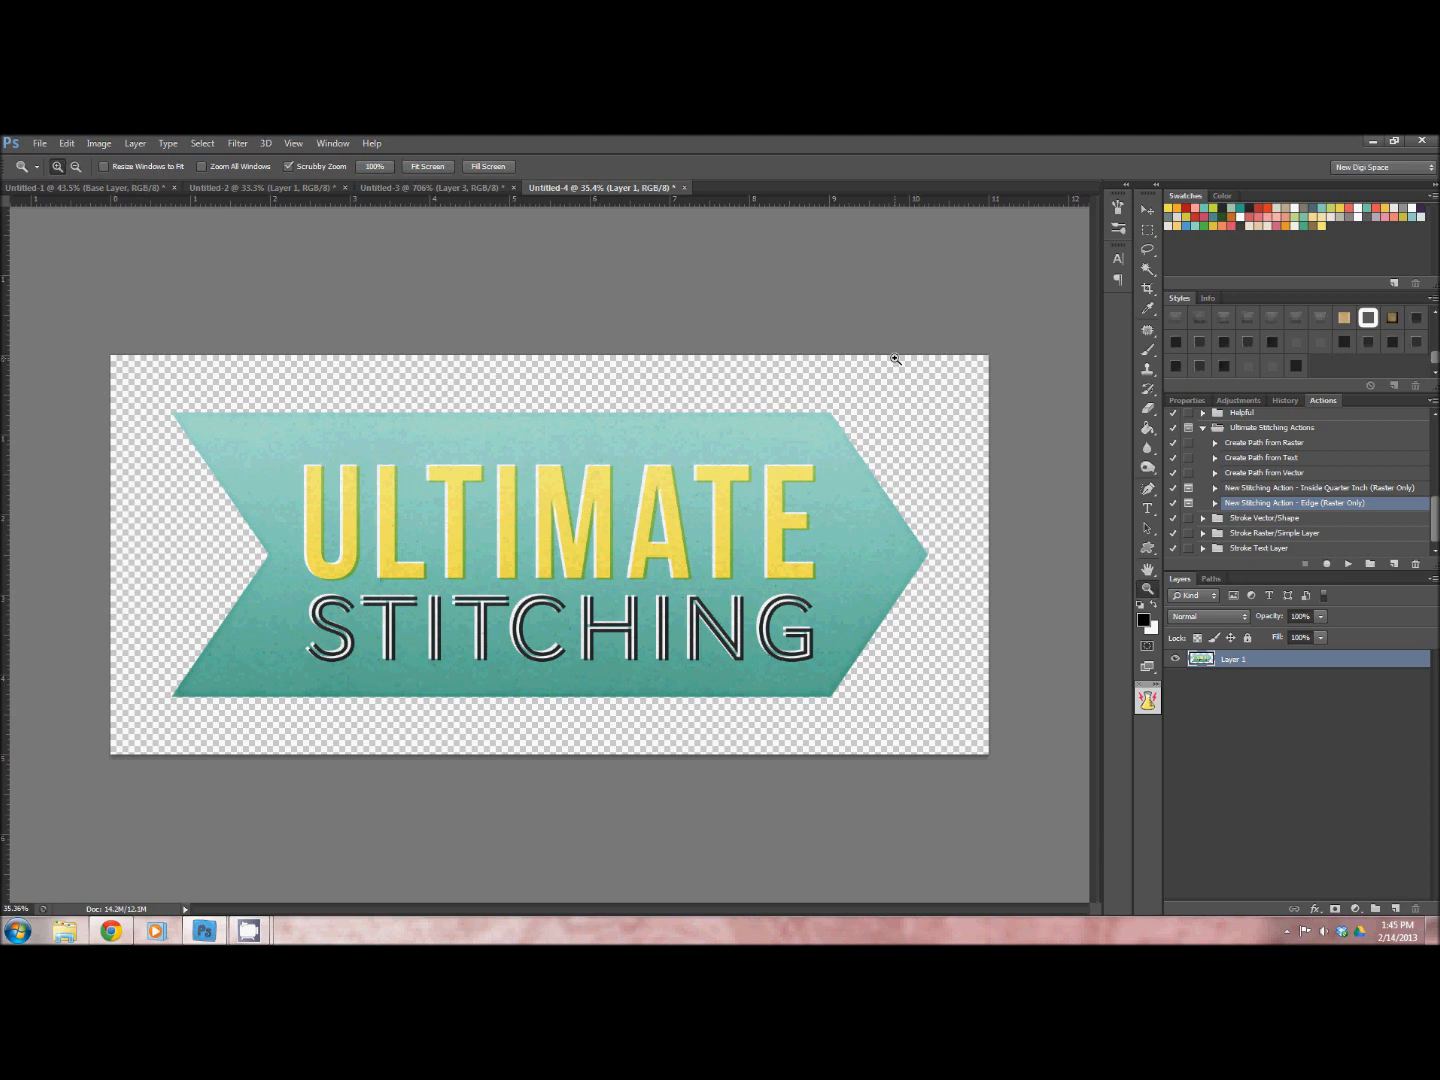
{"action": "mouse_move", "coordinate": [1132, 348]}
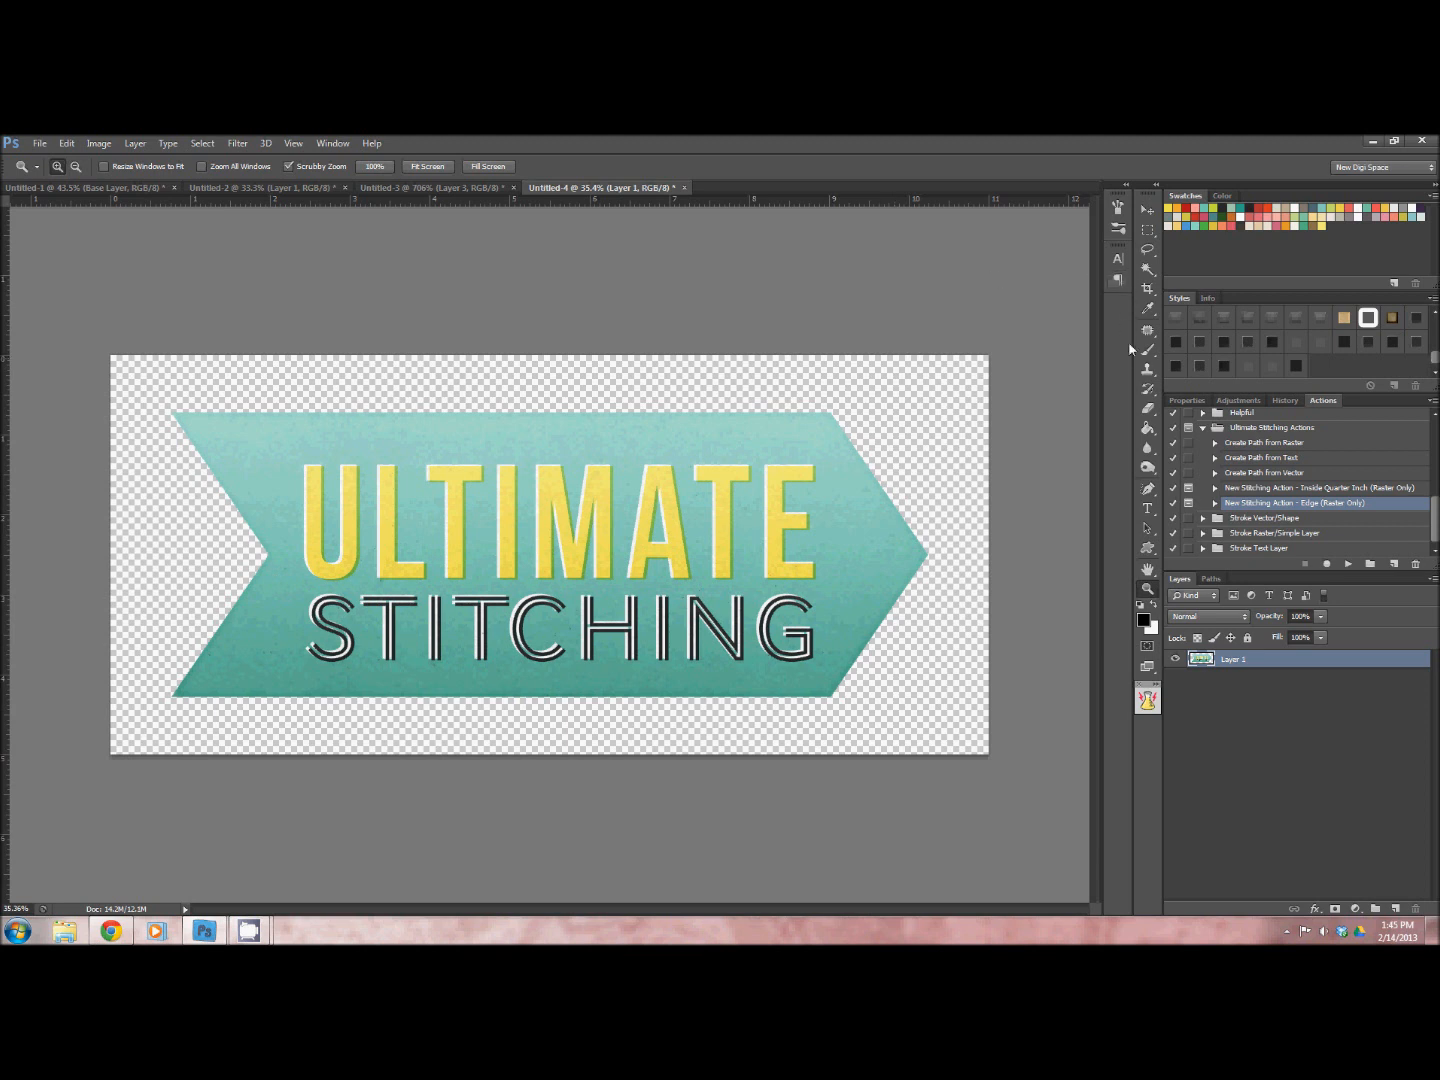
Step: Activate the Brush tool with the Stitches #1 Large preset
{"action": "left_click", "coordinate": [1148, 348]}
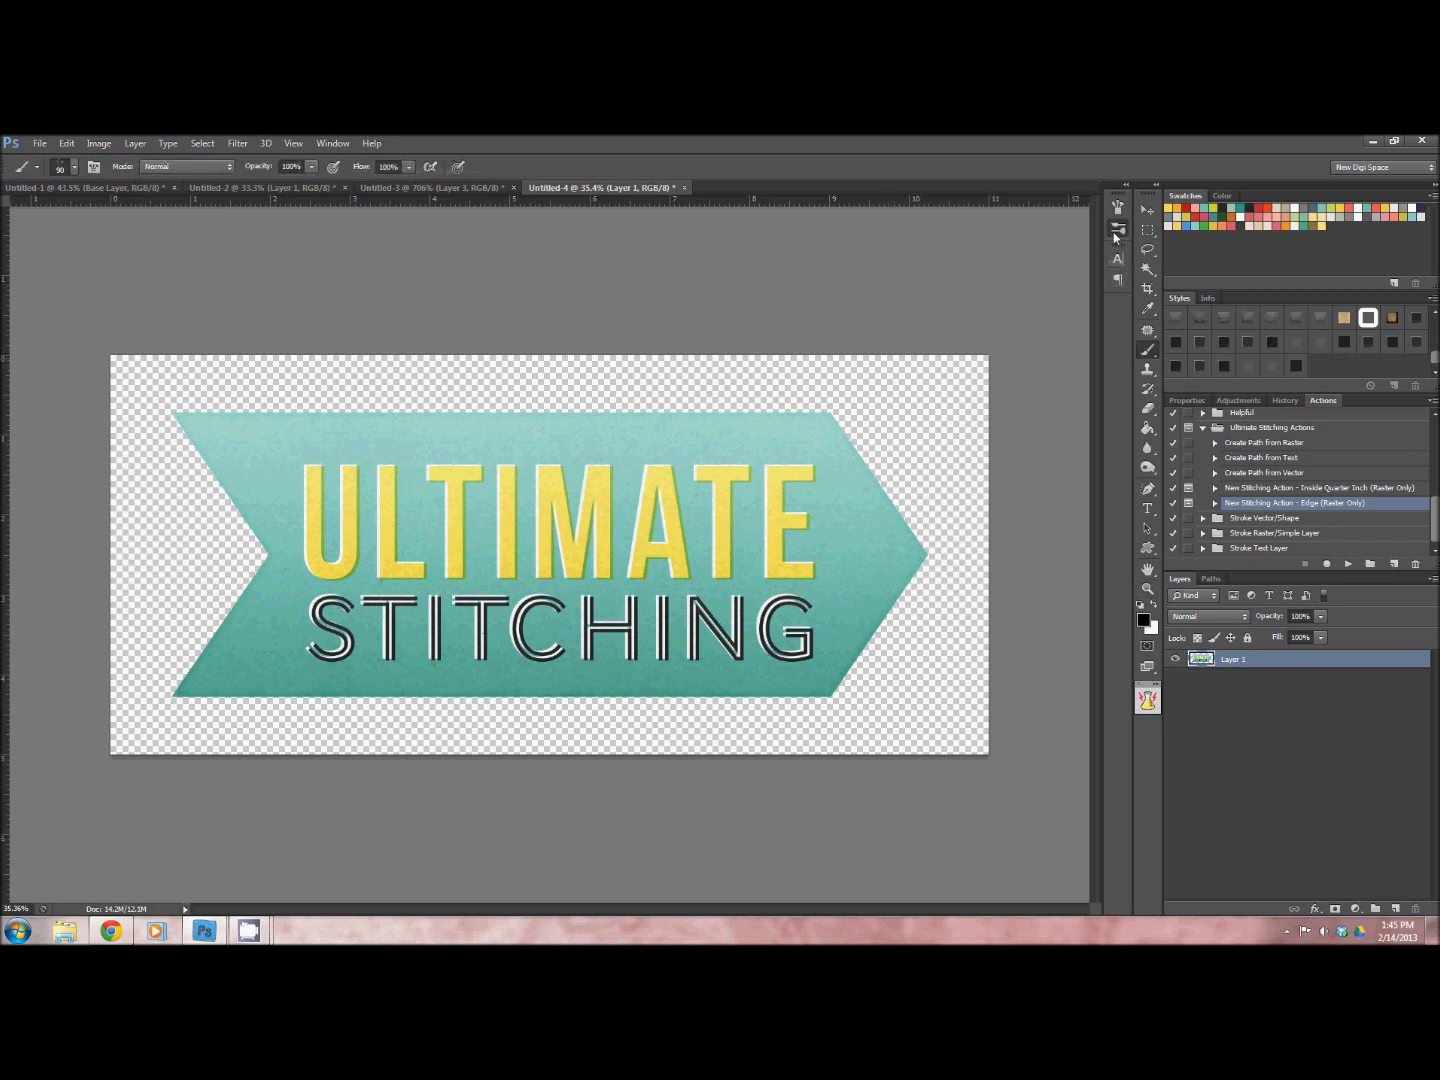
{"action": "left_click", "coordinate": [1116, 230]}
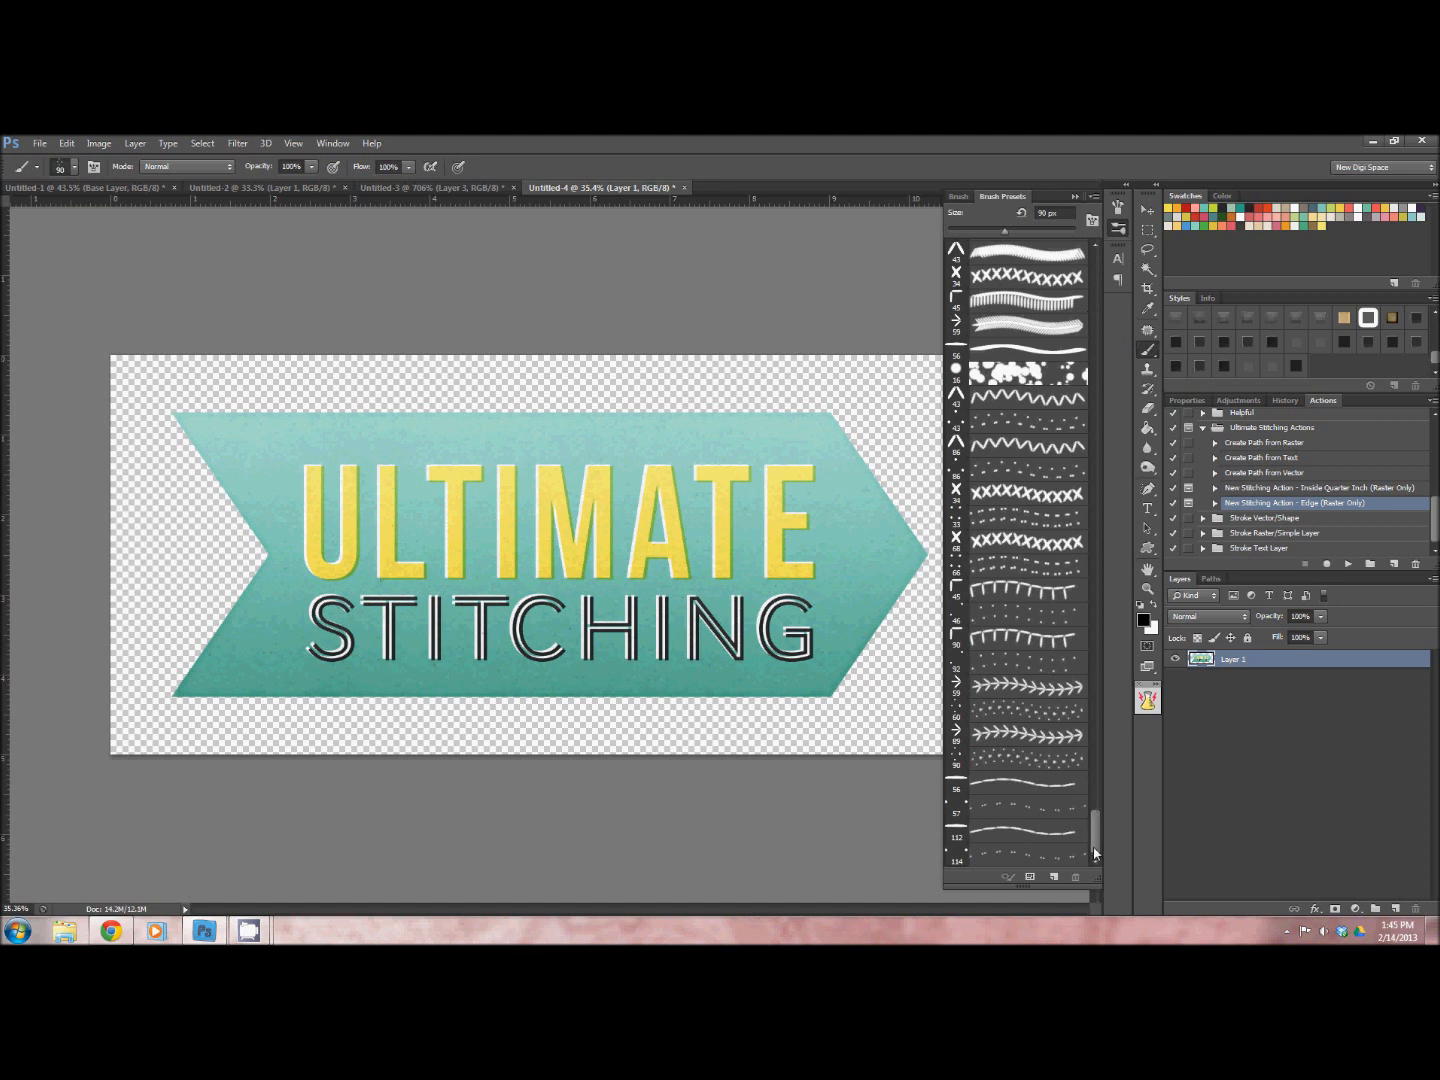
{"action": "mouse_move", "coordinate": [1018, 412]}
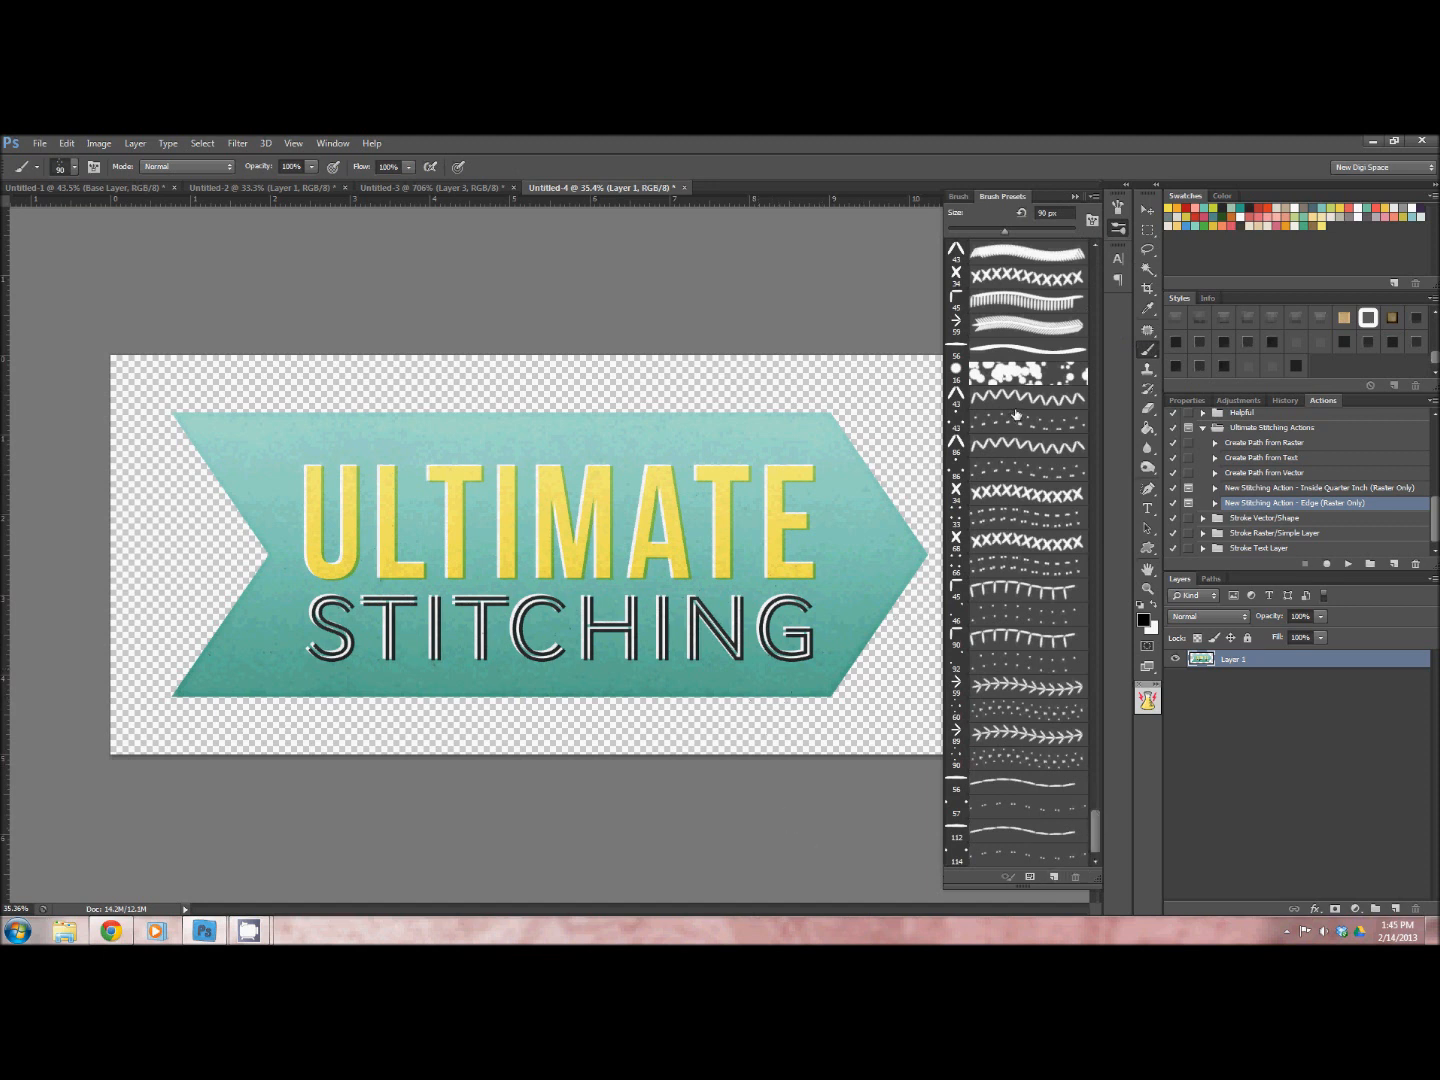
{"action": "mouse_move", "coordinate": [1048, 656]}
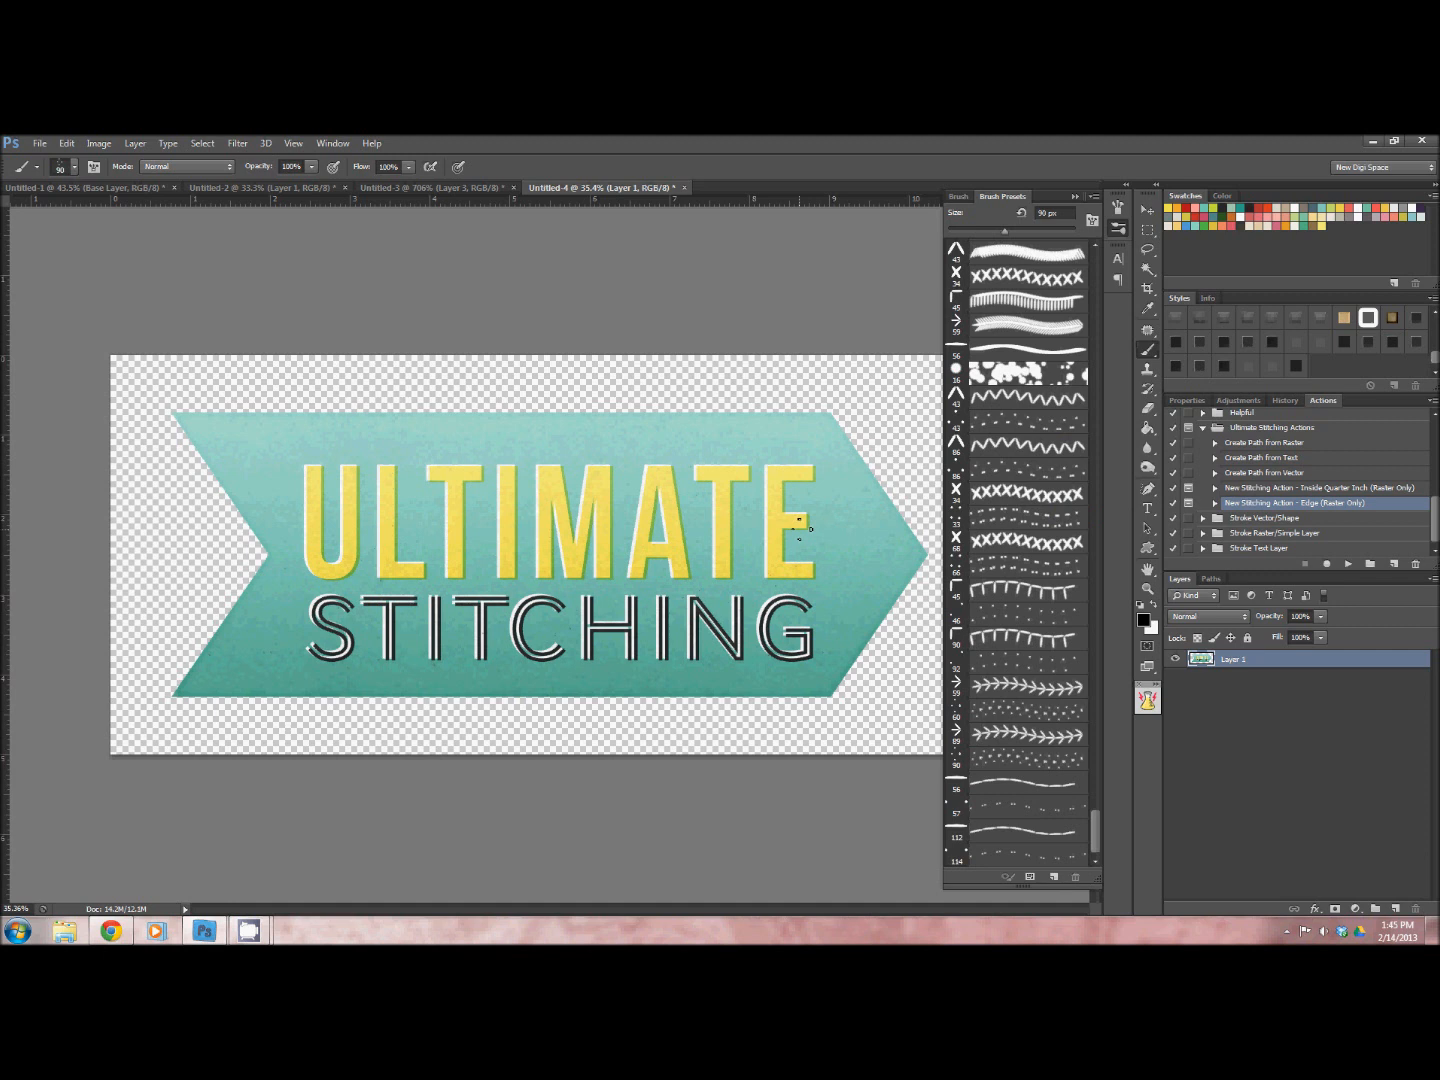
{"action": "mouse_move", "coordinate": [1000, 456]}
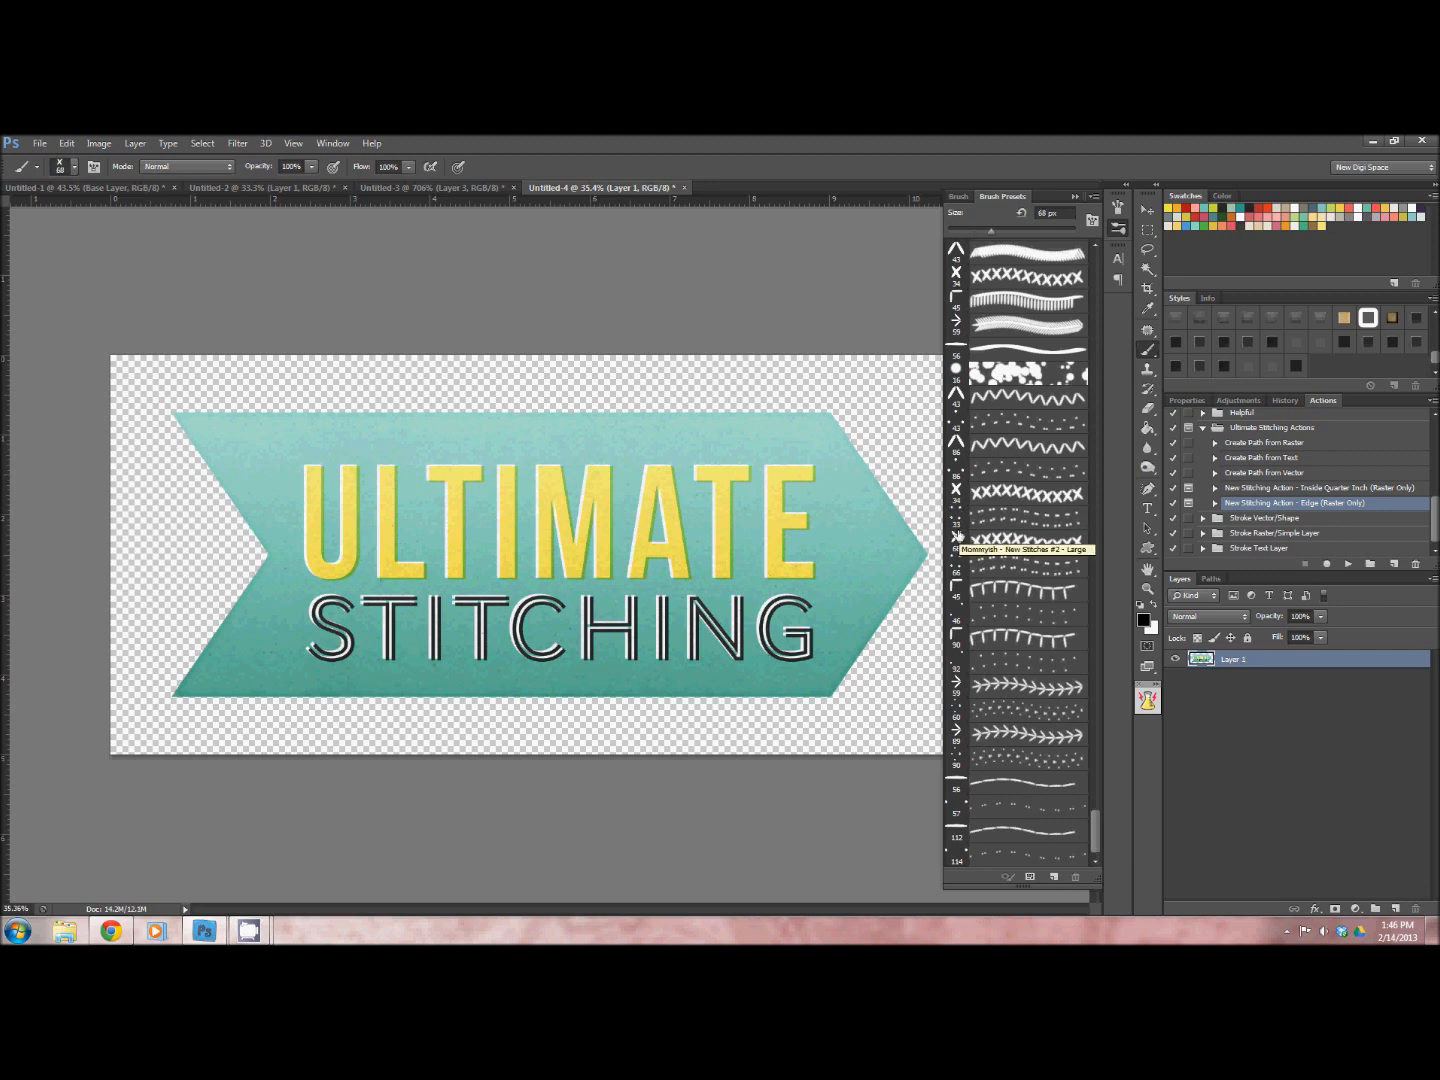
{"action": "left_click", "coordinate": [956, 544]}
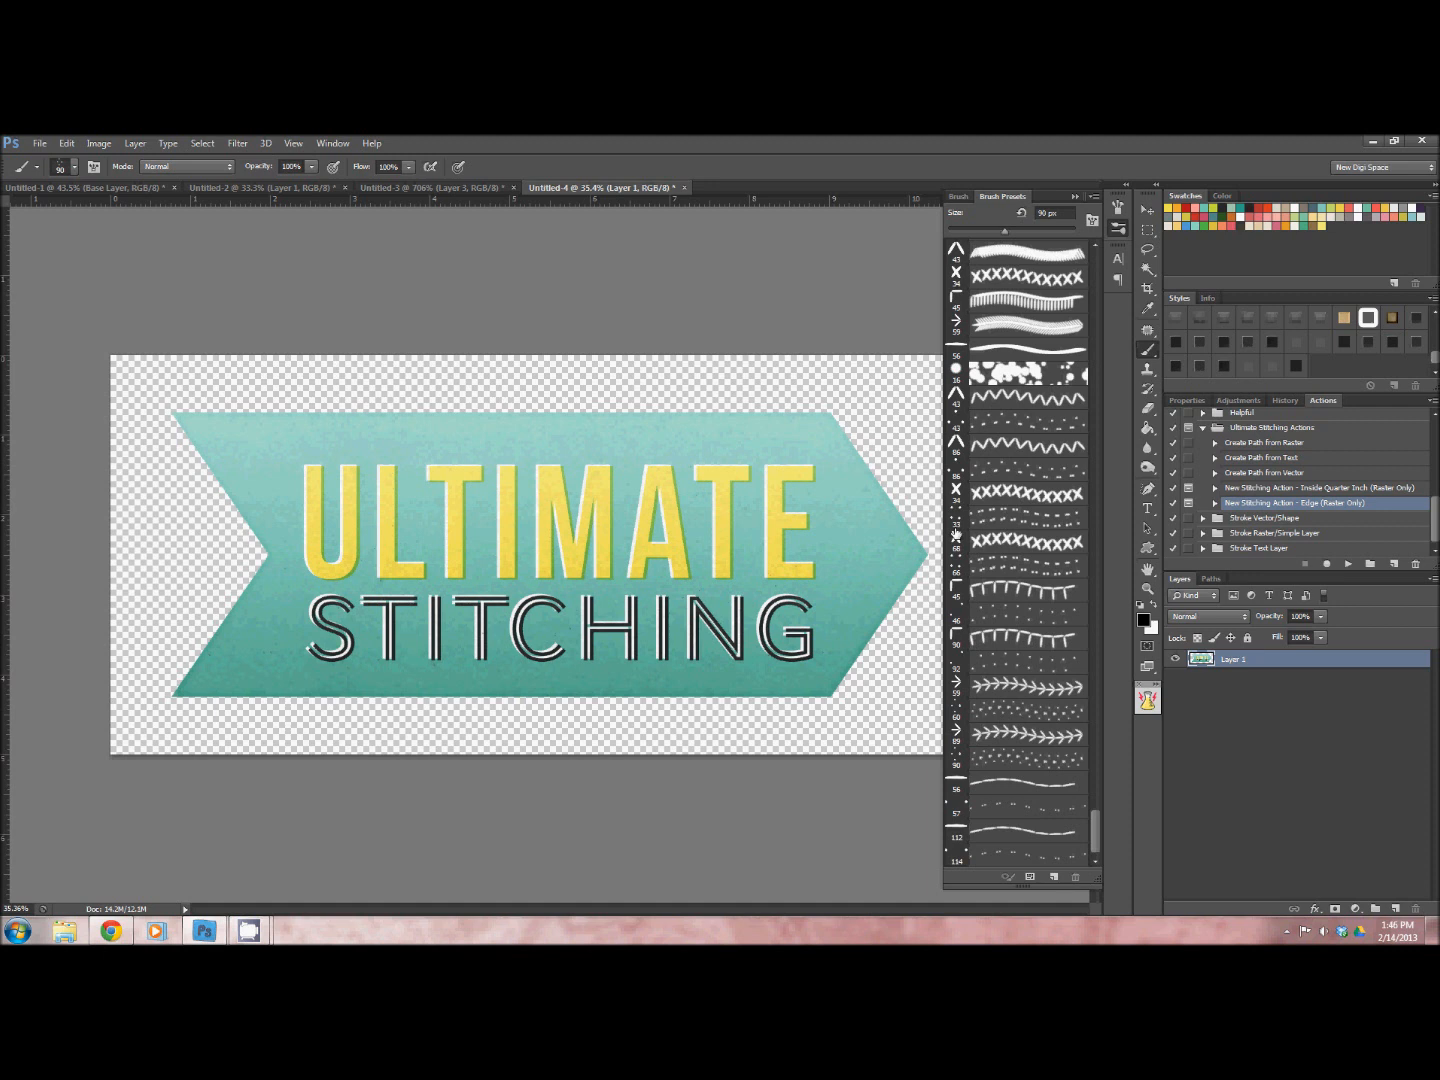
{"action": "mouse_move", "coordinate": [964, 428]}
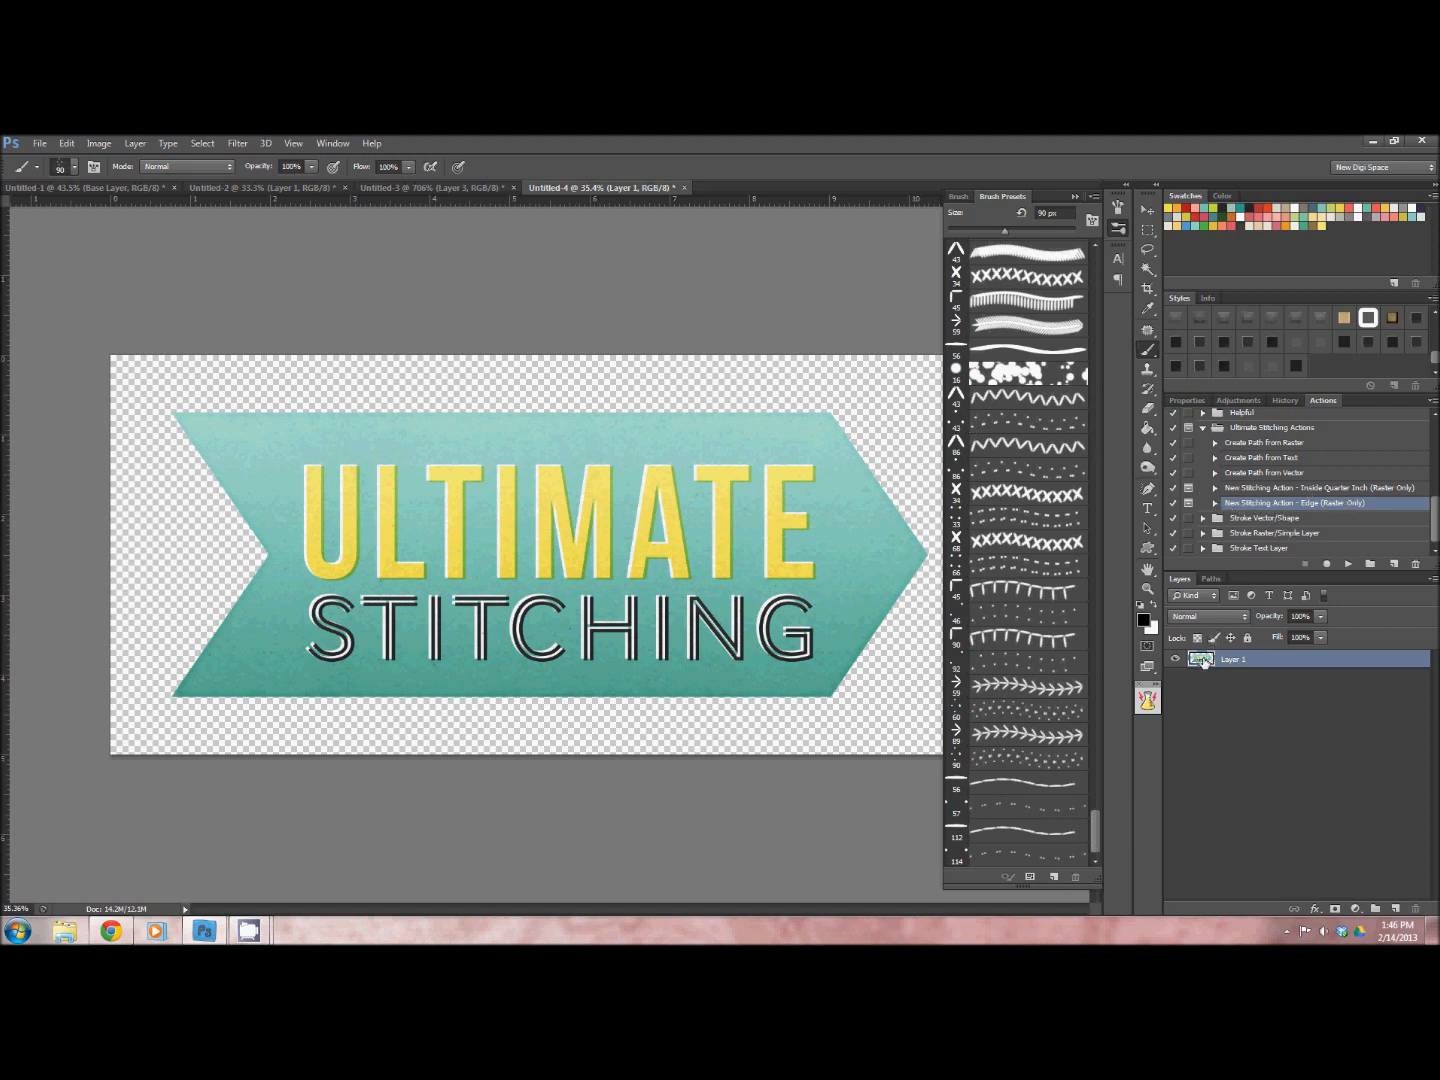
{"action": "double_click", "coordinate": [1232, 660]}
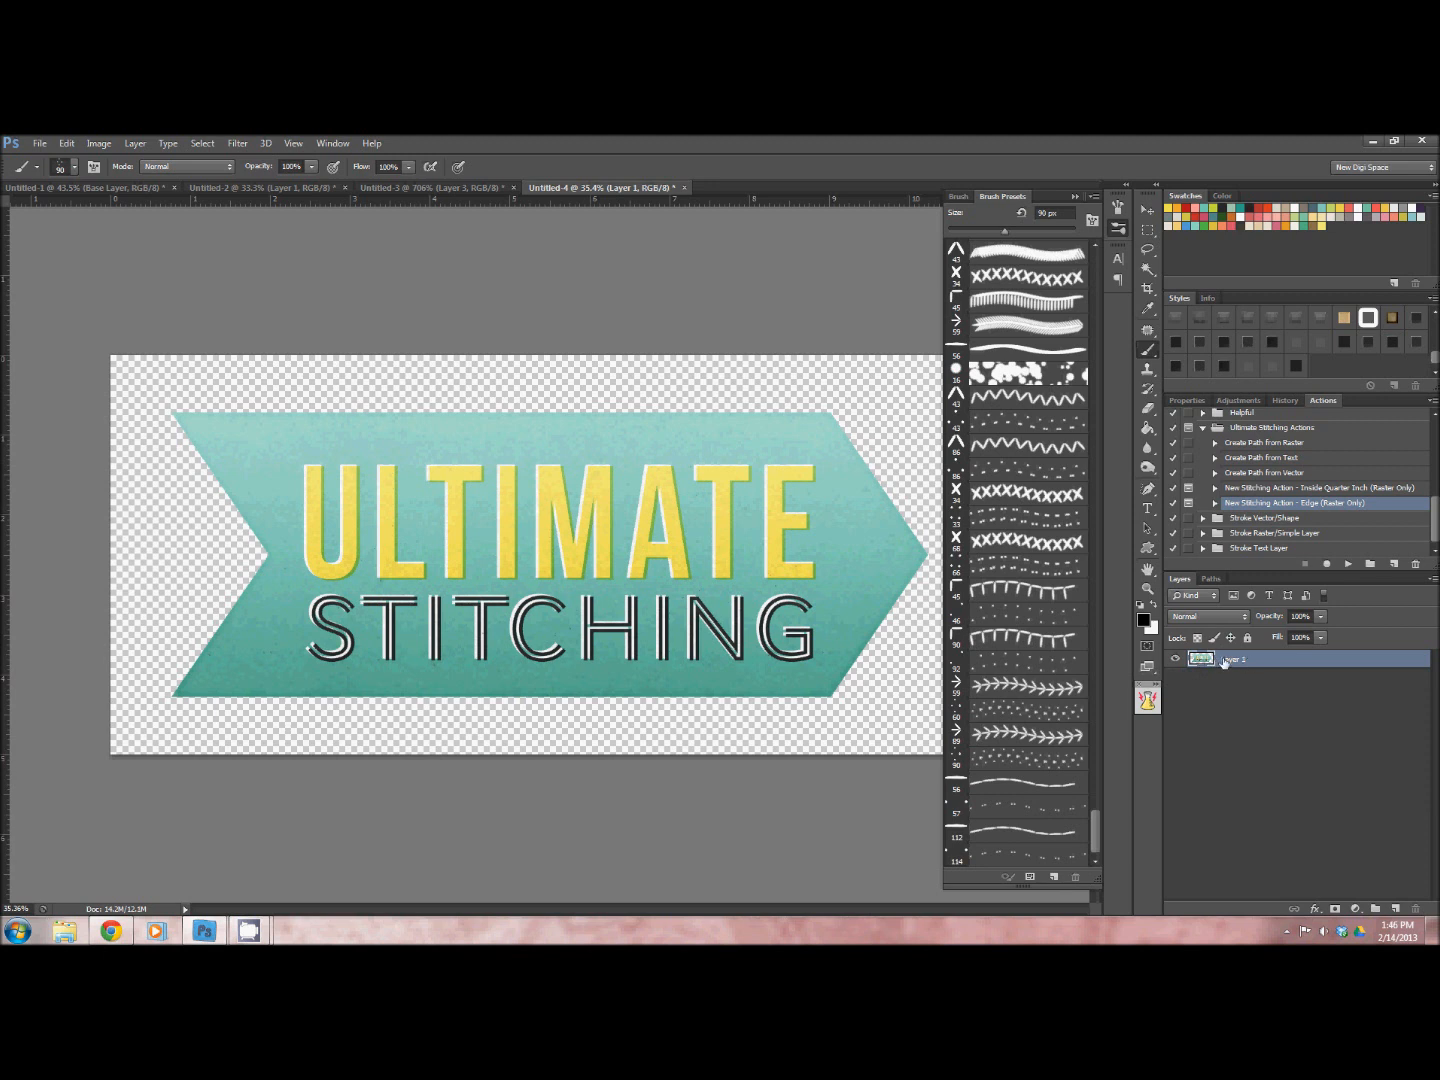
{"action": "mouse_move", "coordinate": [1212, 660]}
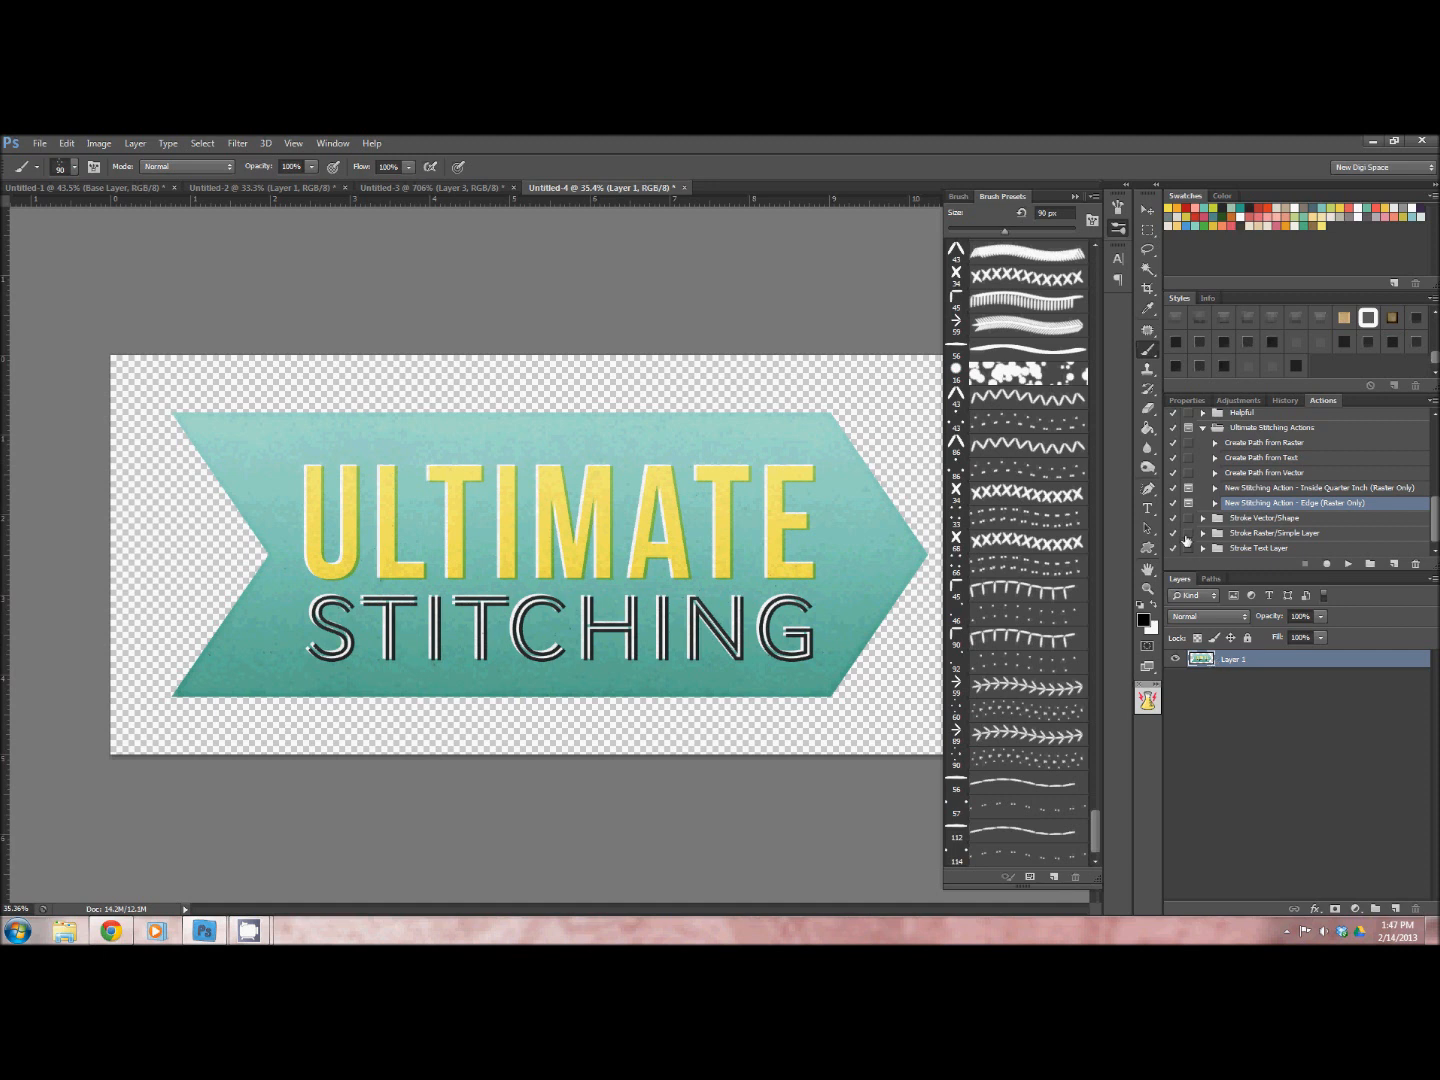
{"action": "mouse_move", "coordinate": [1186, 540]}
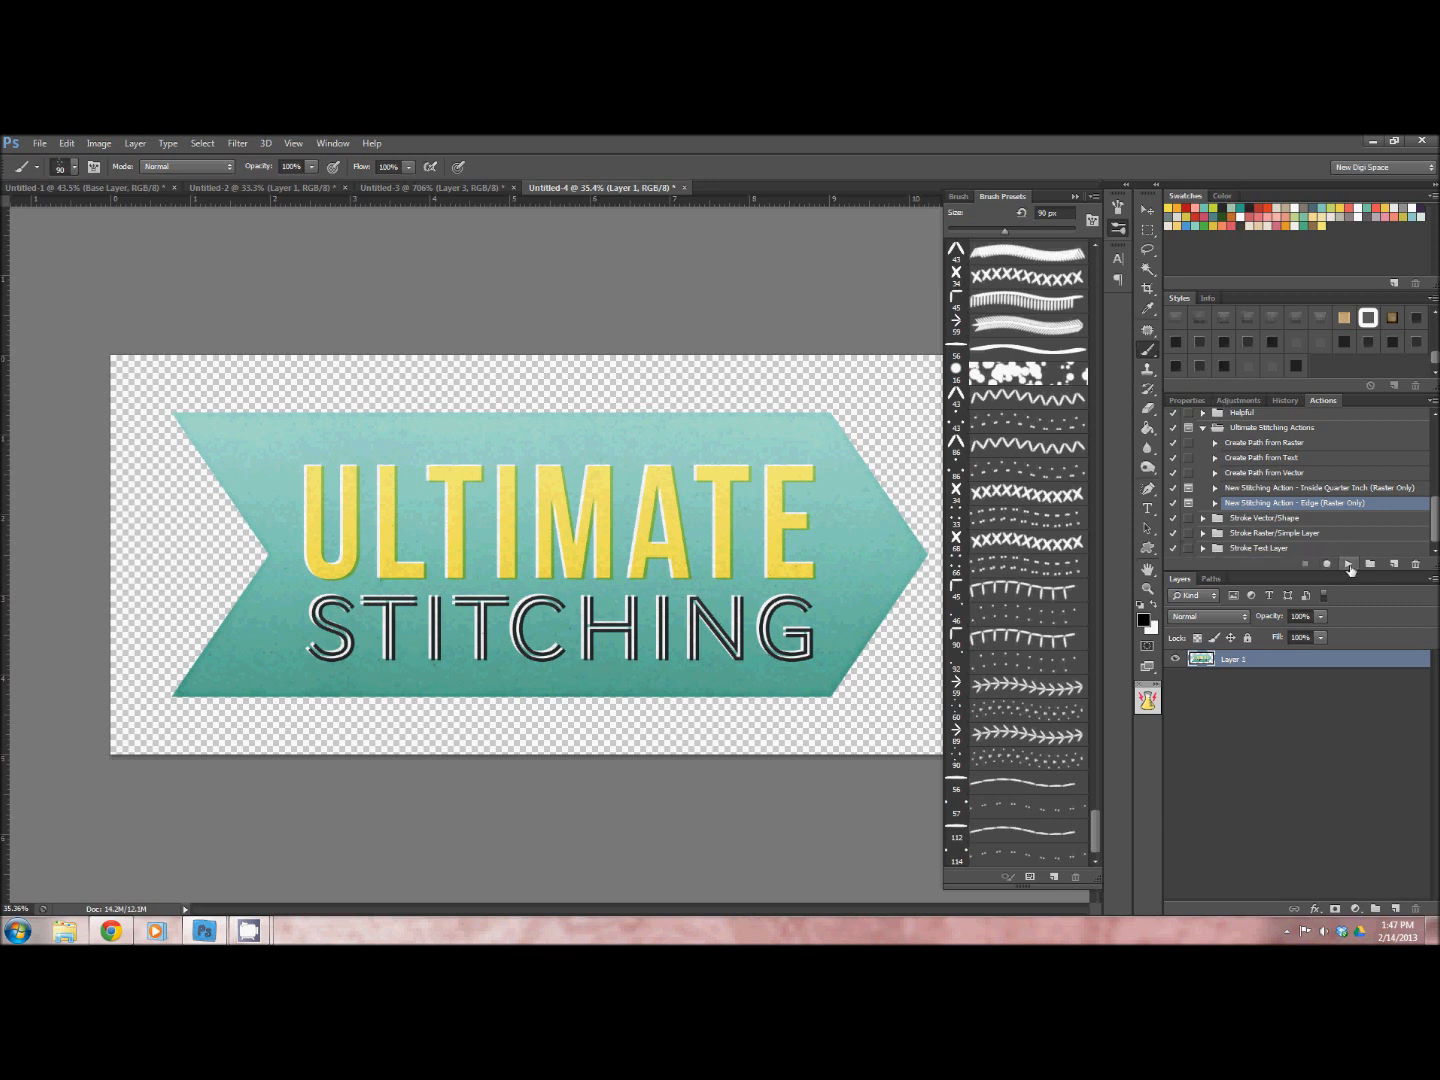
Step: Run the edge stitching action, stroking the banner edge and stopping at the hole brush prompt
{"action": "left_click", "coordinate": [1348, 564]}
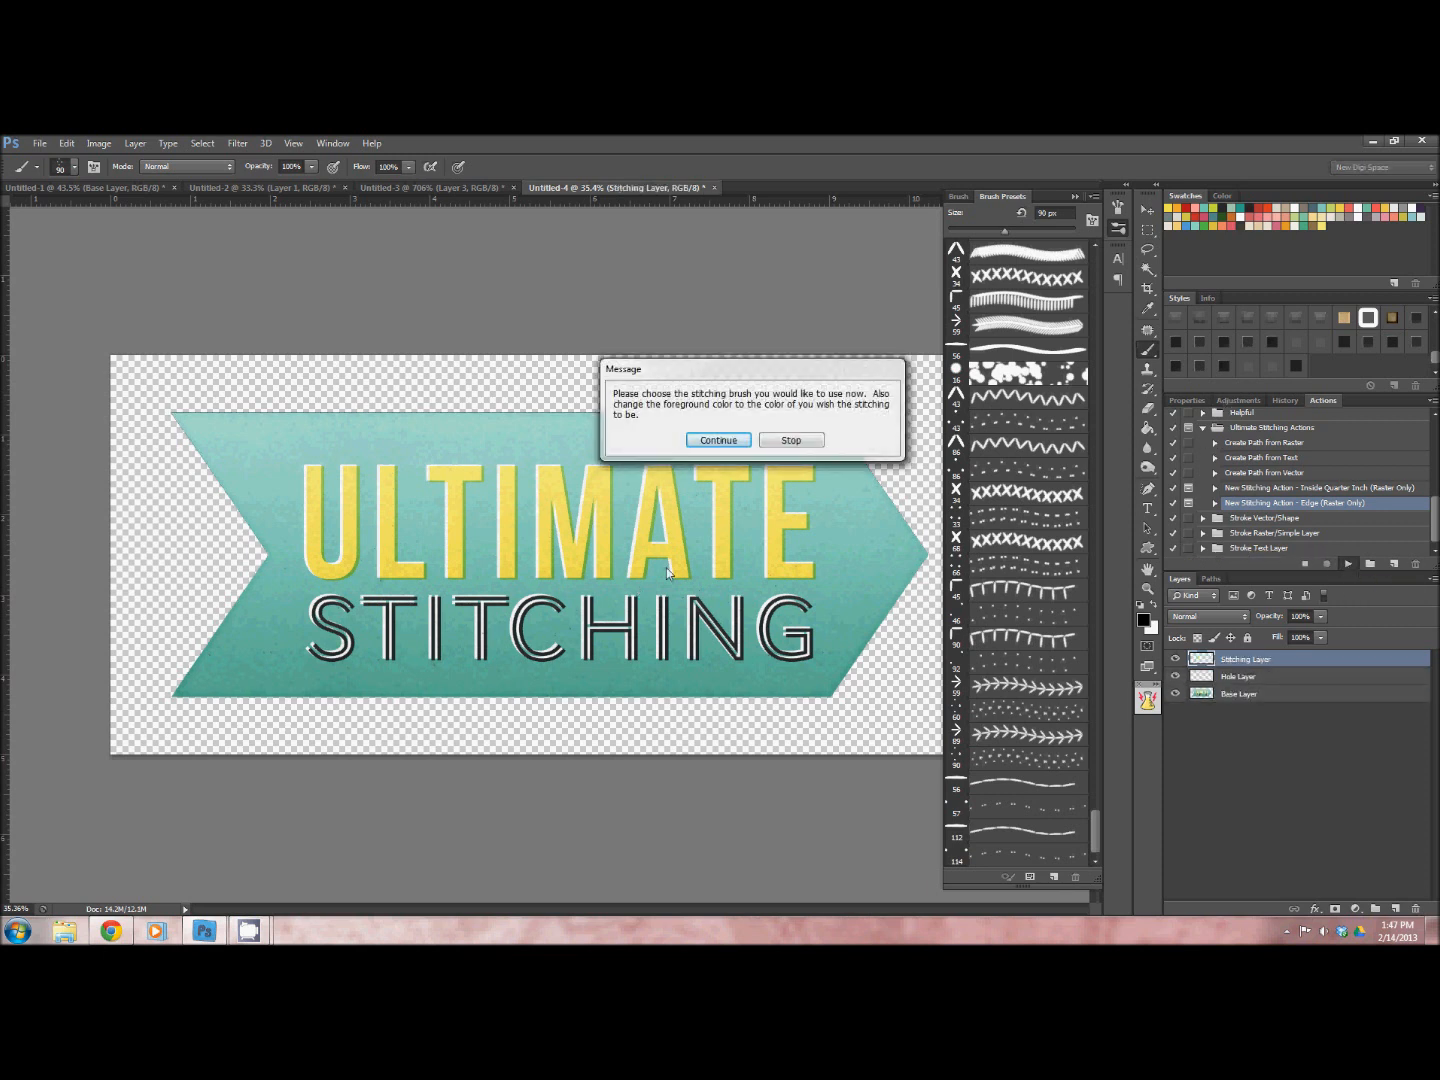
{"action": "left_click", "coordinate": [718, 440]}
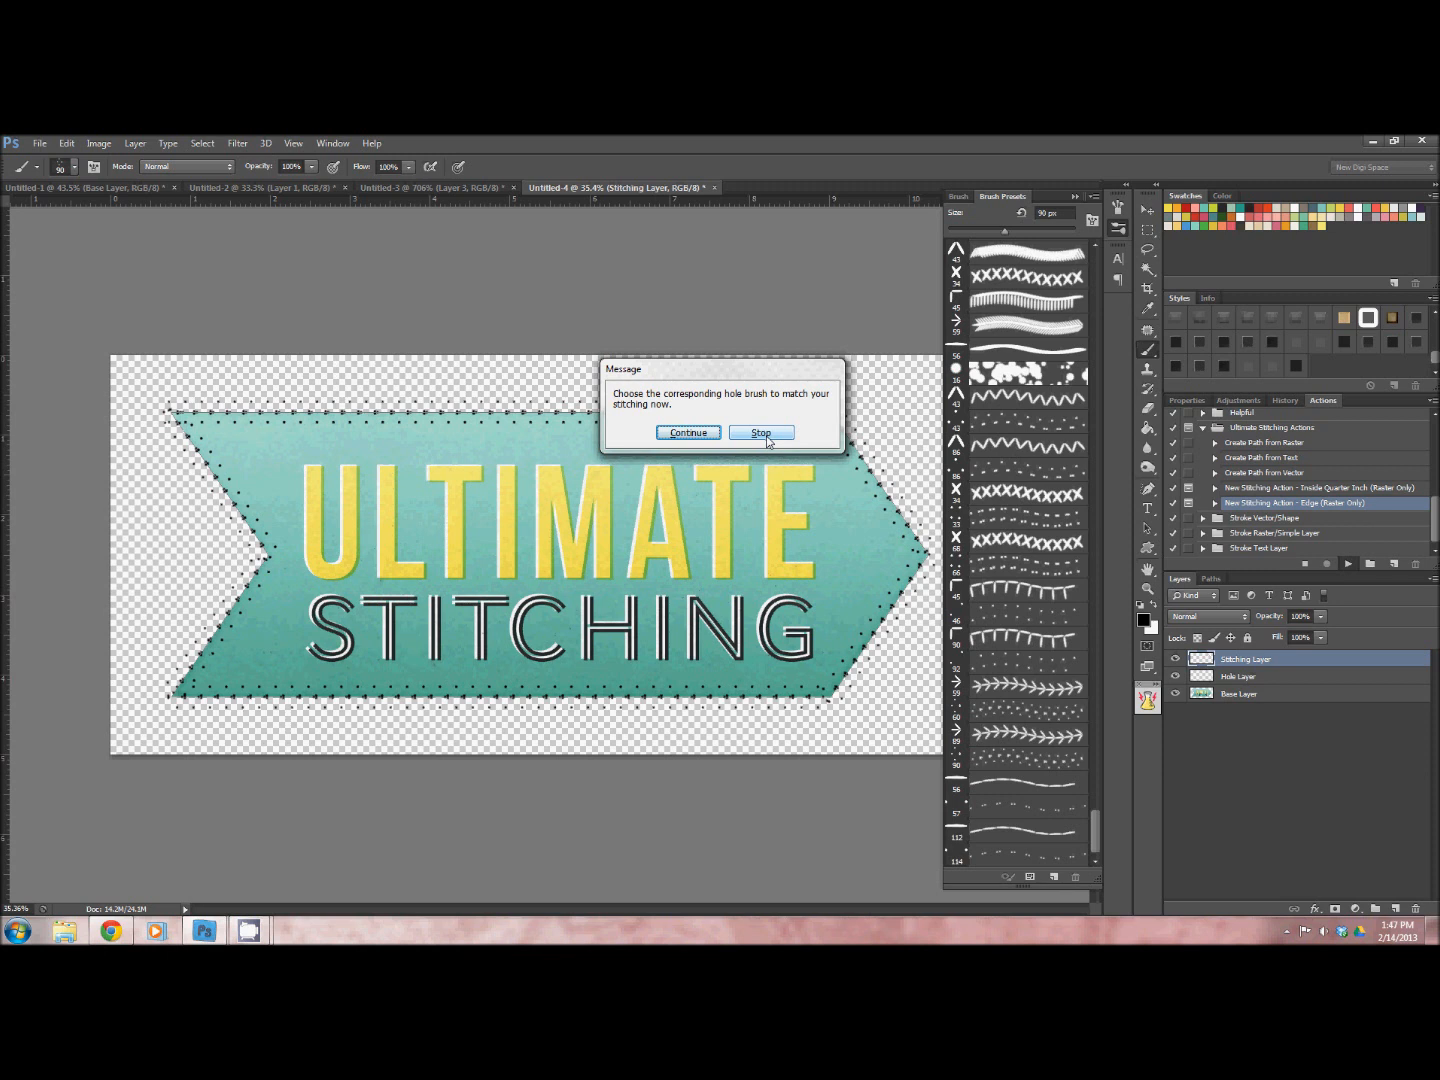
{"action": "left_click", "coordinate": [760, 432]}
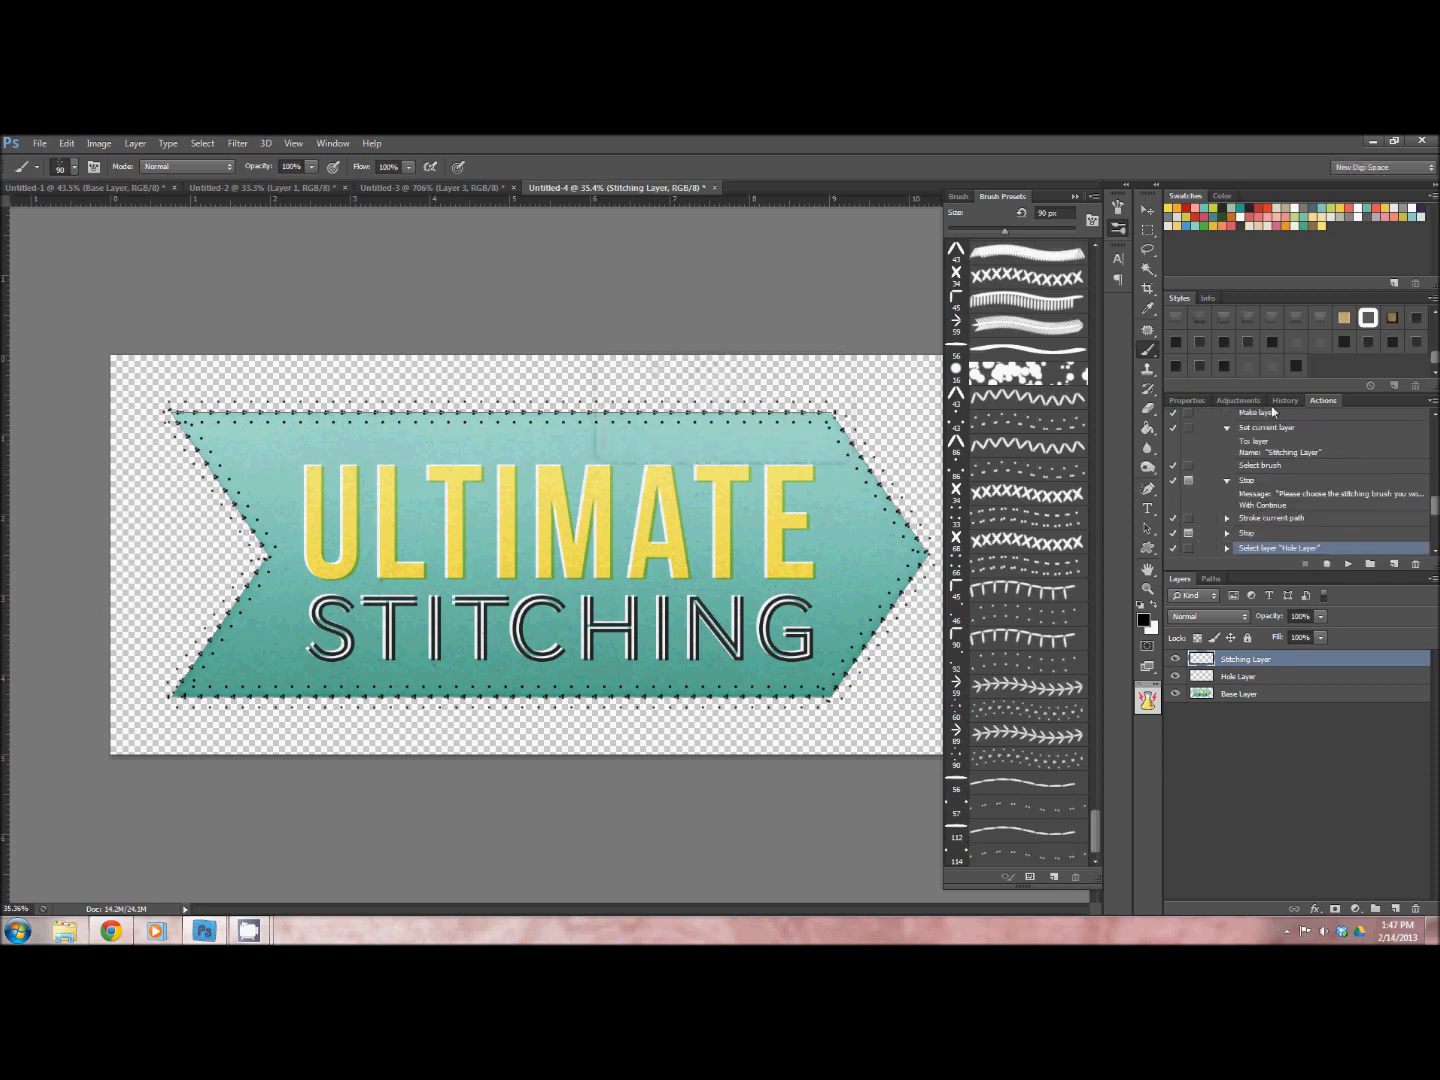
{"action": "left_click", "coordinate": [1284, 400]}
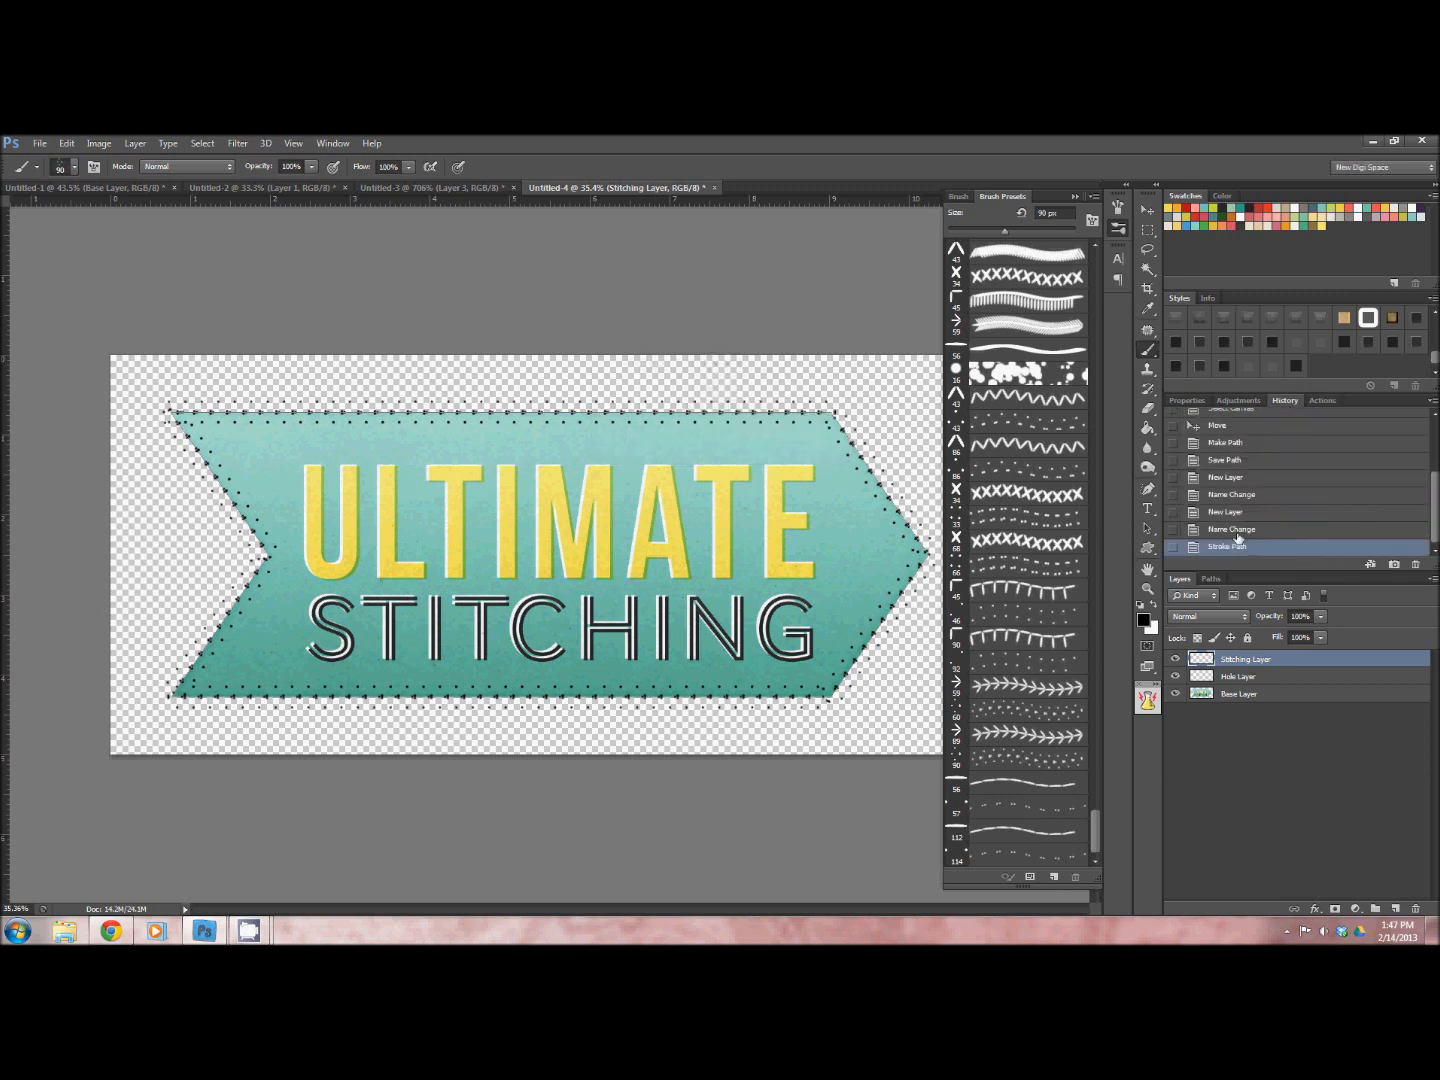
Step: Step back in History to the state before the stitches were stroked
{"action": "left_click", "coordinate": [1232, 528]}
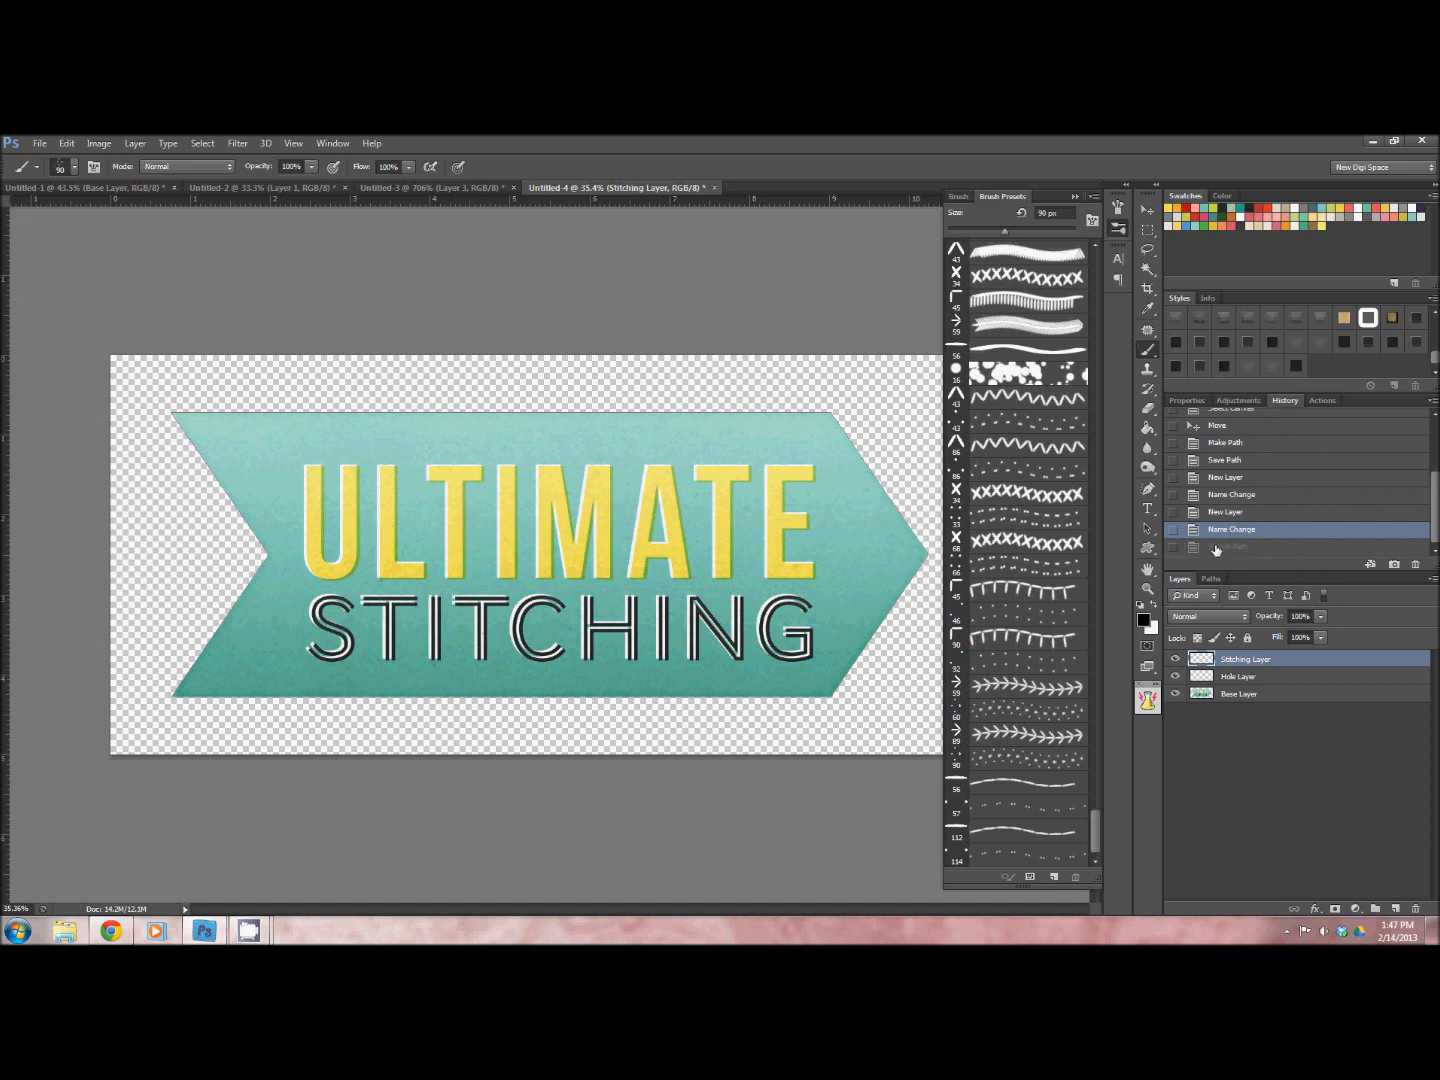
{"action": "mouse_move", "coordinate": [1240, 548]}
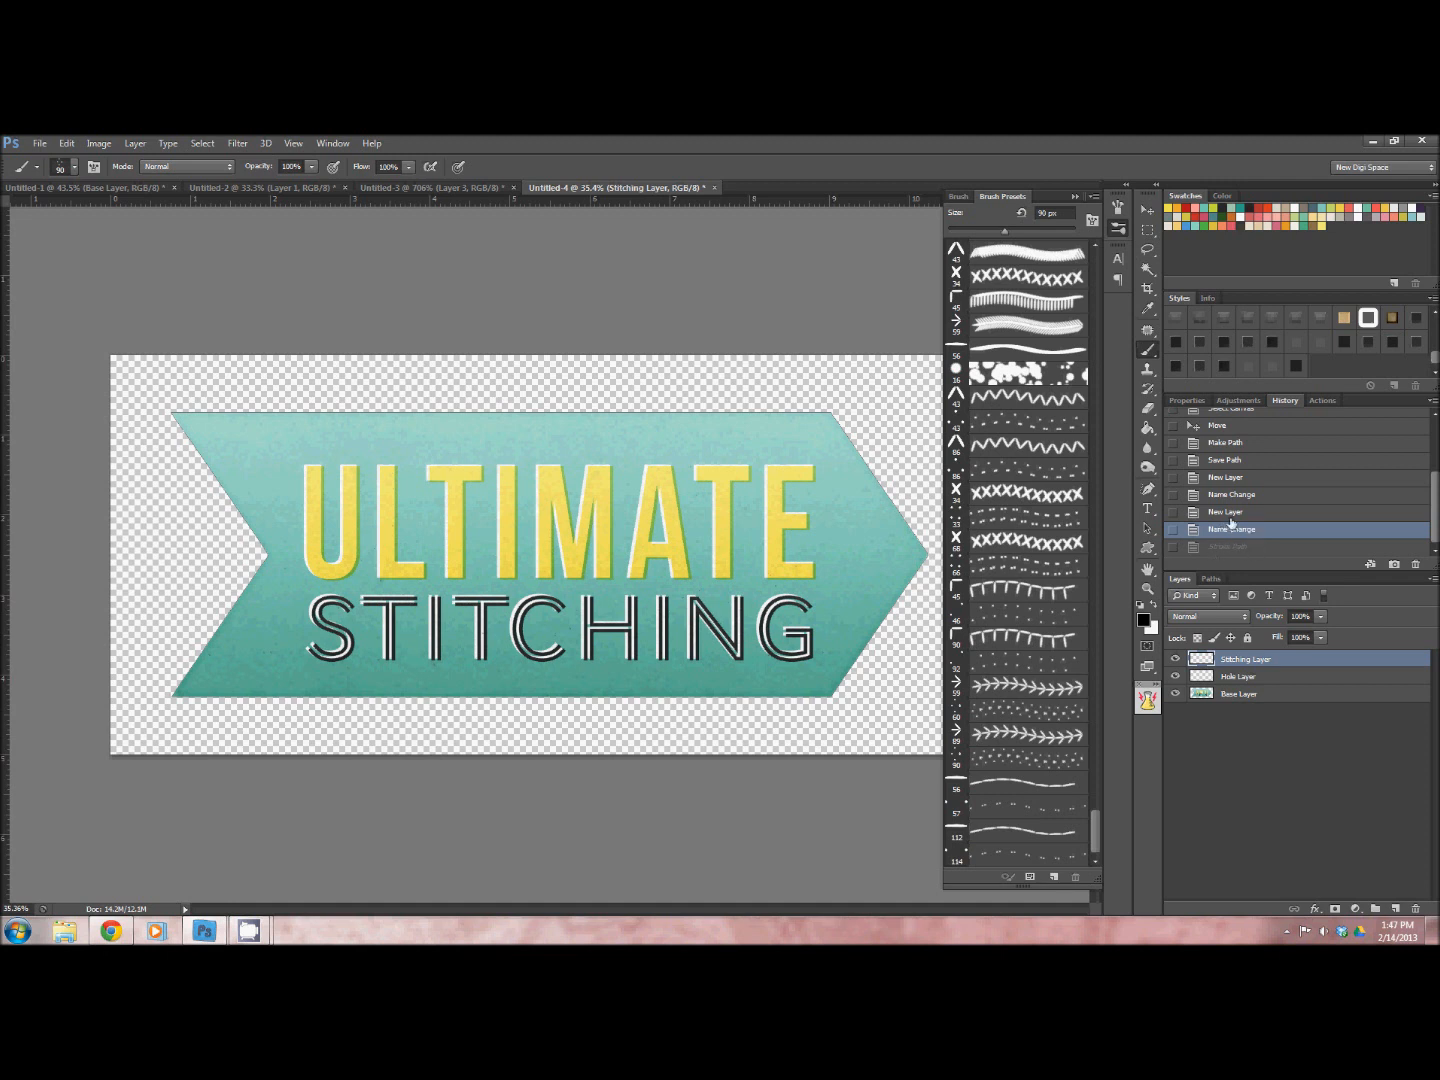
{"action": "left_click", "coordinate": [1322, 400]}
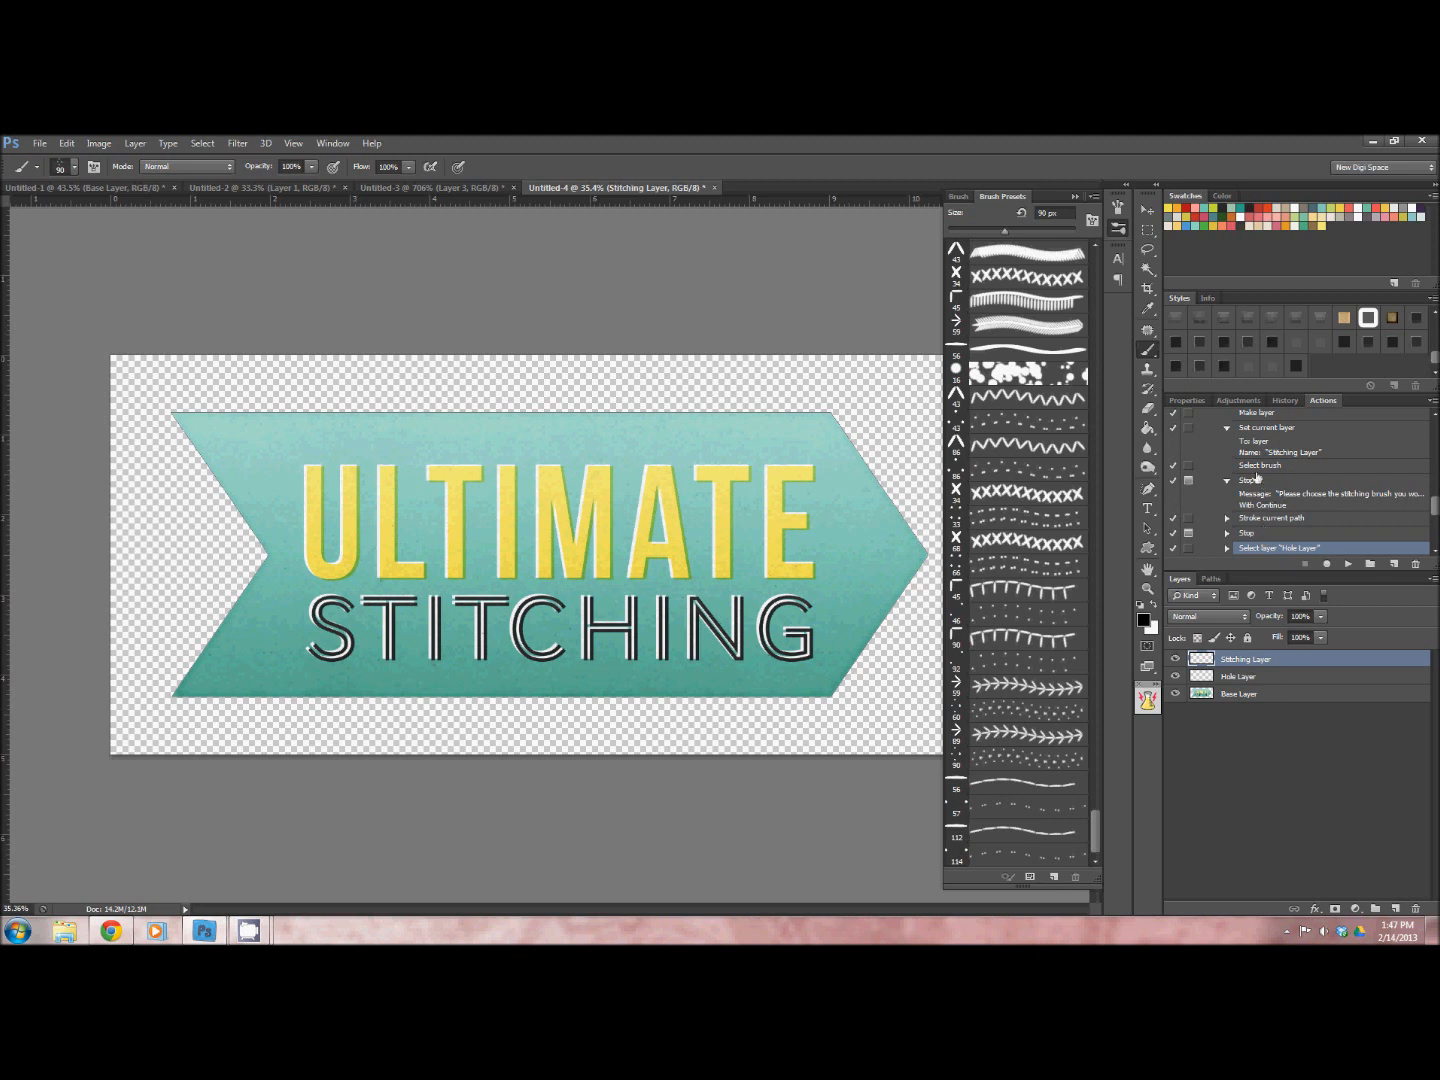
Step: Replay the action from the brush-choice Stop step and halt at its prompt
{"action": "left_click", "coordinate": [1246, 480]}
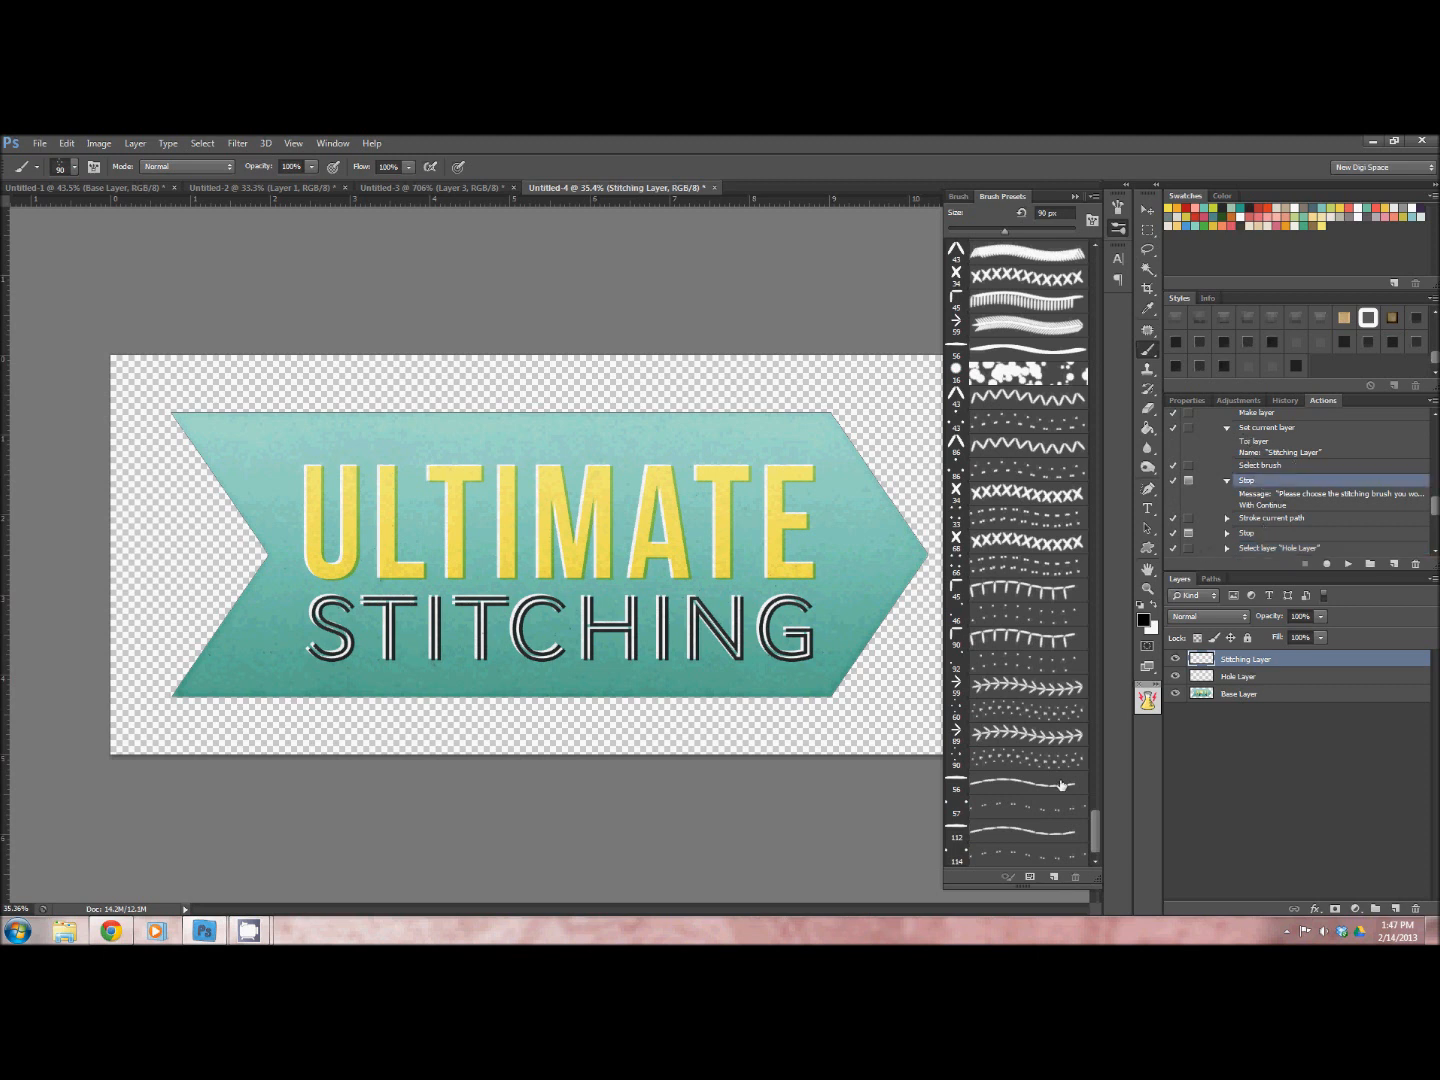
{"action": "mouse_move", "coordinate": [1284, 572]}
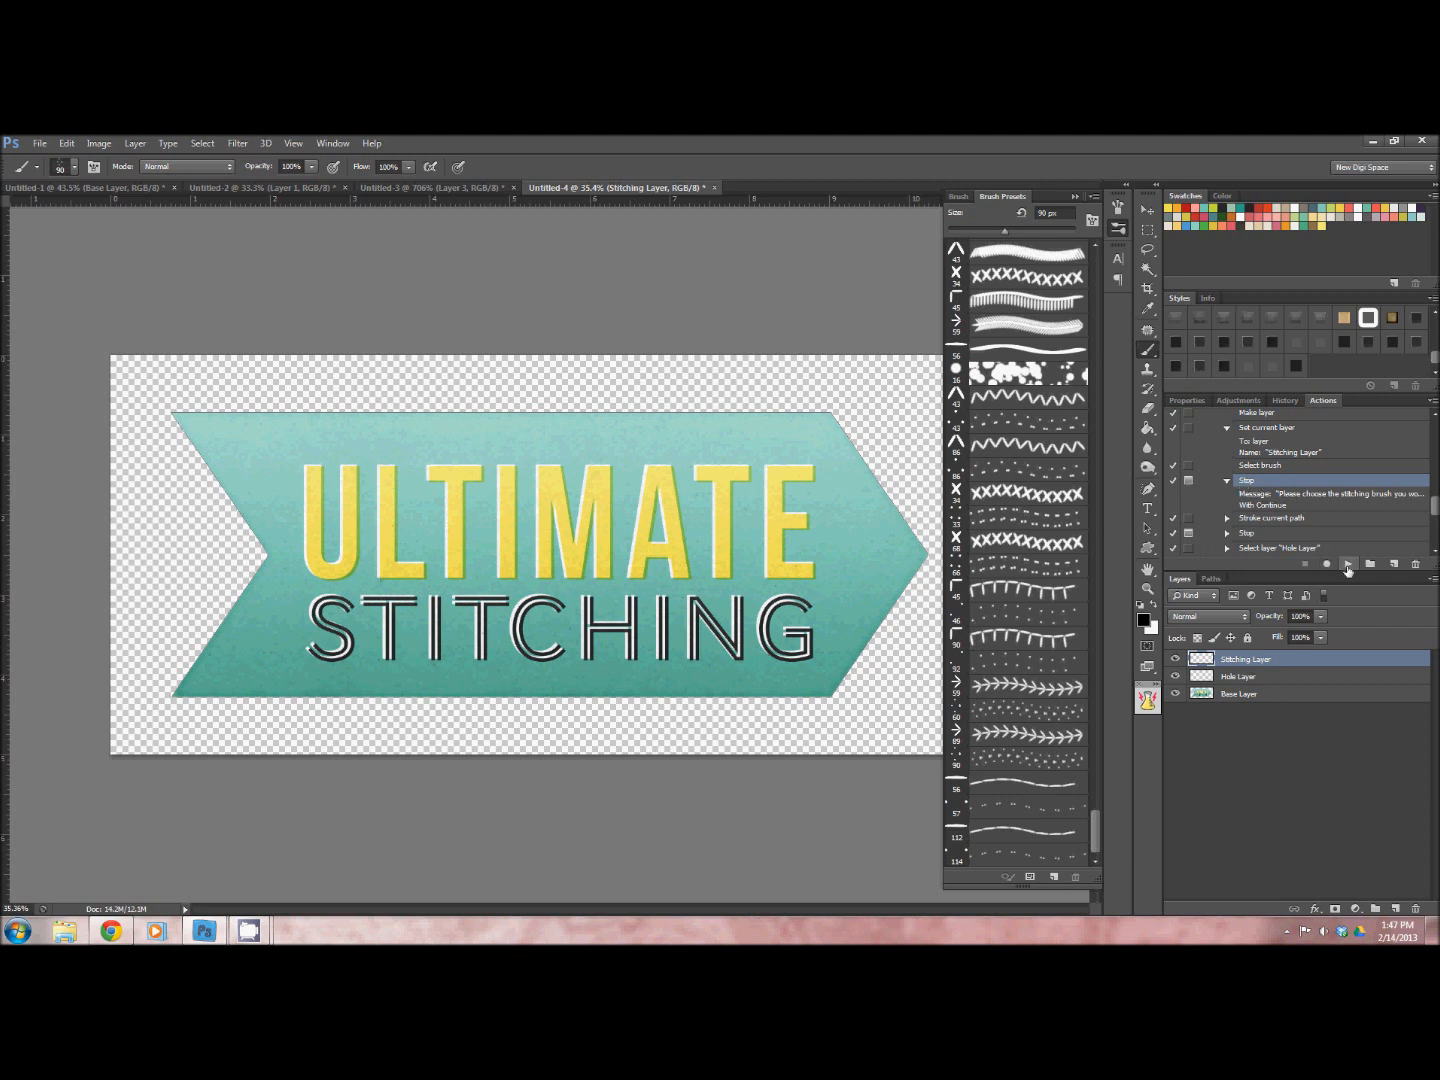
{"action": "left_click", "coordinate": [1348, 564]}
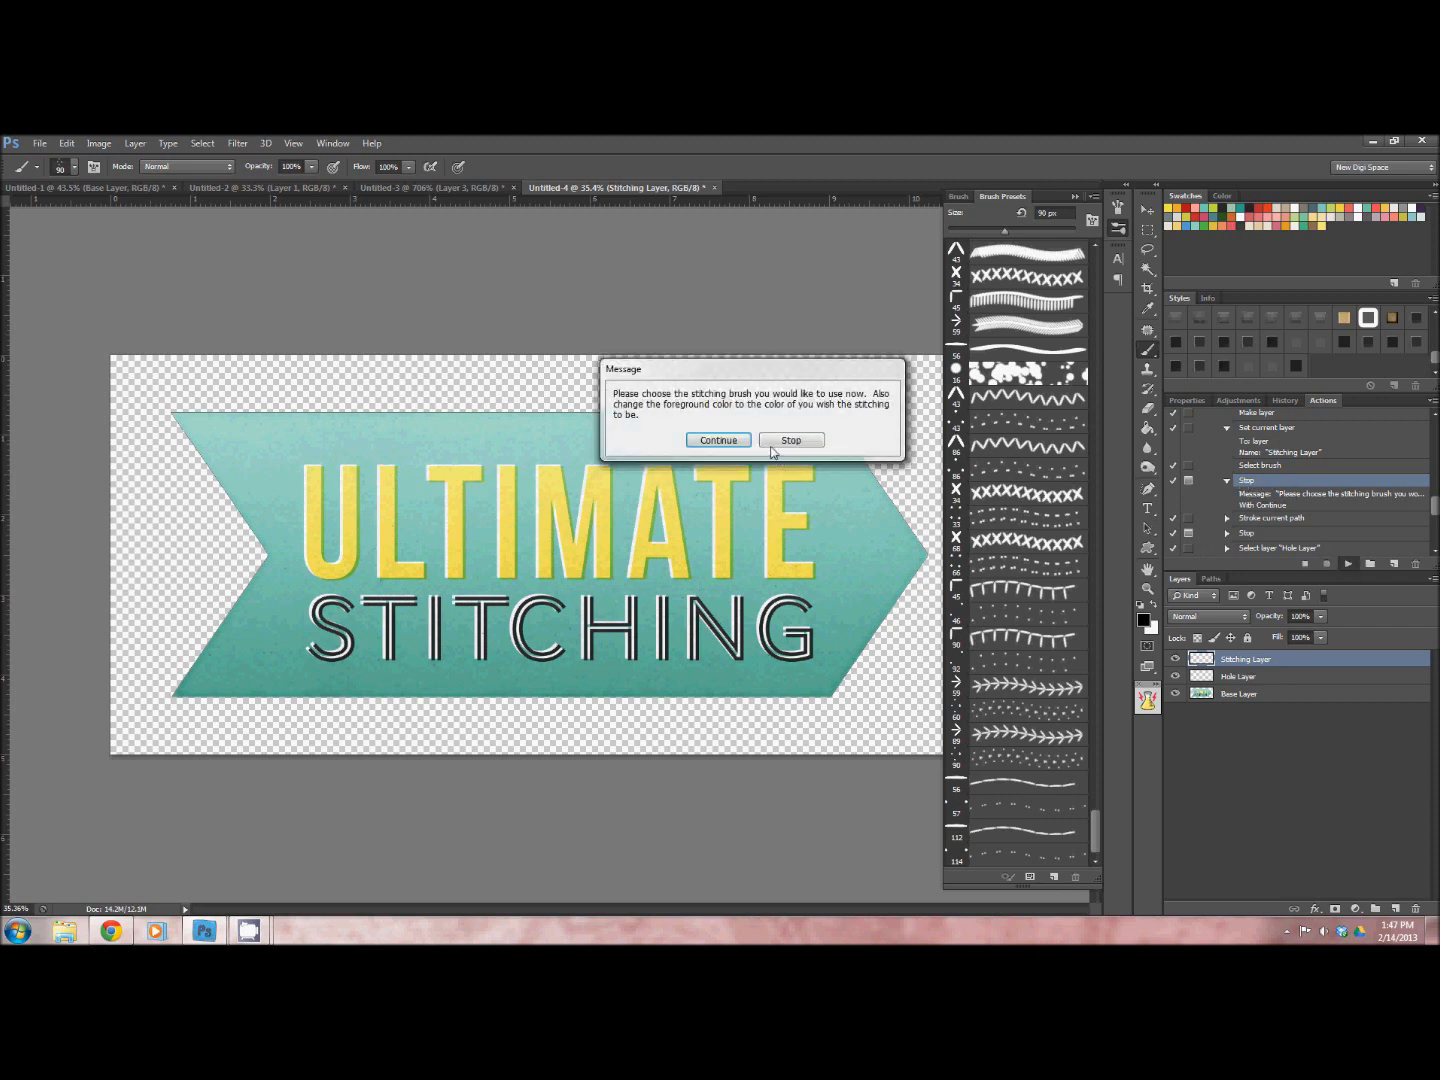
{"action": "left_click", "coordinate": [718, 440]}
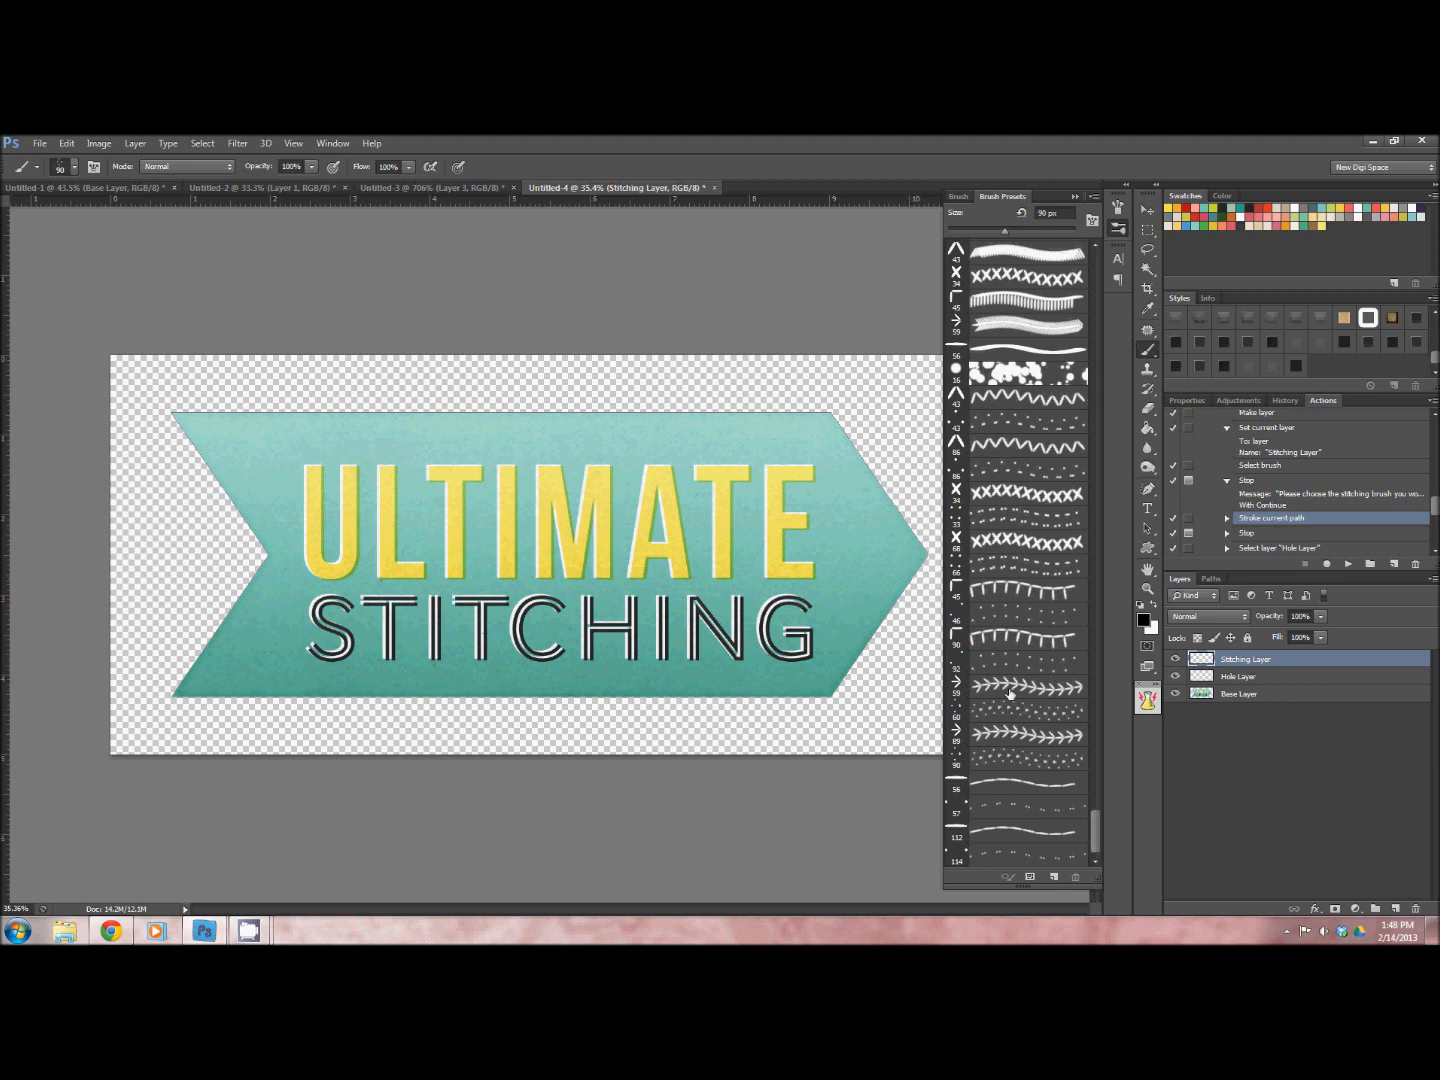
Step: Choose a zigzag stitch brush and set the foreground colour to yellow
{"action": "left_click", "coordinate": [1028, 686]}
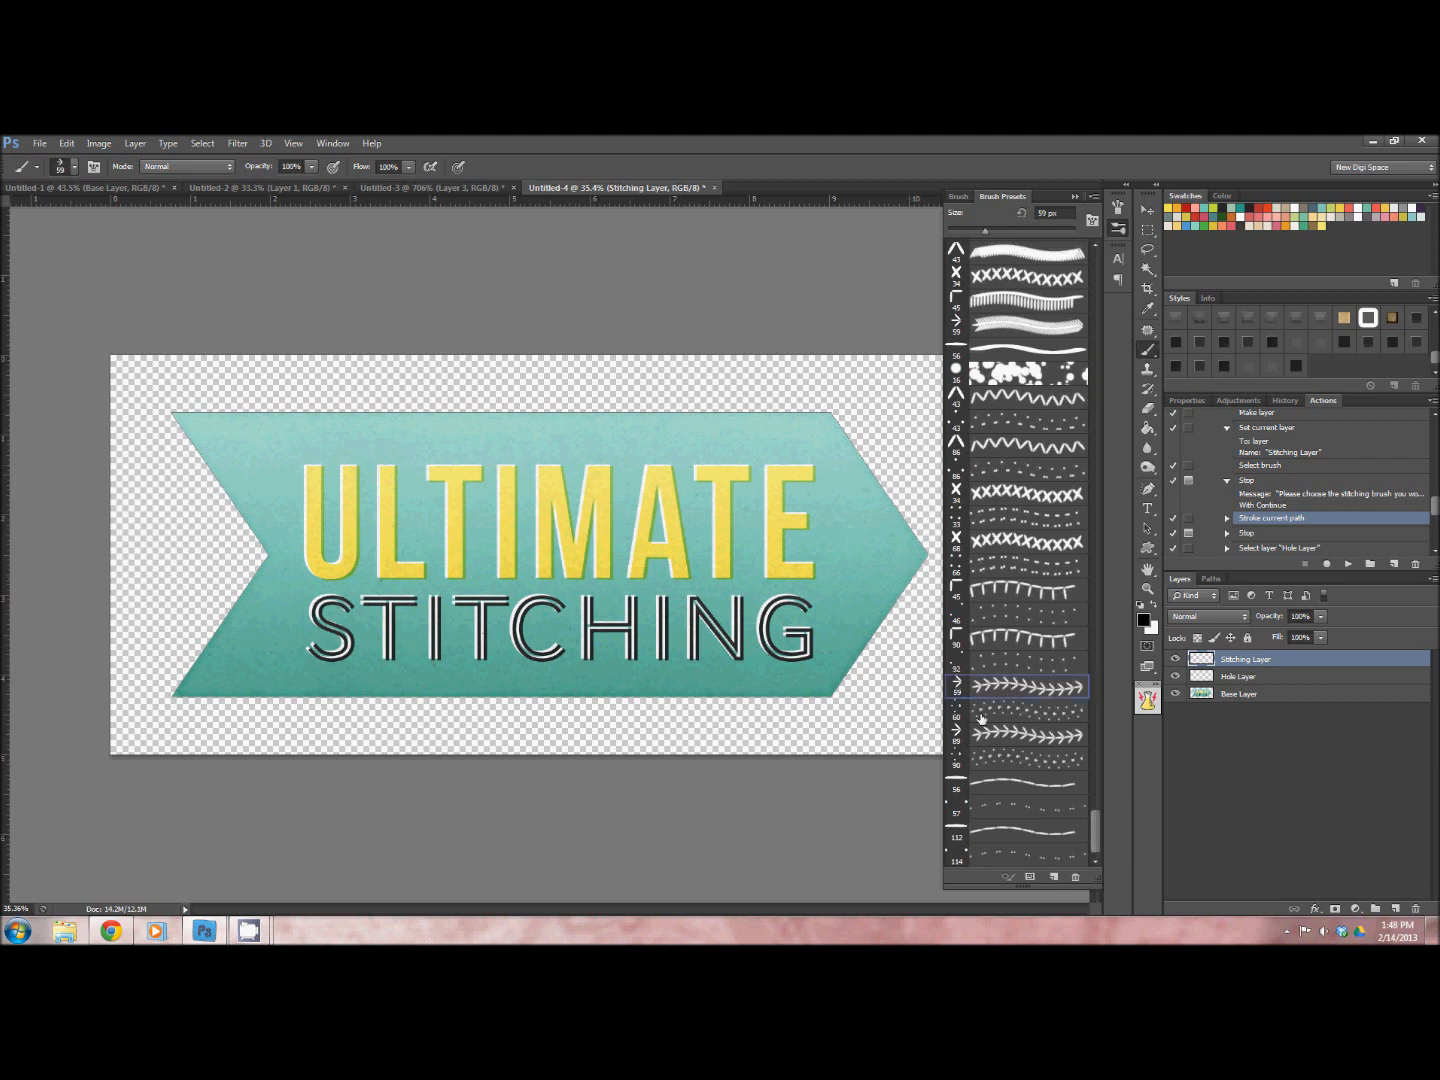
{"action": "left_click", "coordinate": [1024, 732]}
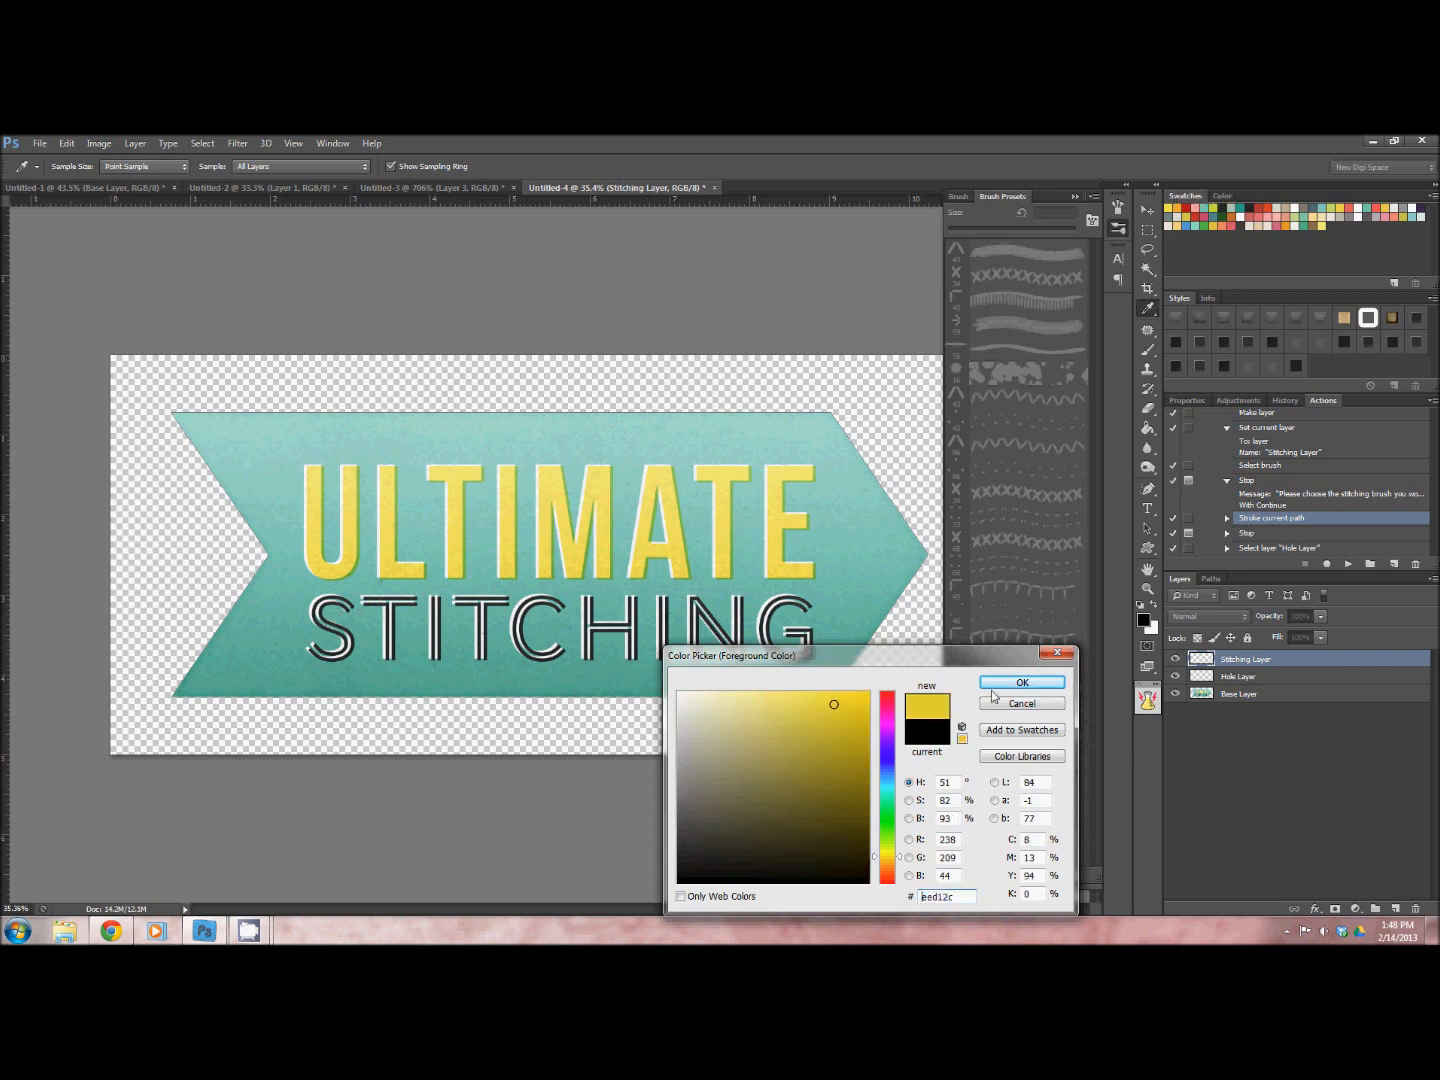
{"action": "left_click", "coordinate": [1022, 682]}
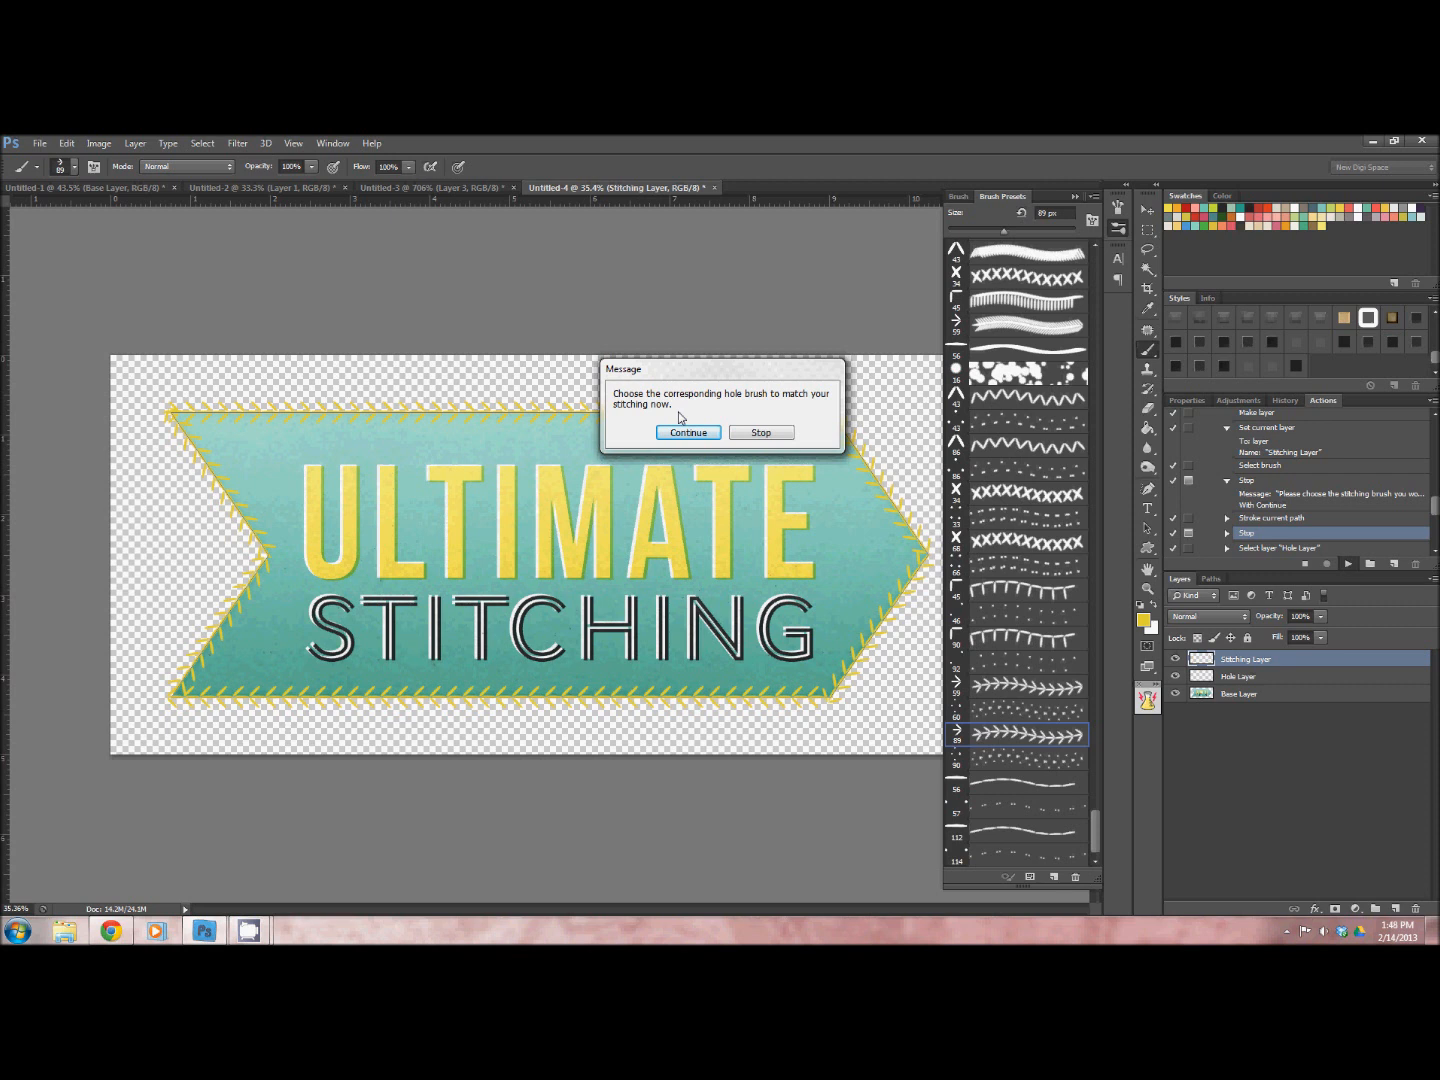
{"action": "mouse_move", "coordinate": [1016, 416]}
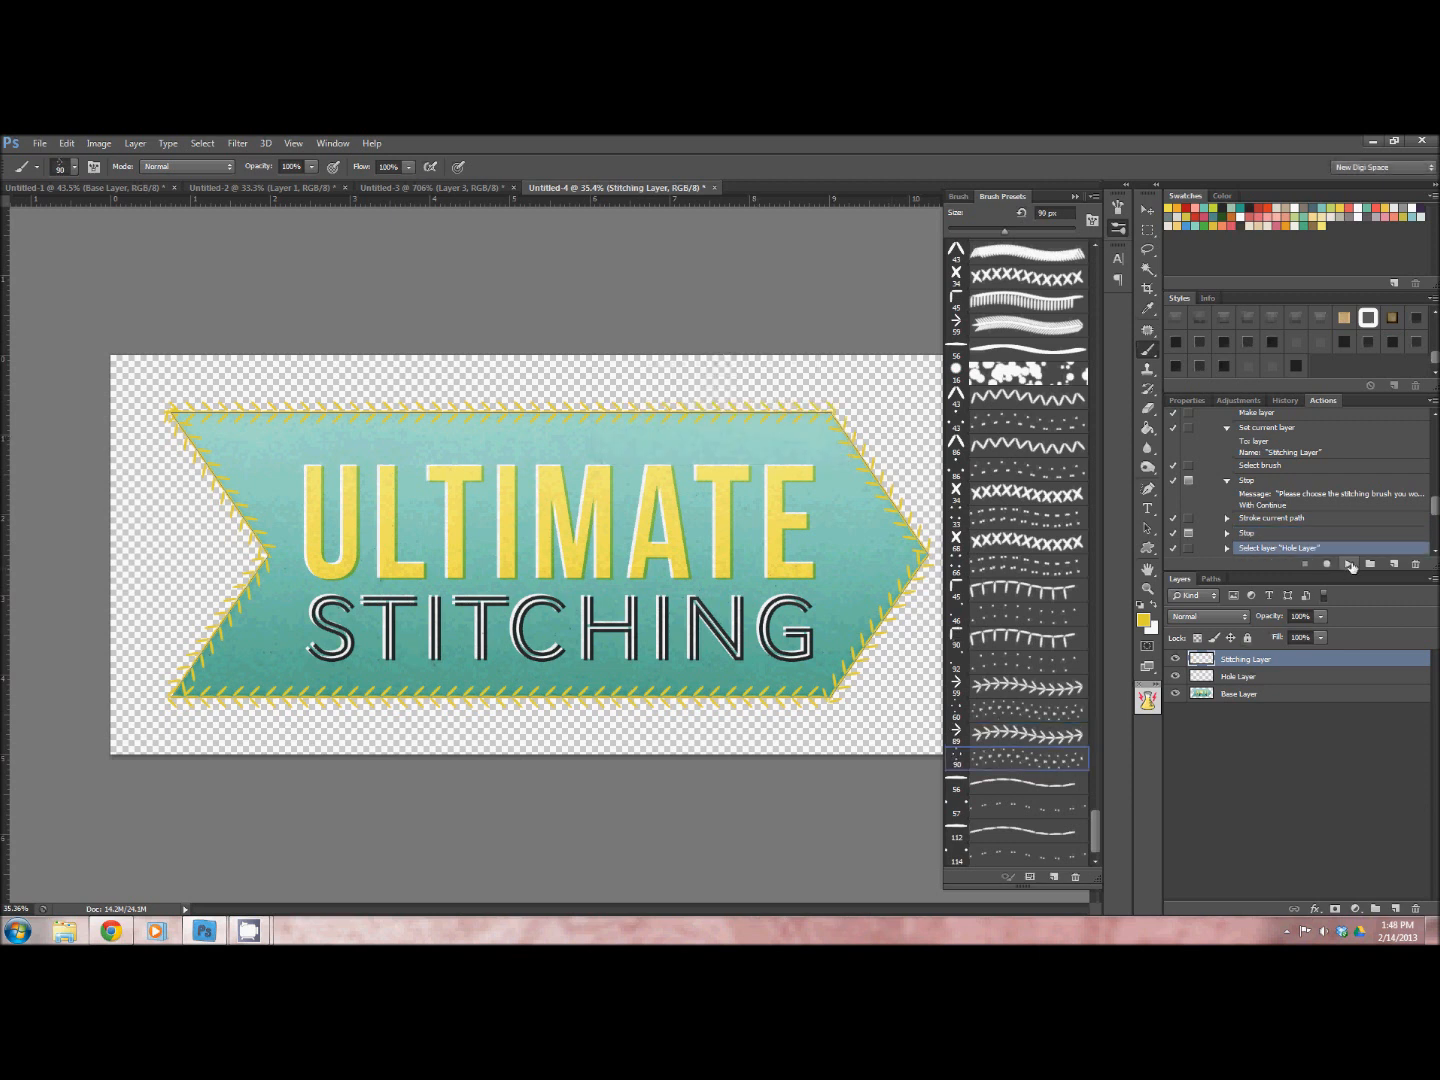
{"action": "mouse_move", "coordinate": [1348, 564]}
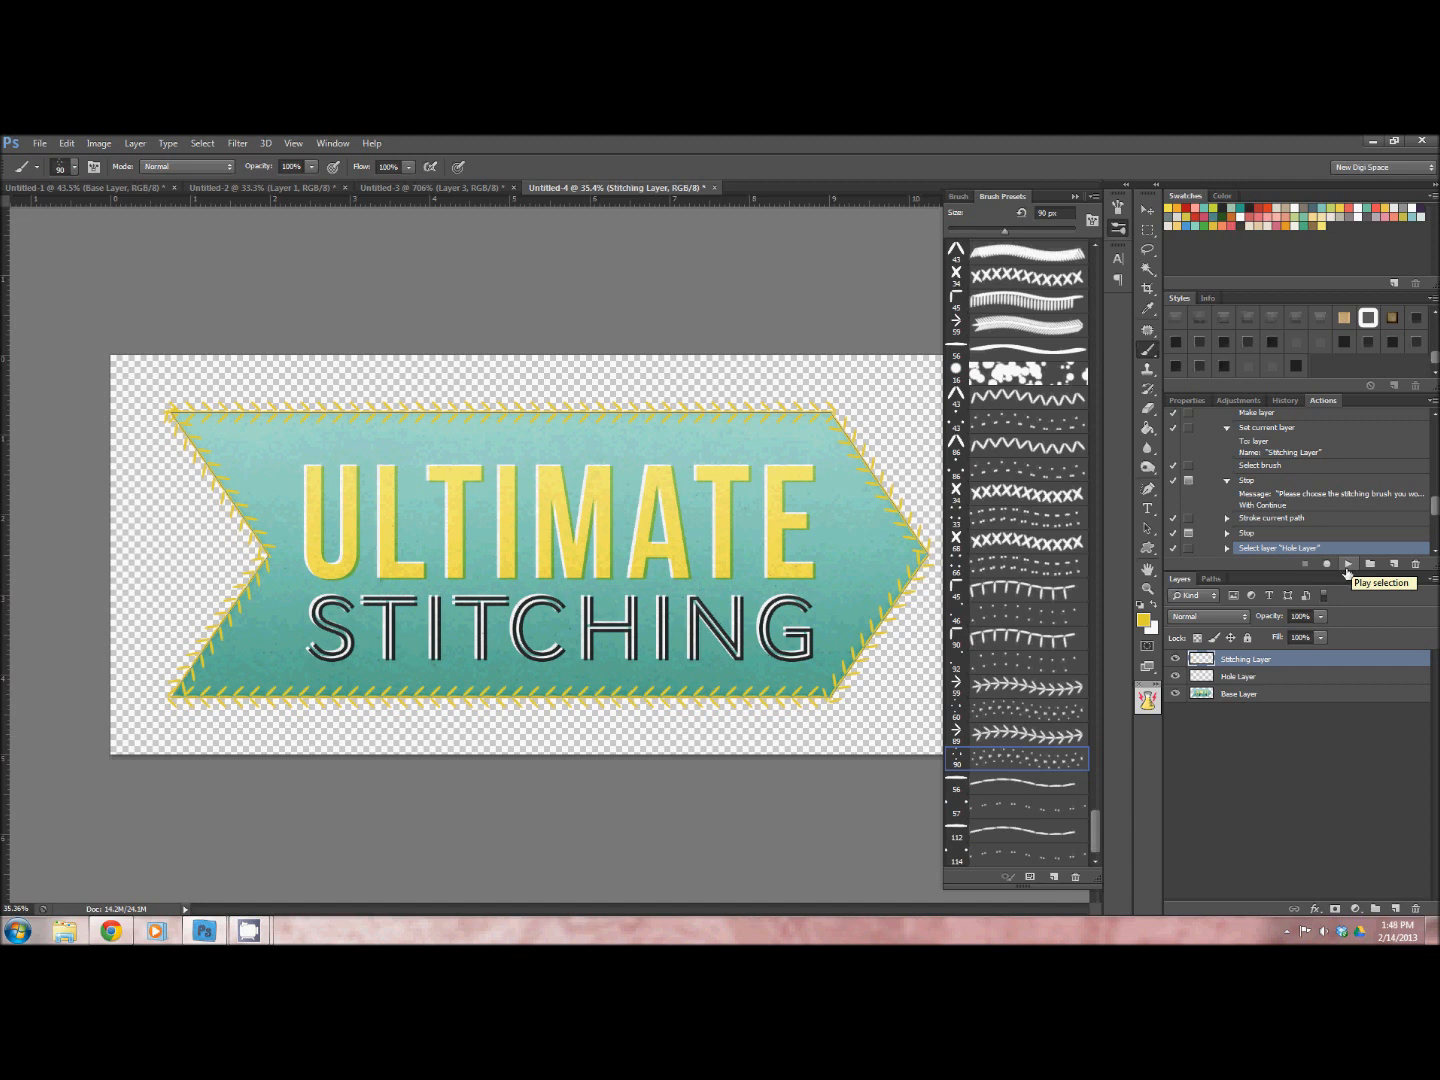
Step: Resume the action so it strokes the hole layer with the matching hole brush
{"action": "left_click", "coordinate": [1348, 564]}
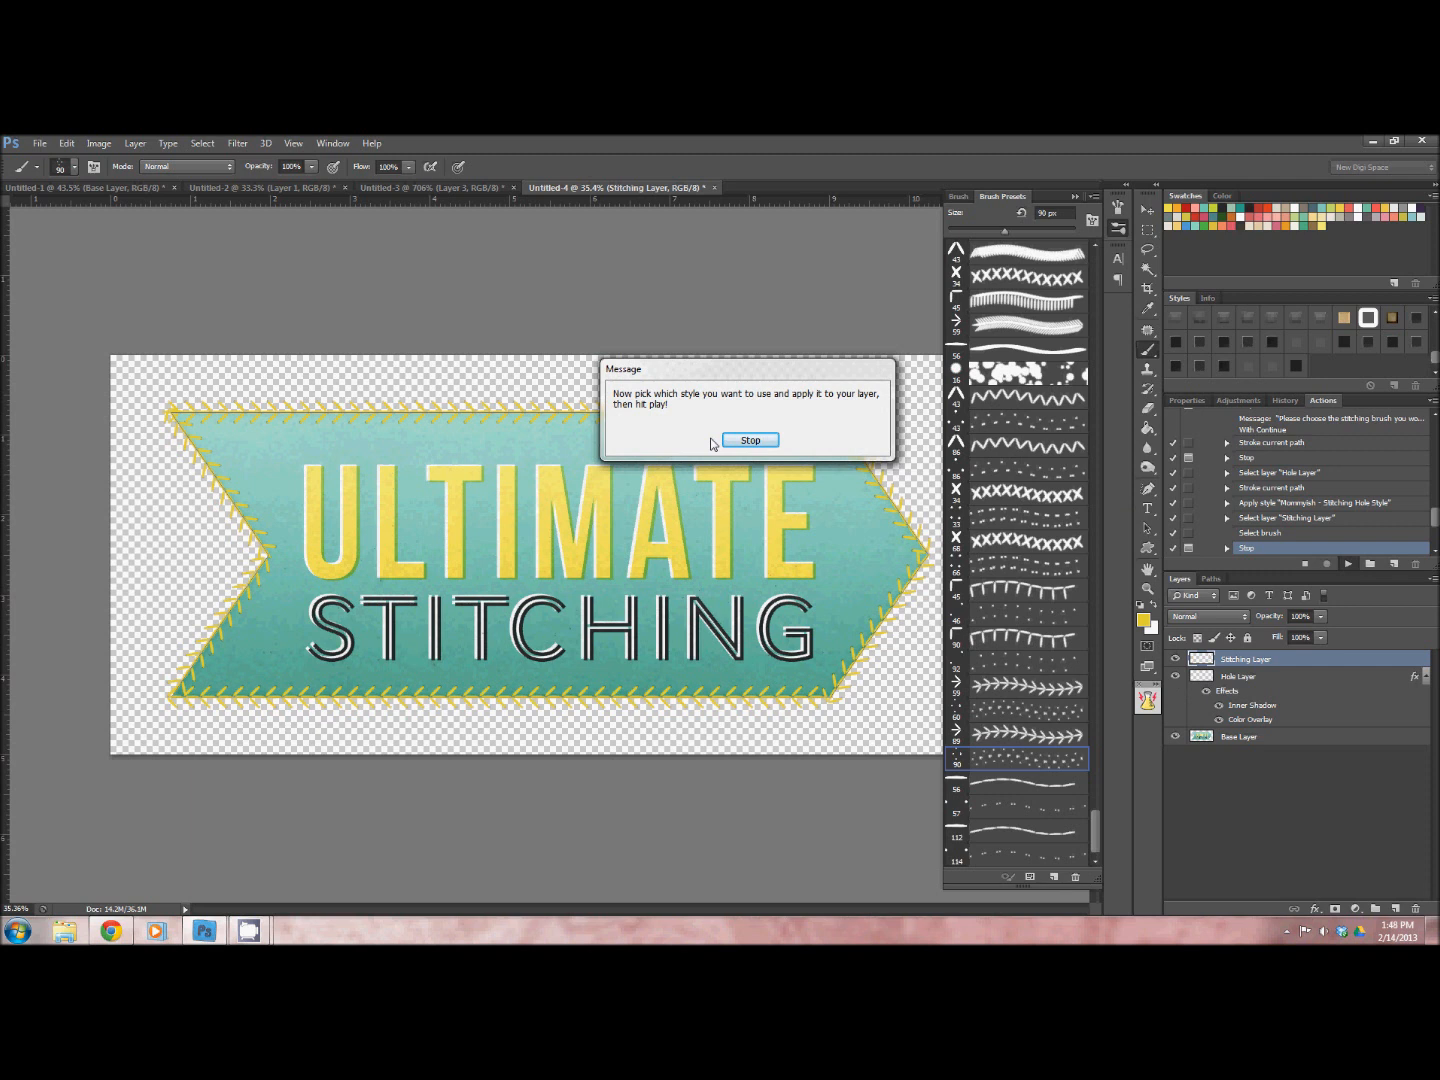
Step: Apply a hole style at the pause and let the stitching action run to completion
{"action": "left_click", "coordinate": [750, 440]}
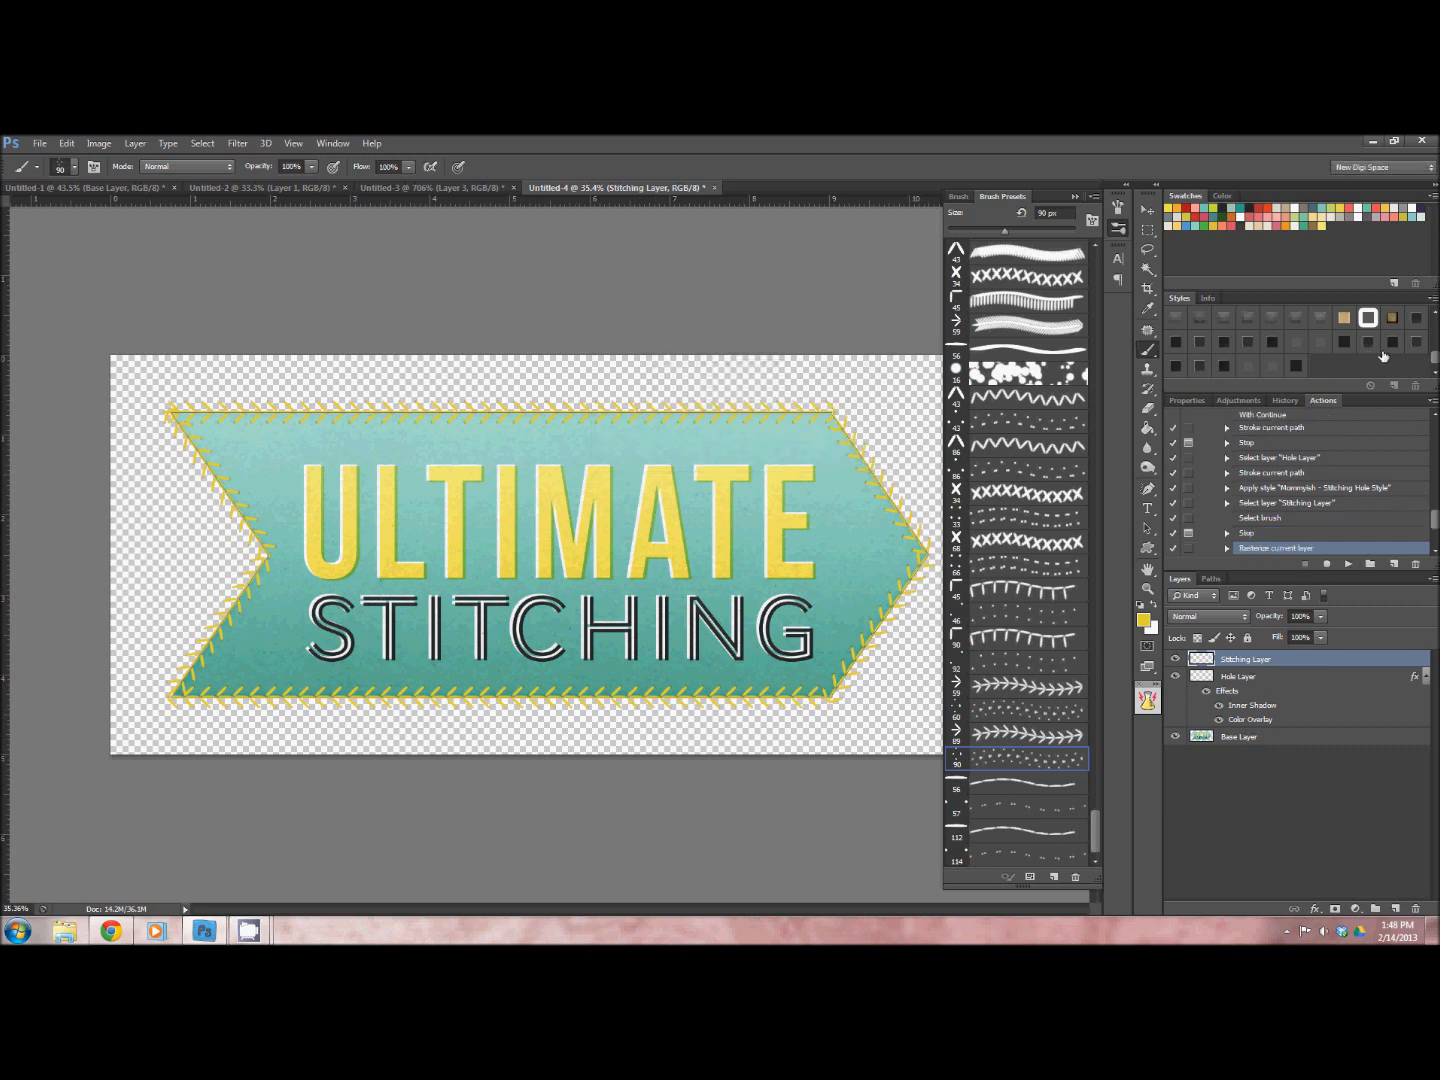
{"action": "mouse_move", "coordinate": [1392, 350]}
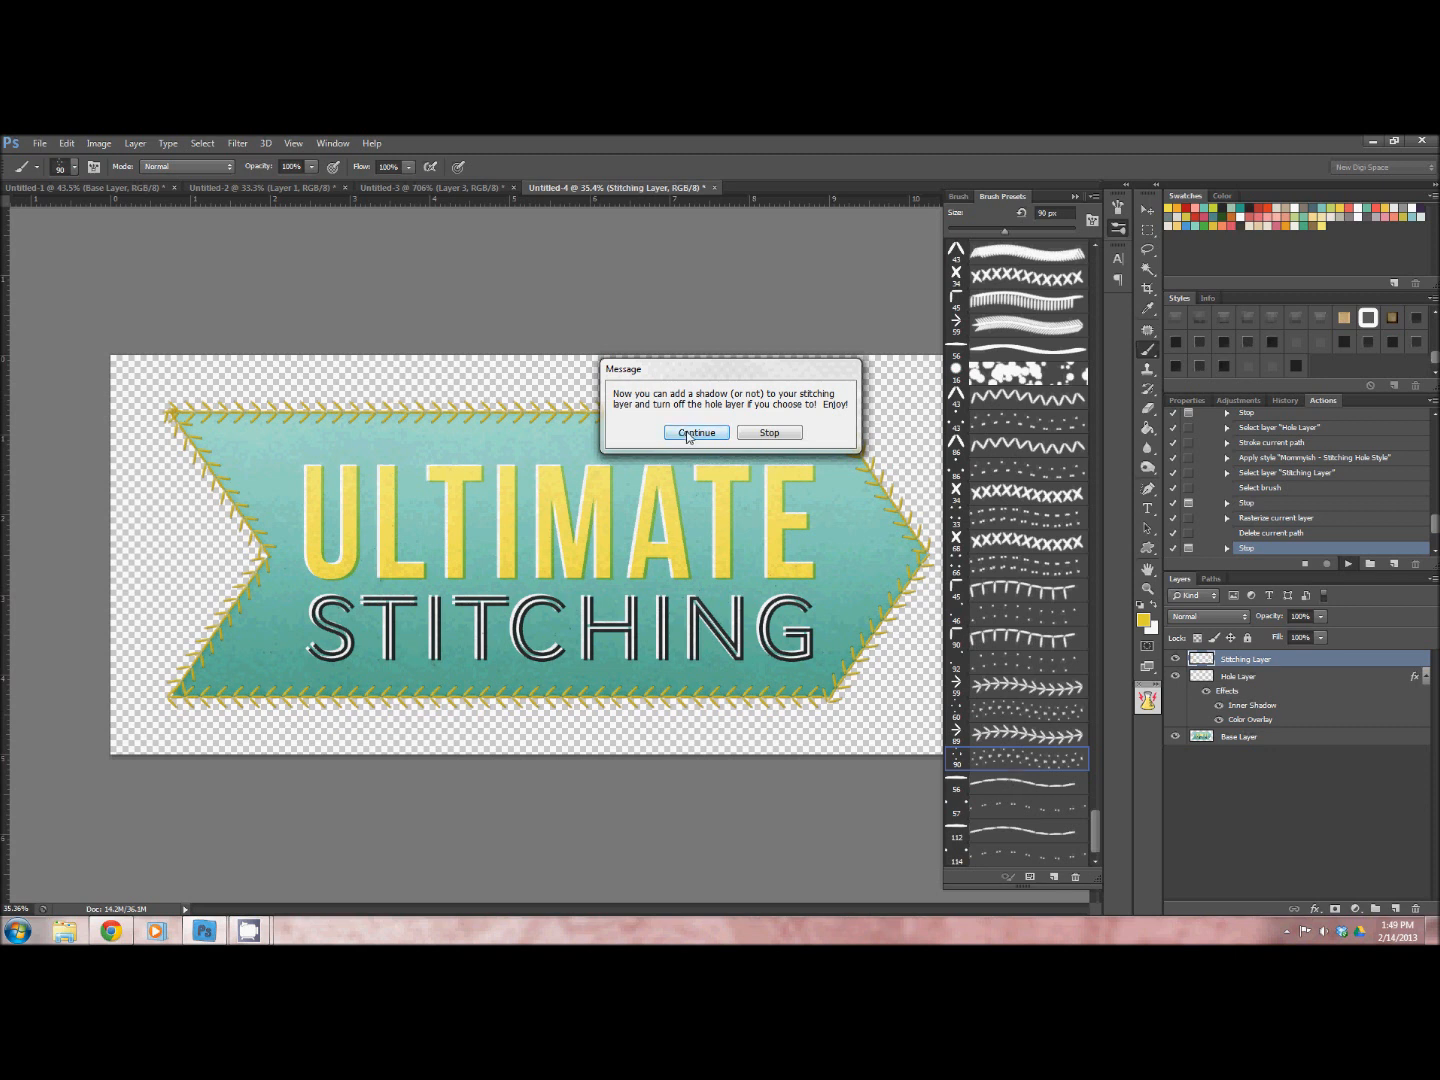
{"action": "left_click", "coordinate": [696, 432]}
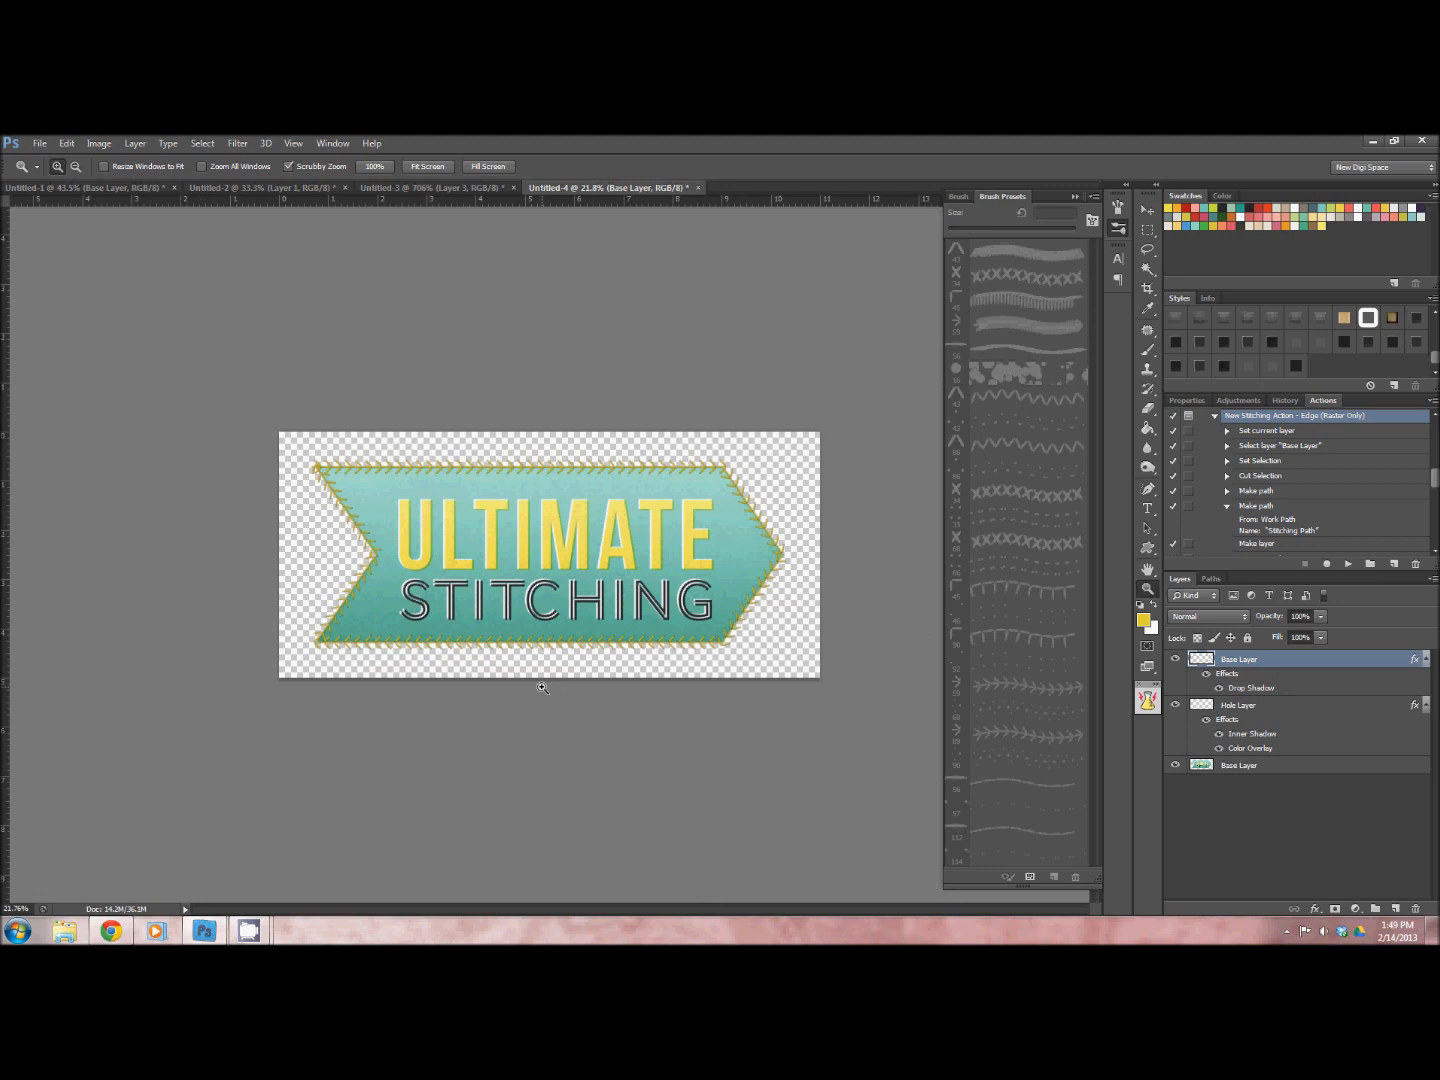
{"action": "mouse_move", "coordinate": [1046, 600]}
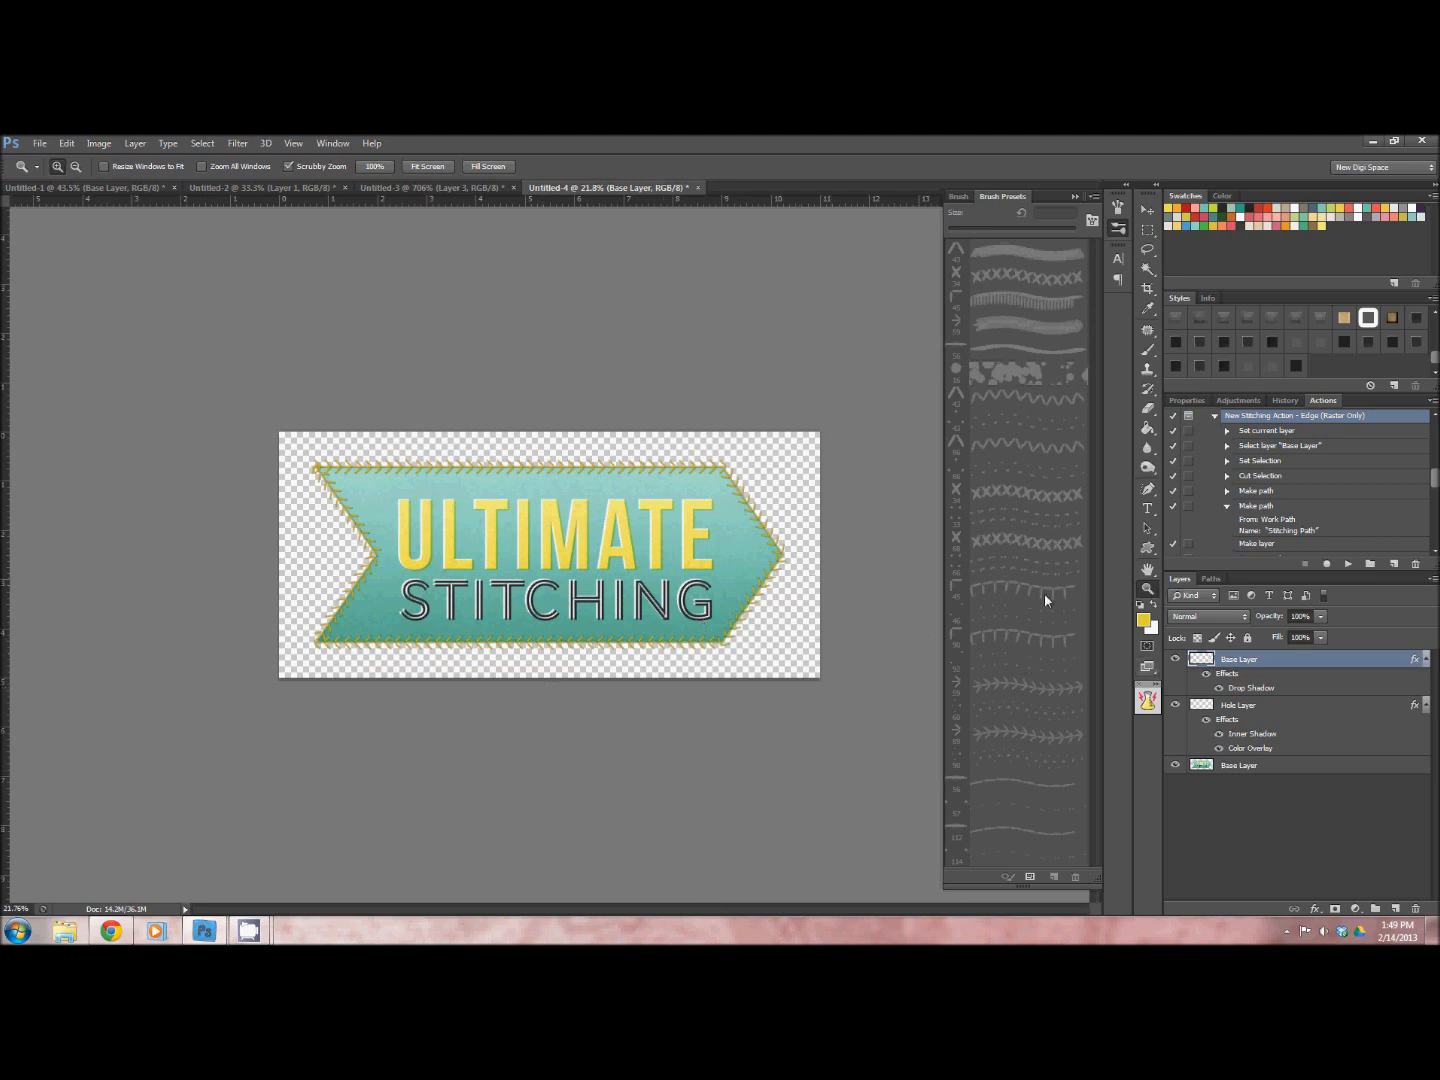
{"action": "mouse_move", "coordinate": [1356, 848]}
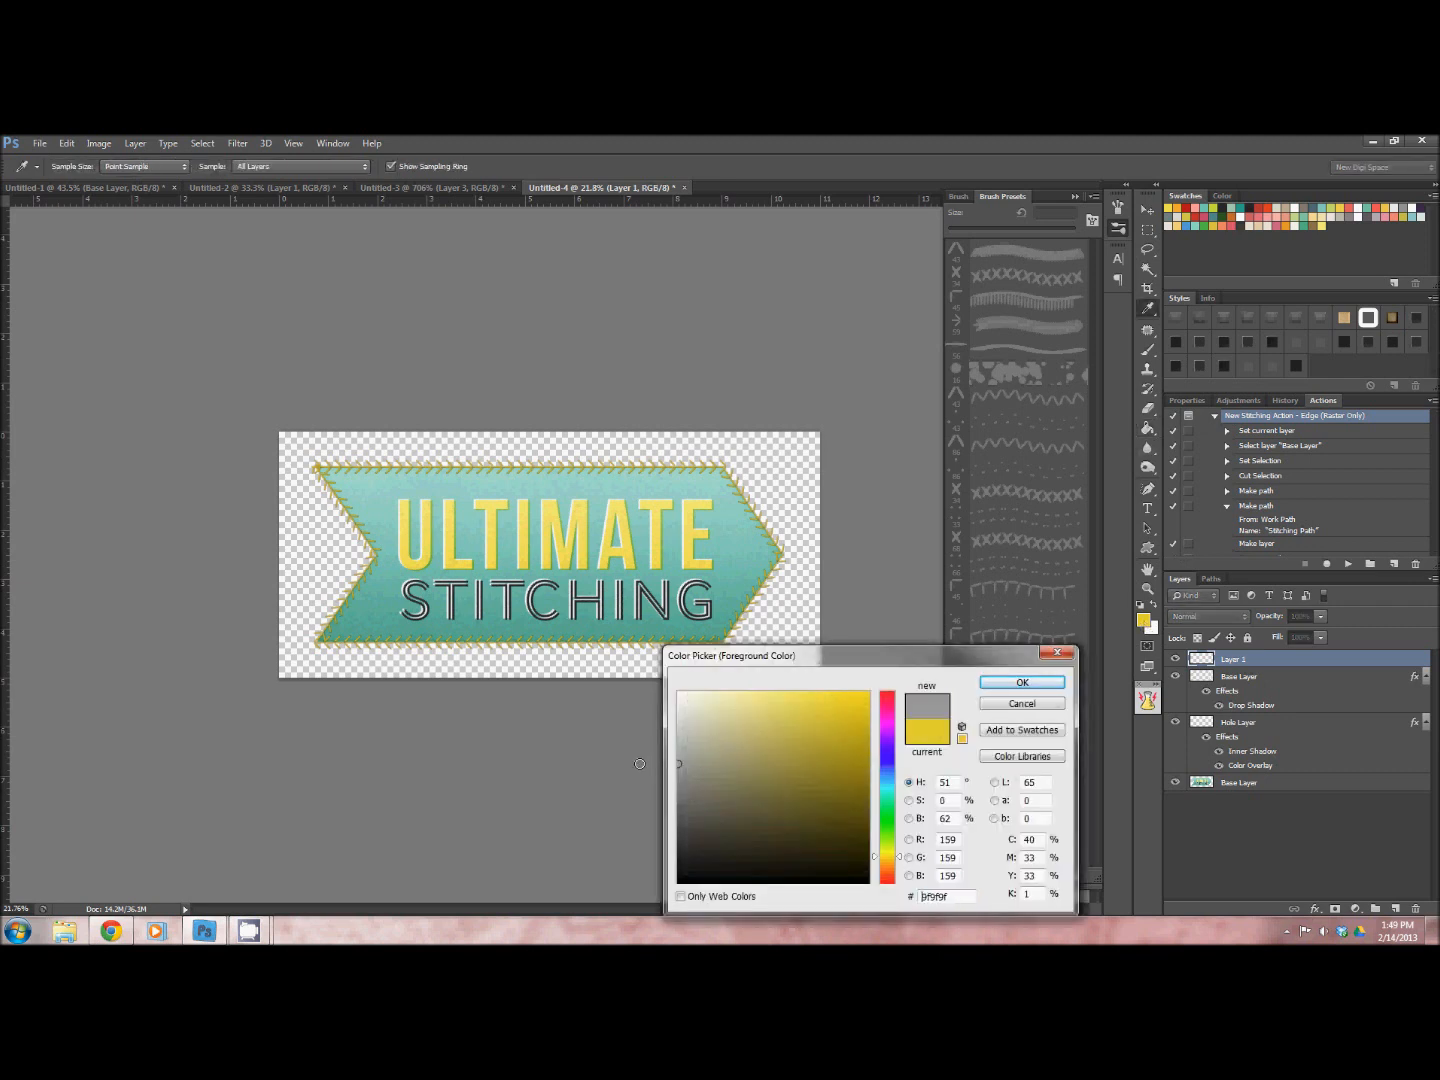
Step: Set the foreground colour to grey for the new top layer
{"action": "left_click", "coordinate": [1022, 682]}
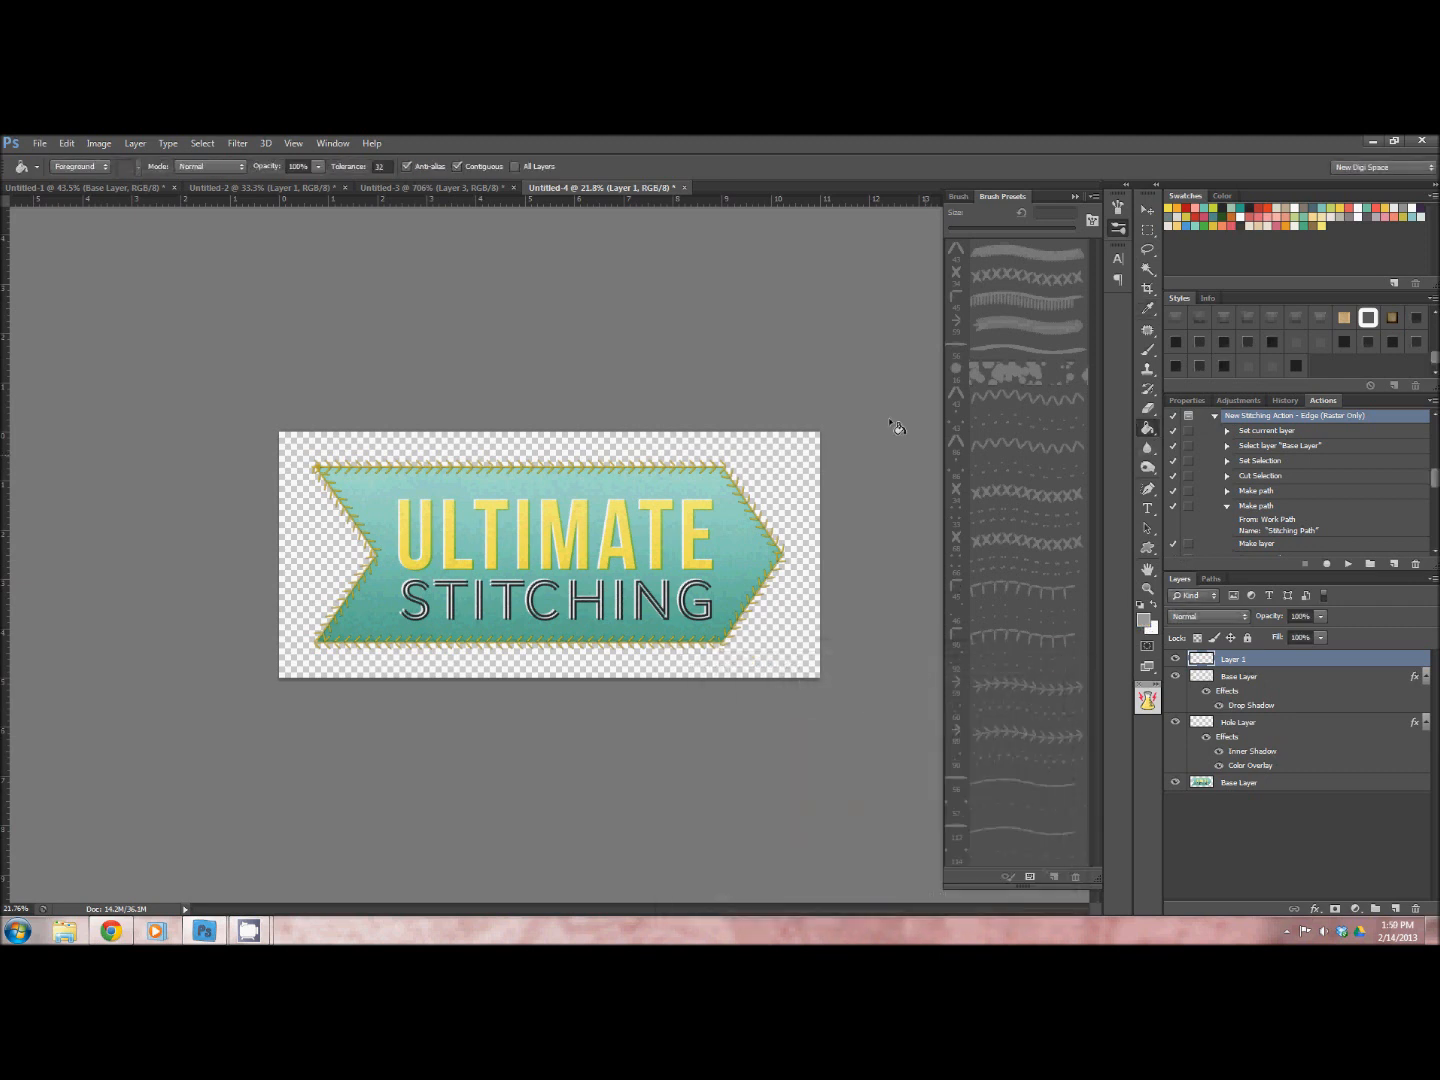
{"action": "mouse_move", "coordinate": [792, 498]}
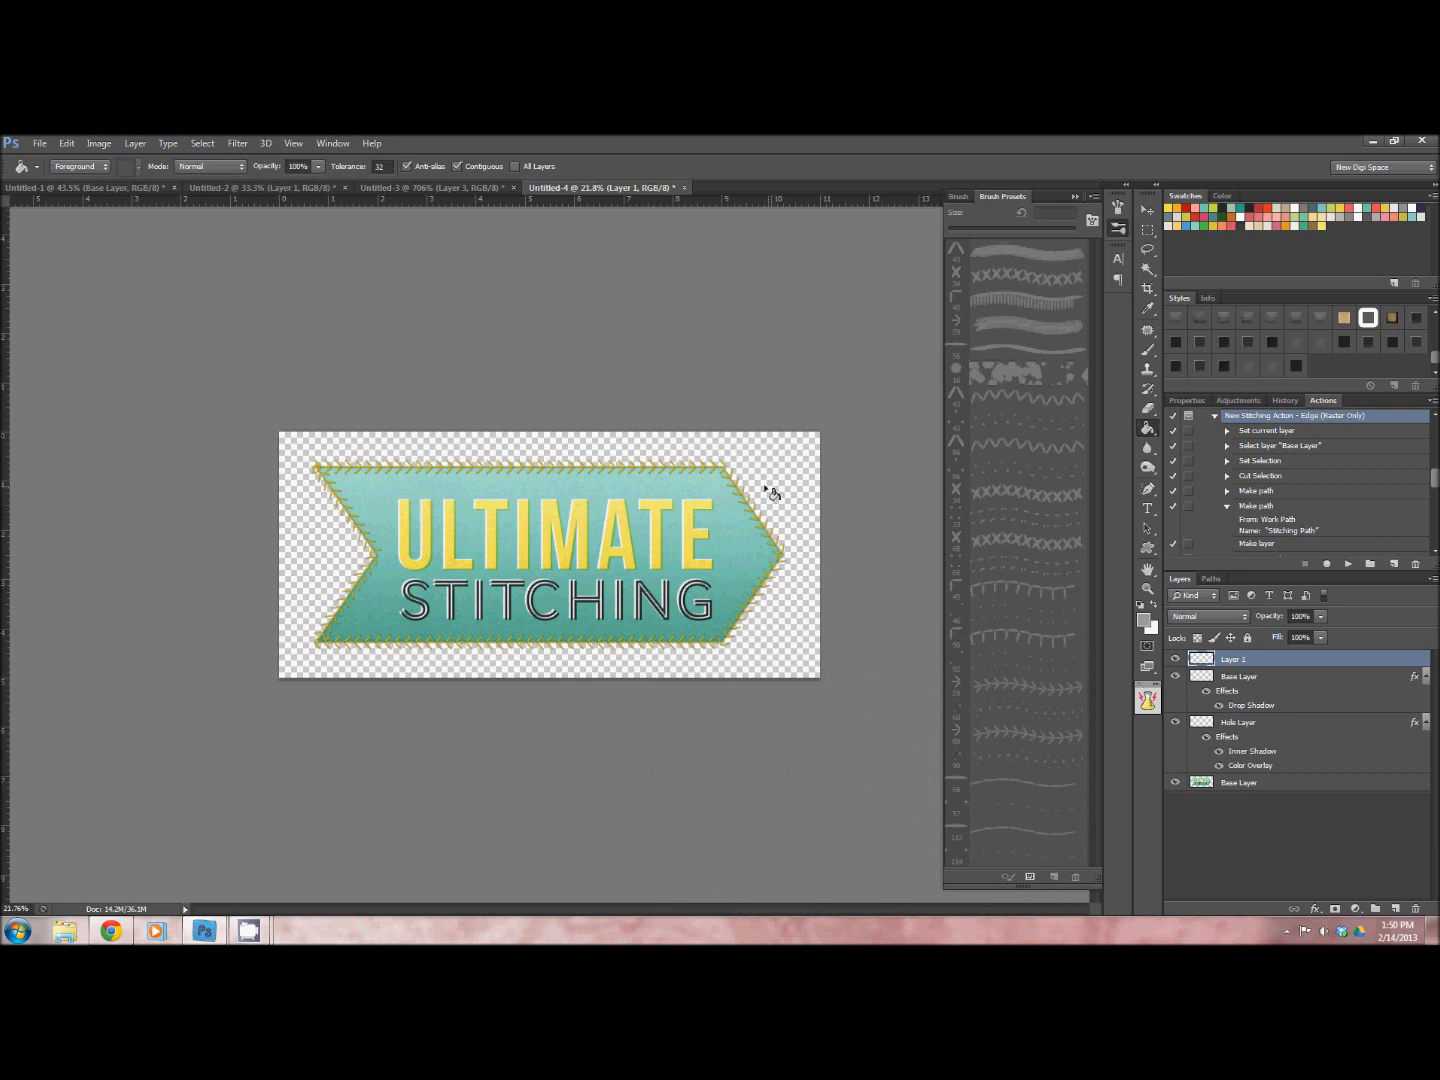
{"action": "mouse_move", "coordinate": [652, 476]}
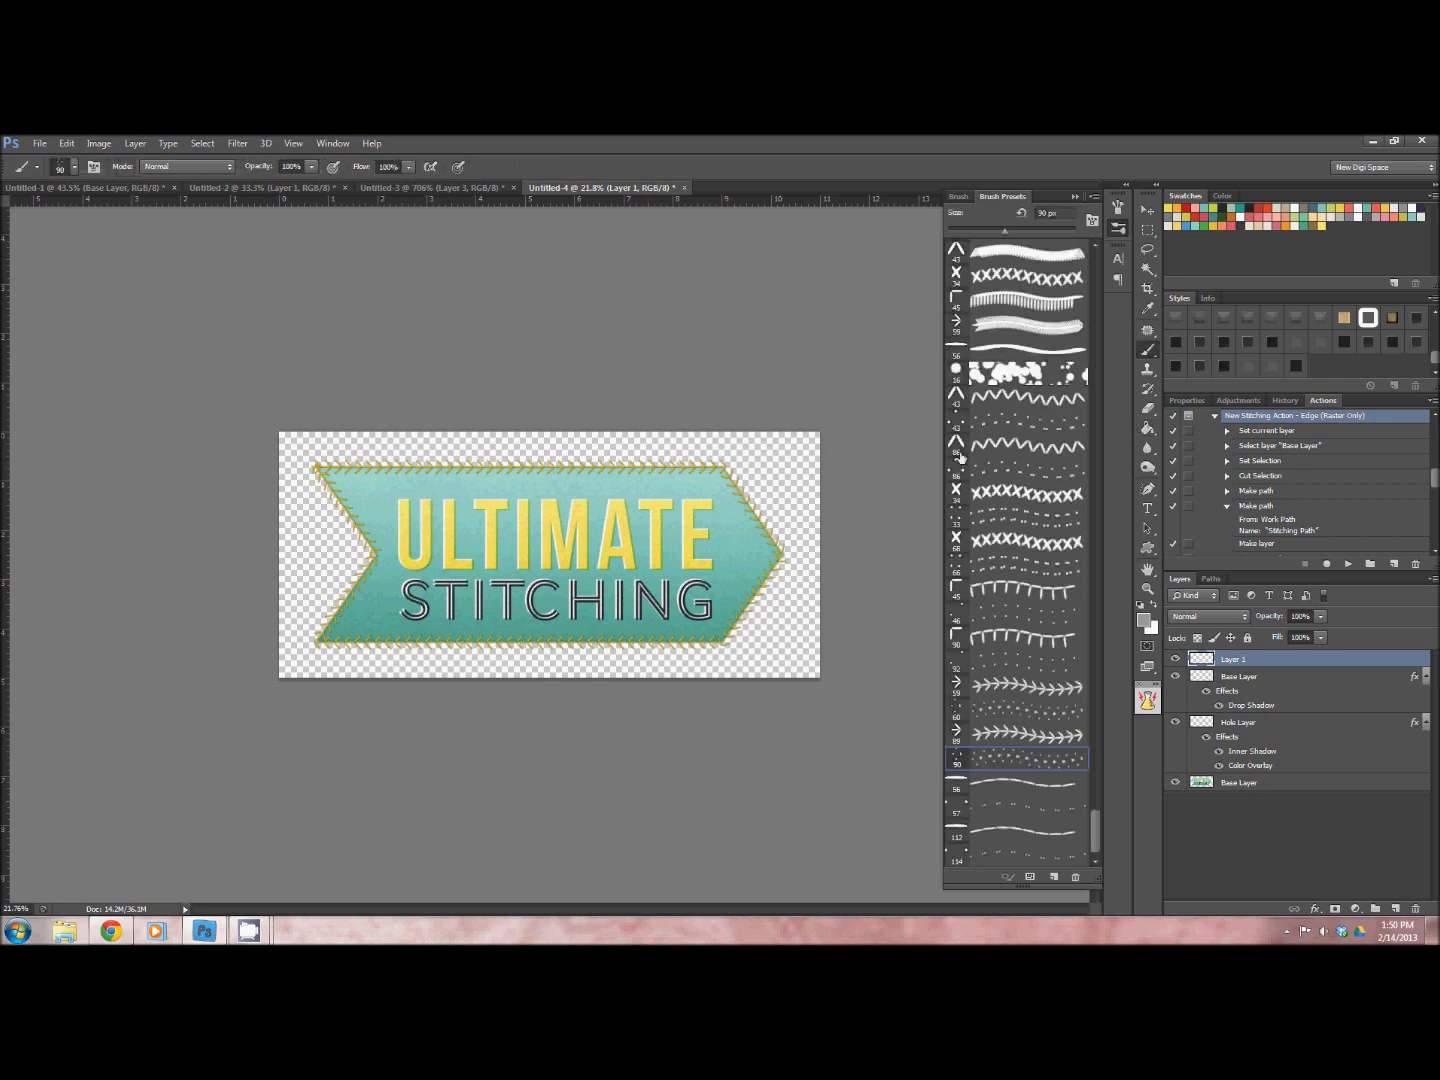
Step: Pick a zigzag stitch brush and hide the banner layers, leaving only the top layer visible
{"action": "left_click", "coordinate": [1024, 444]}
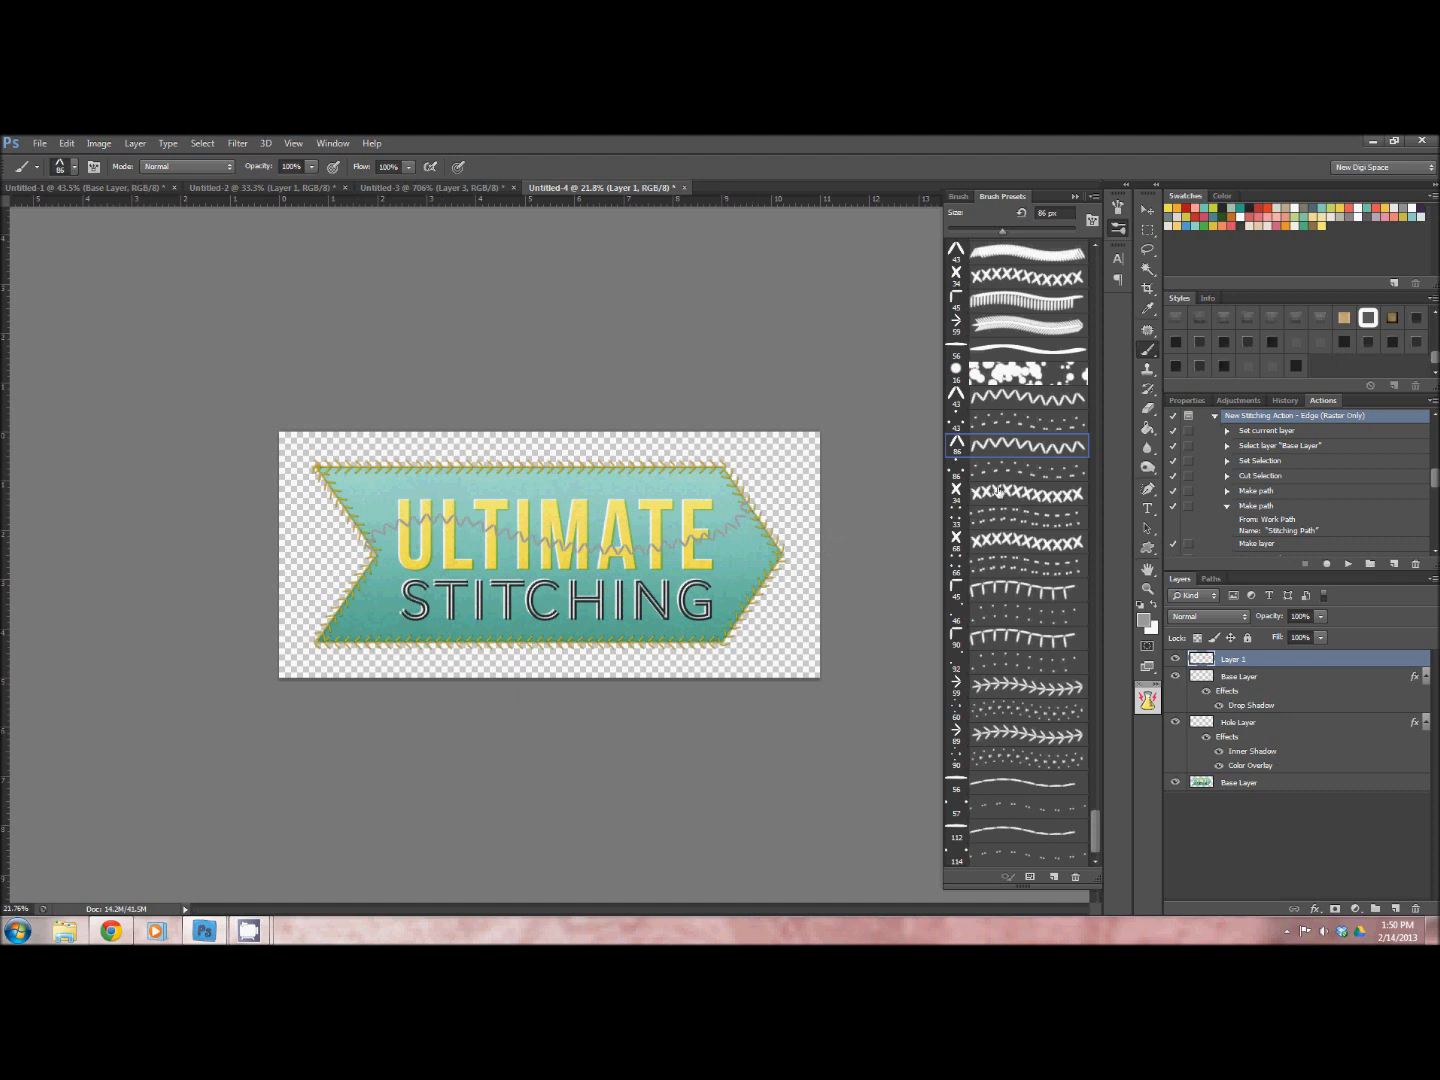
{"action": "left_click", "coordinate": [1020, 468]}
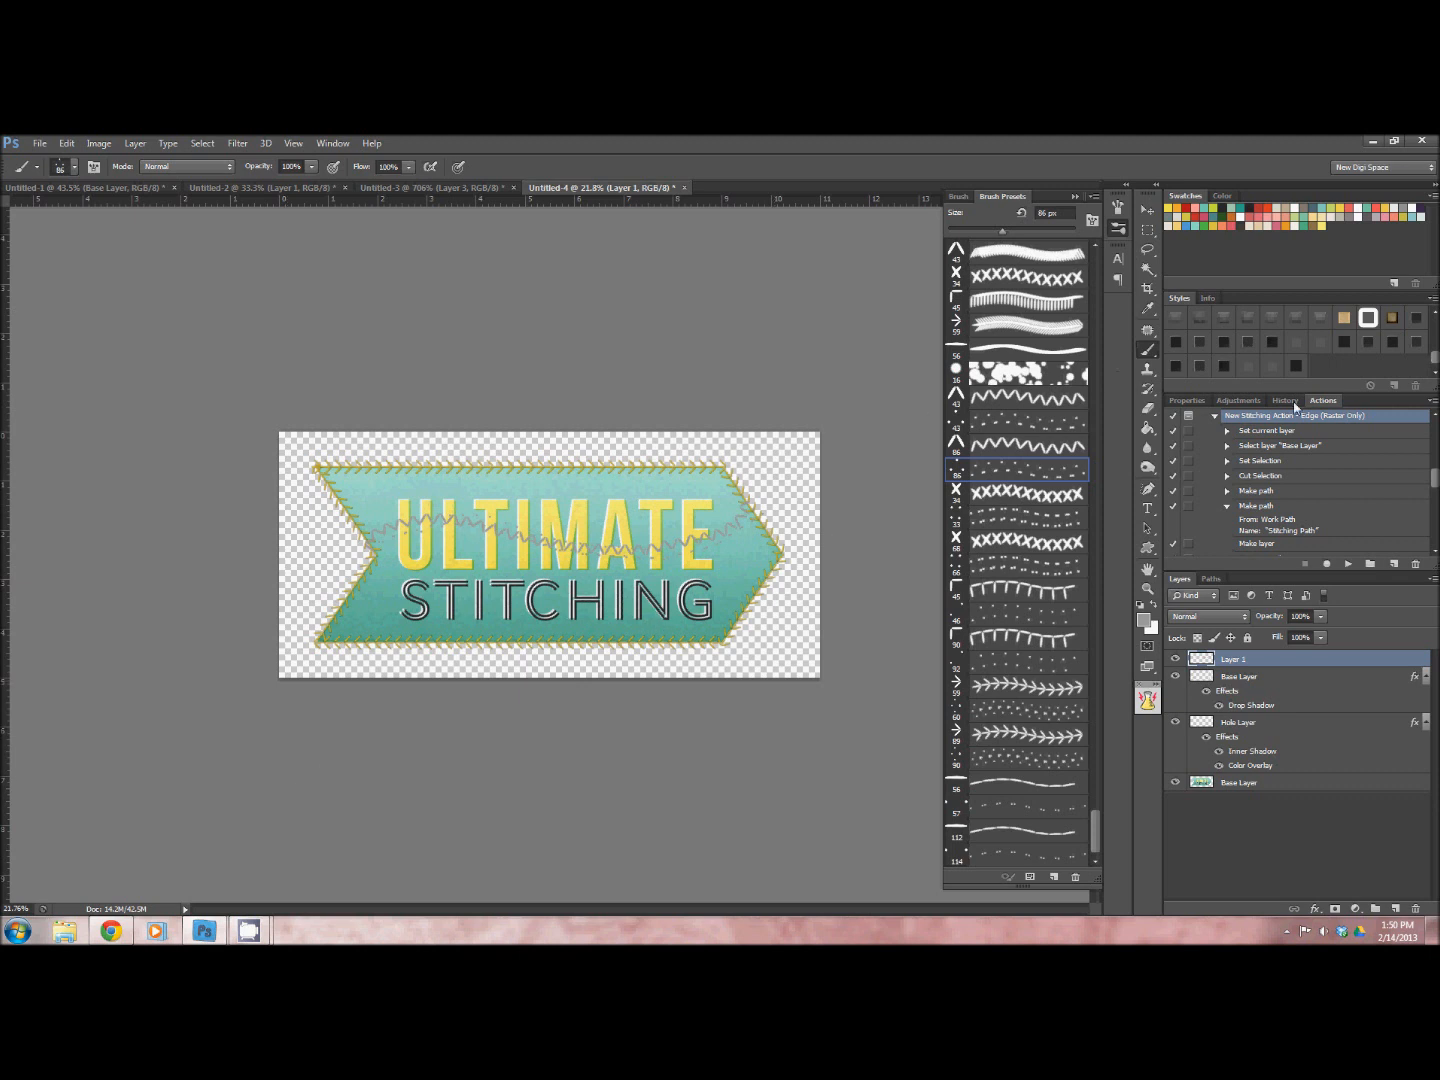
{"action": "left_click", "coordinate": [1284, 400]}
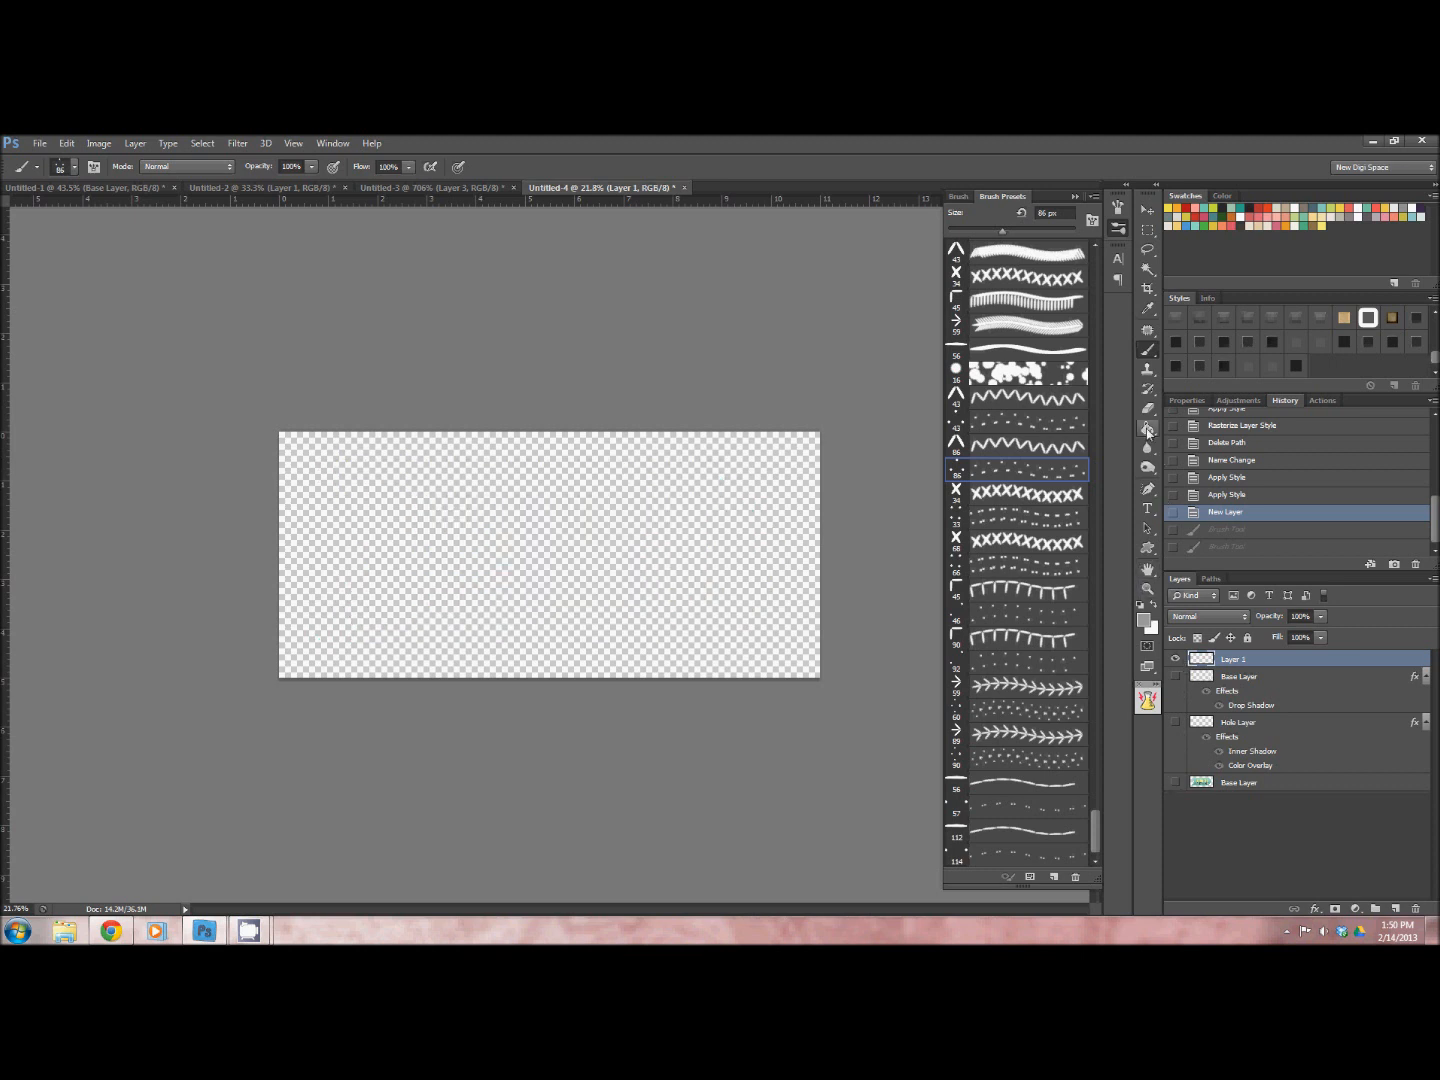
Step: Choose and confirm a new foreground colour for the wood-texture fill
{"action": "left_click", "coordinate": [1148, 618]}
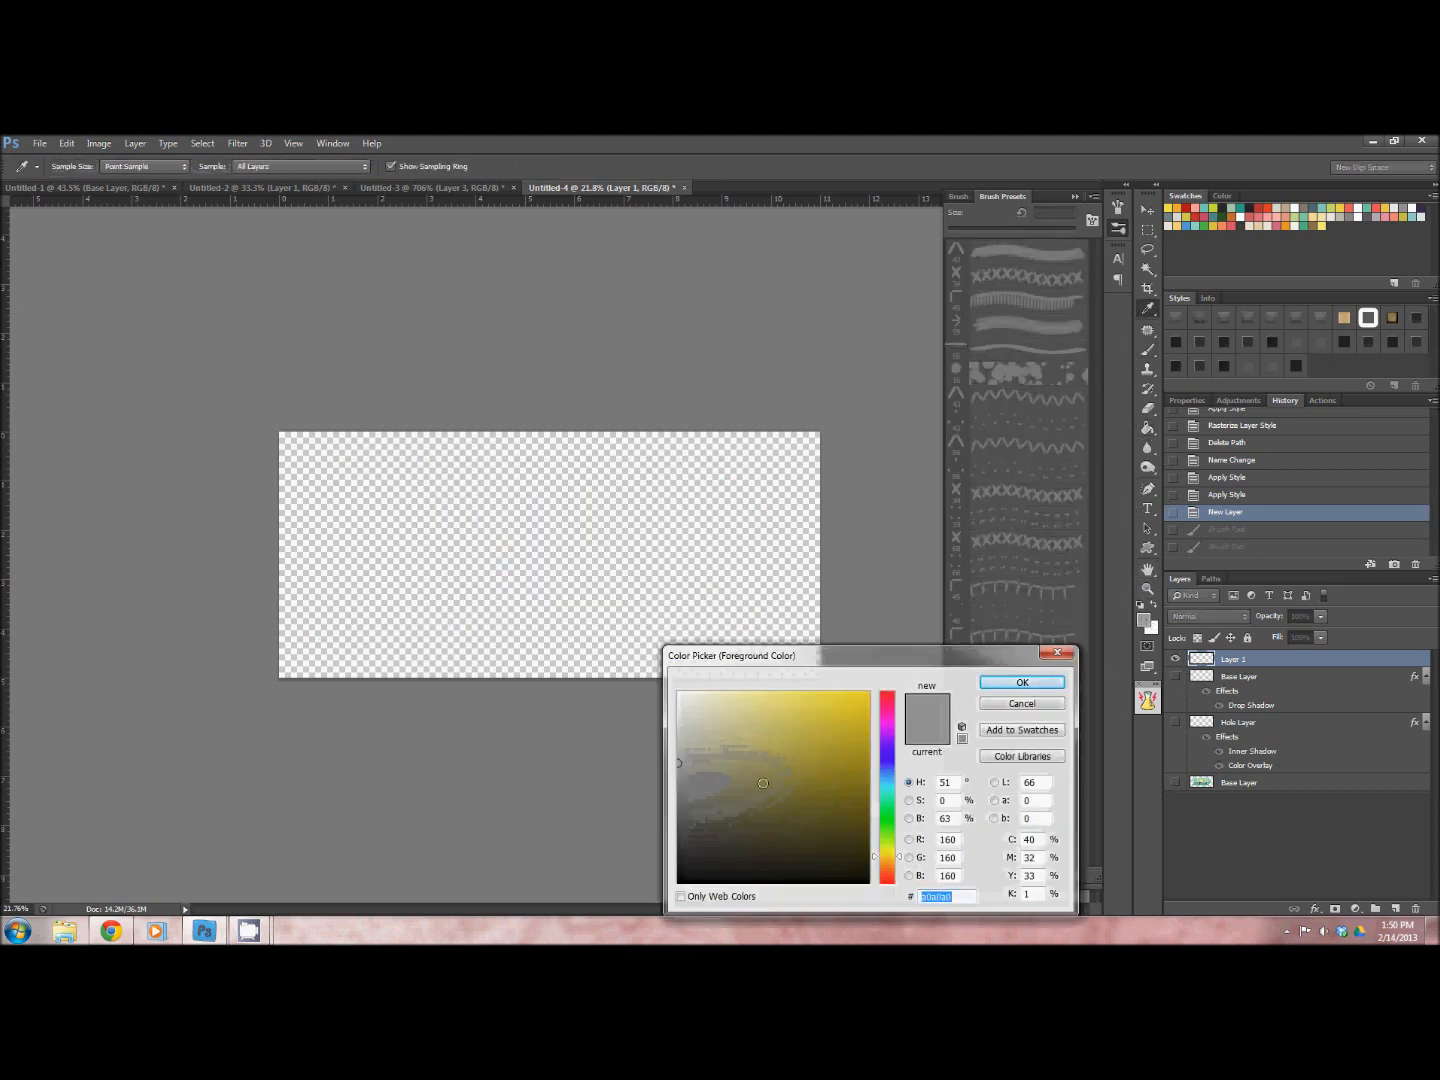
{"action": "left_click", "coordinate": [1022, 682]}
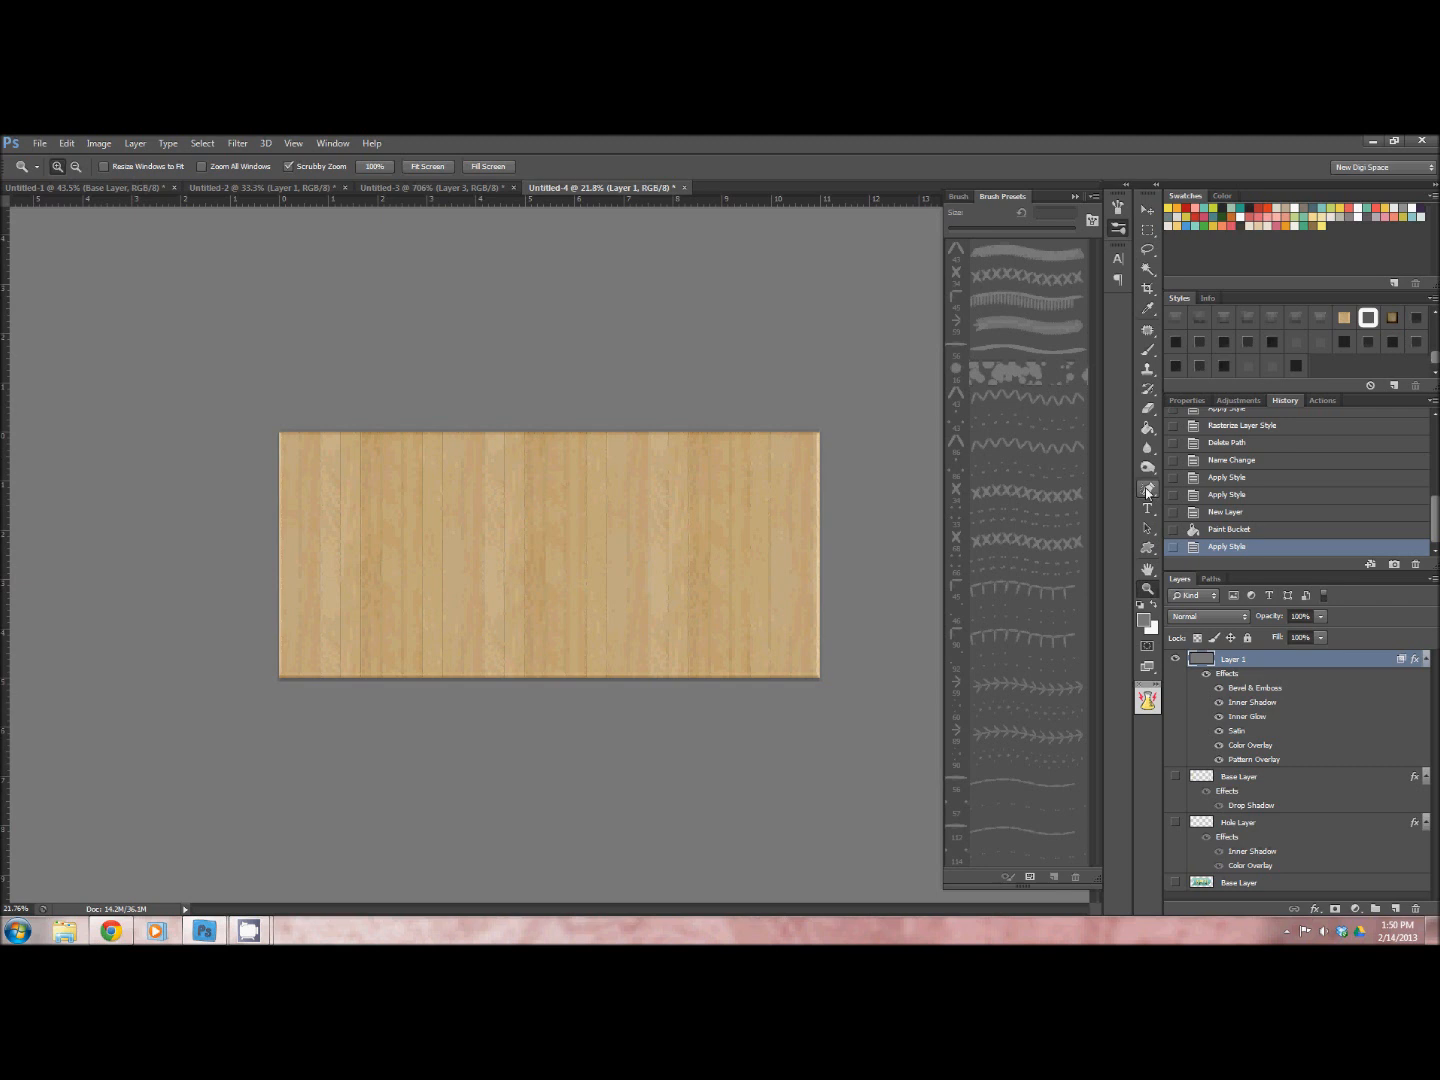
{"action": "mouse_move", "coordinate": [1148, 488]}
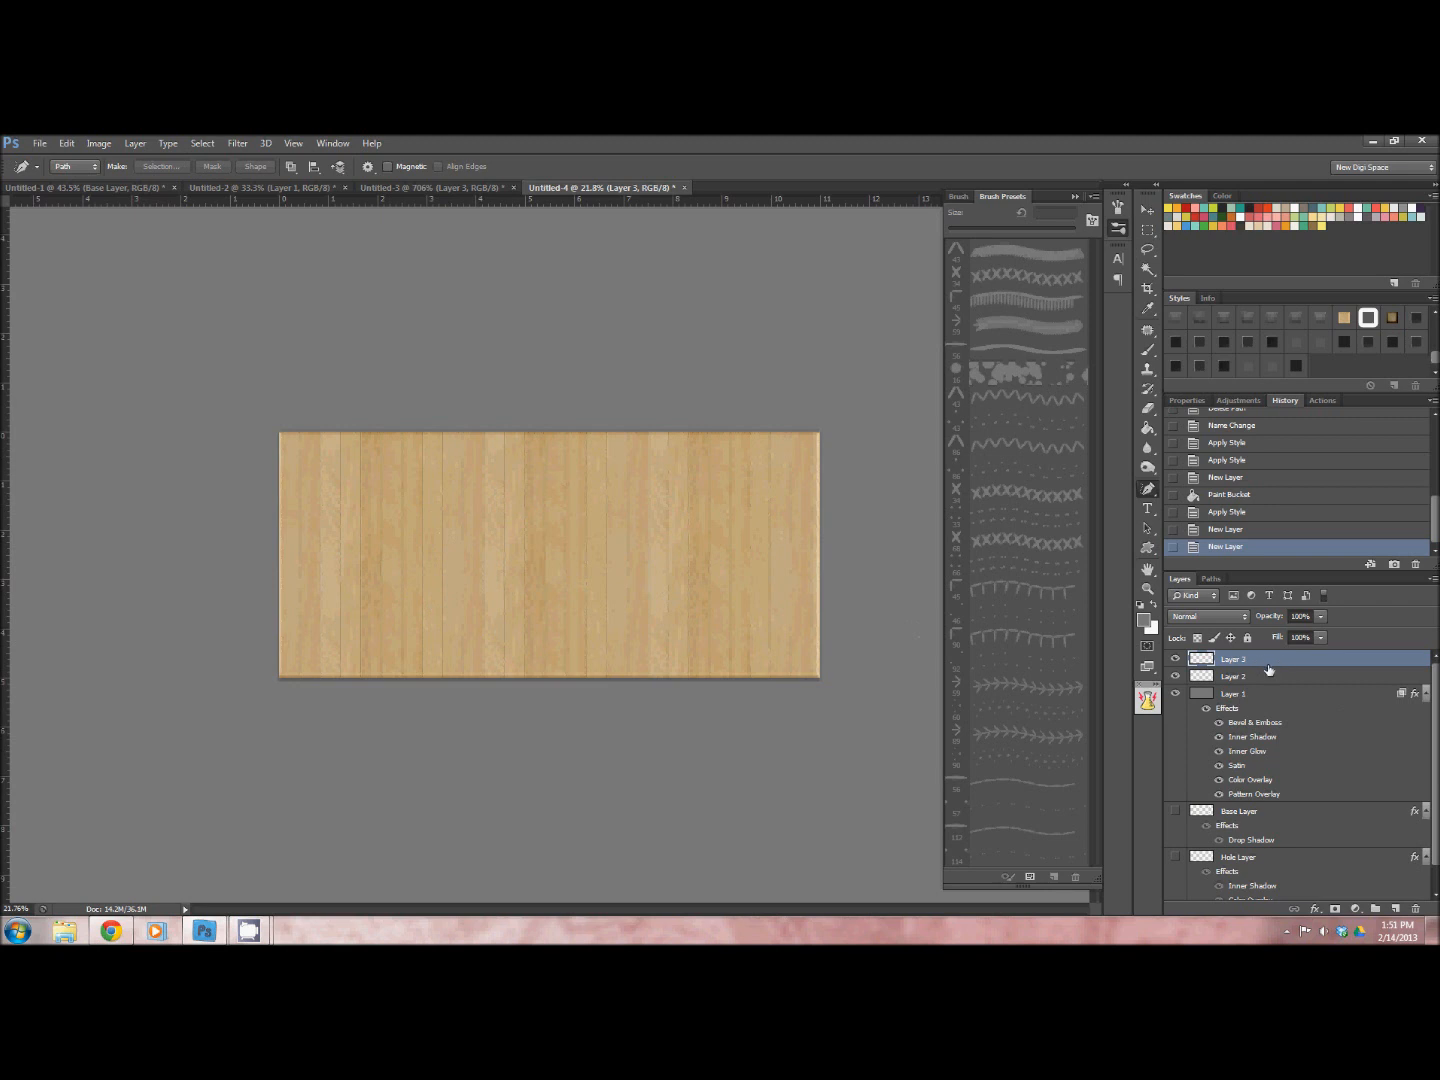
{"action": "mouse_move", "coordinate": [508, 546]}
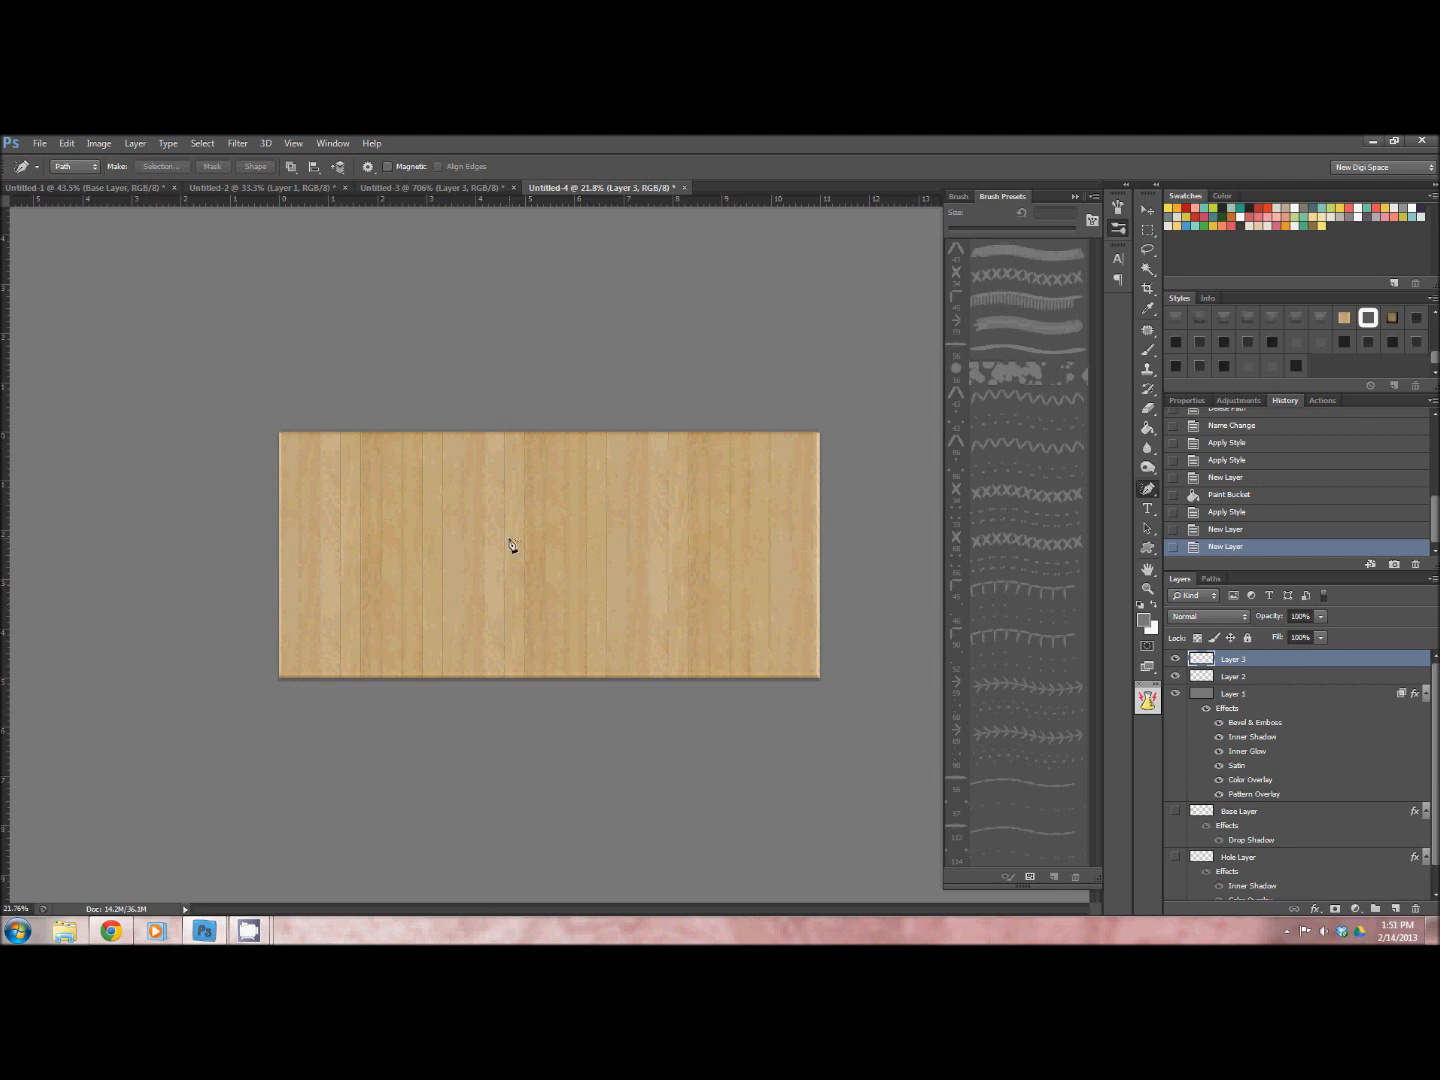
{"action": "mouse_move", "coordinate": [480, 568]}
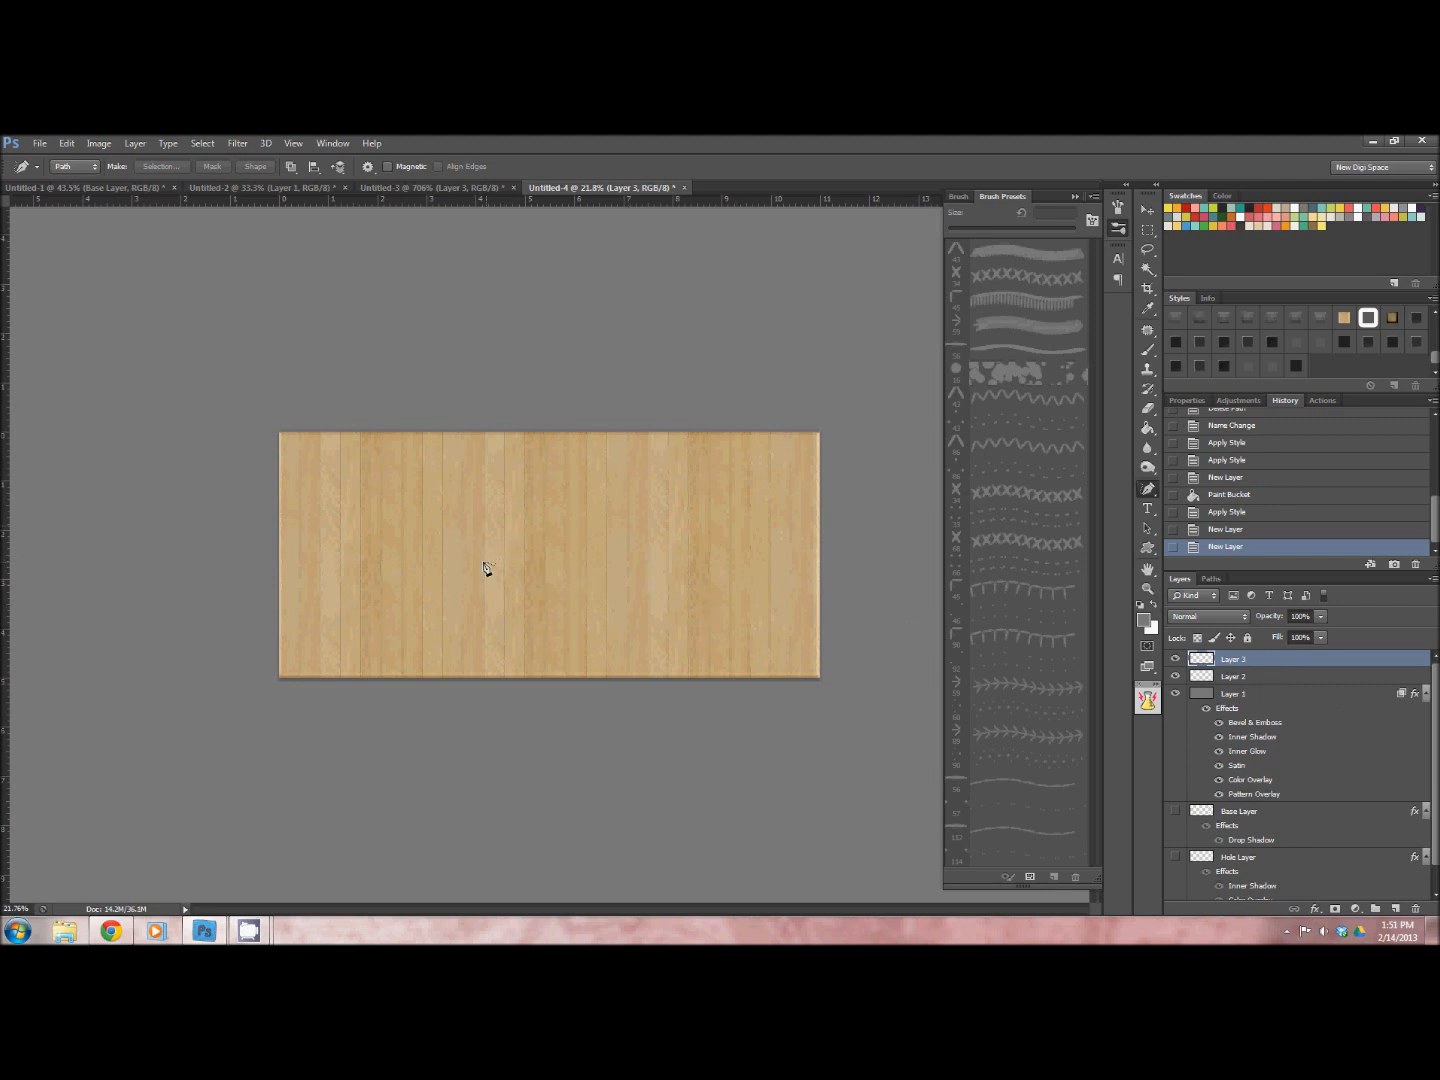
{"action": "mouse_move", "coordinate": [444, 572]}
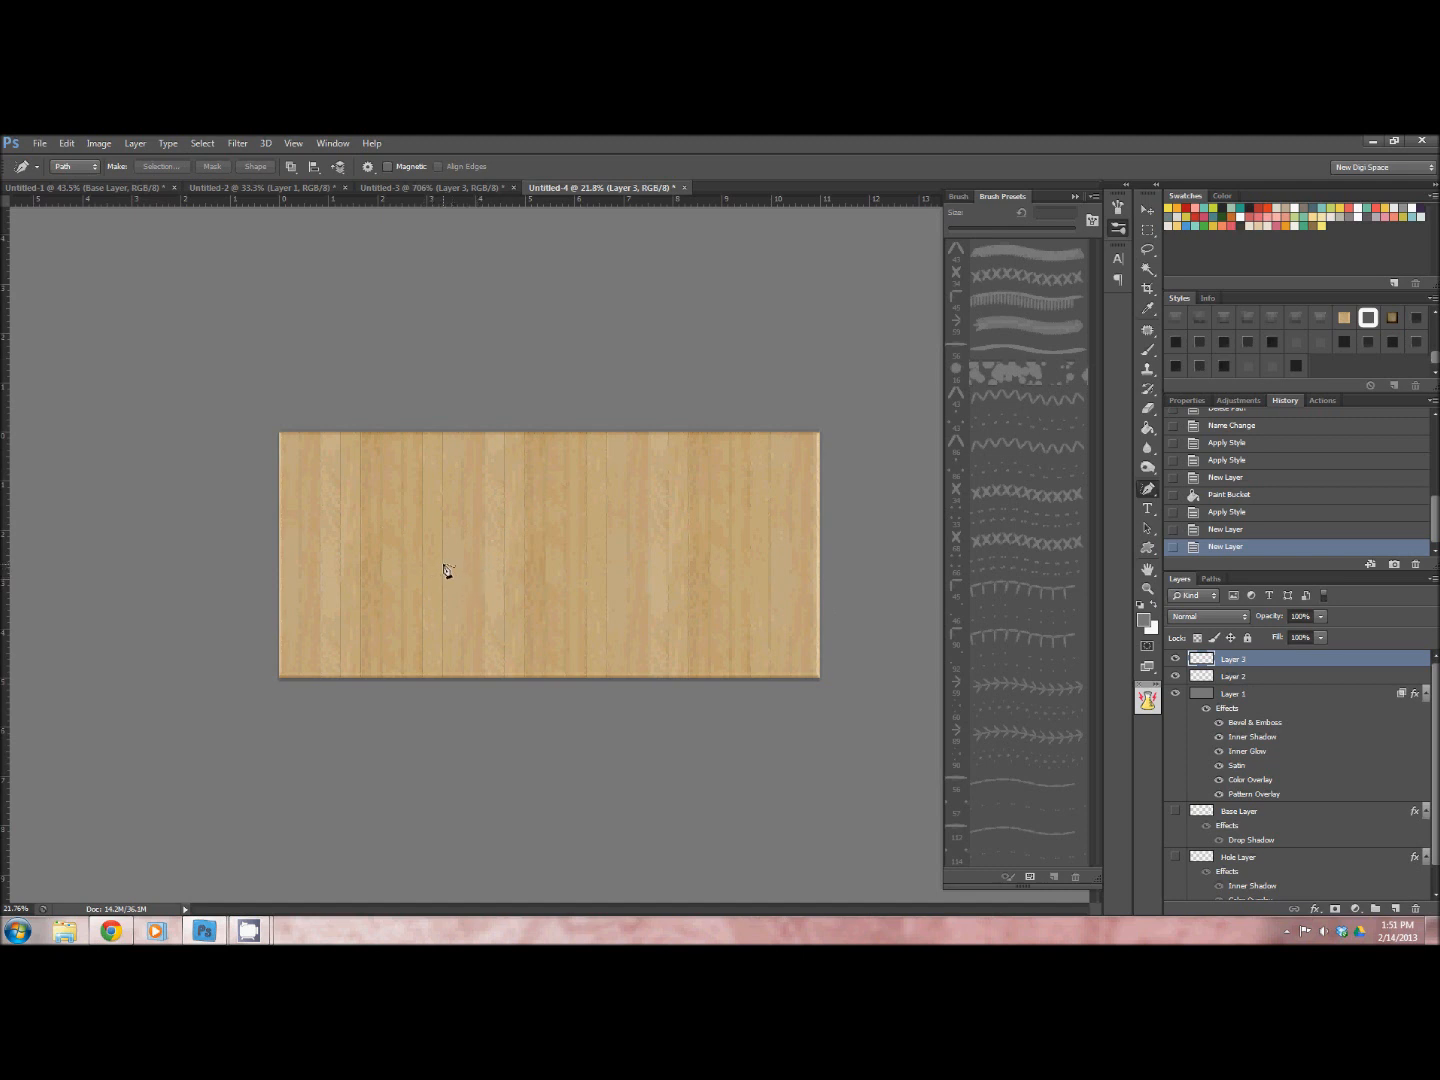
Step: Draw a loose looping freeform path across the middle of the wood panel
{"action": "left_click_drag", "start_coordinate": [430, 564], "coordinate": [664, 590]}
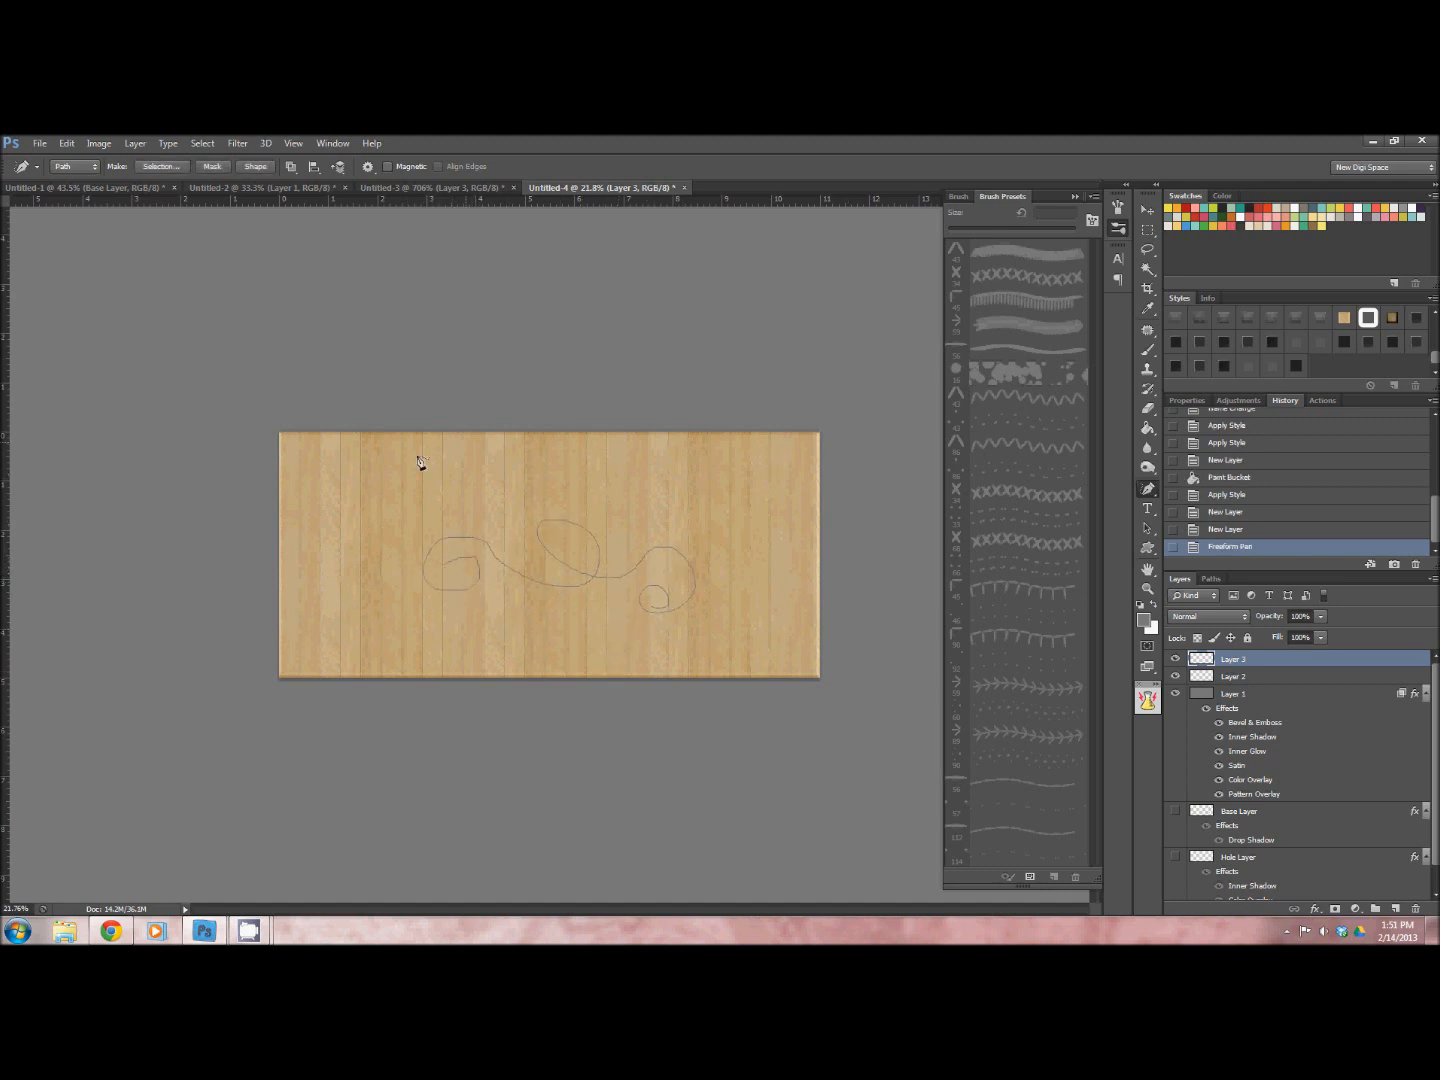
{"action": "mouse_move", "coordinate": [368, 588]}
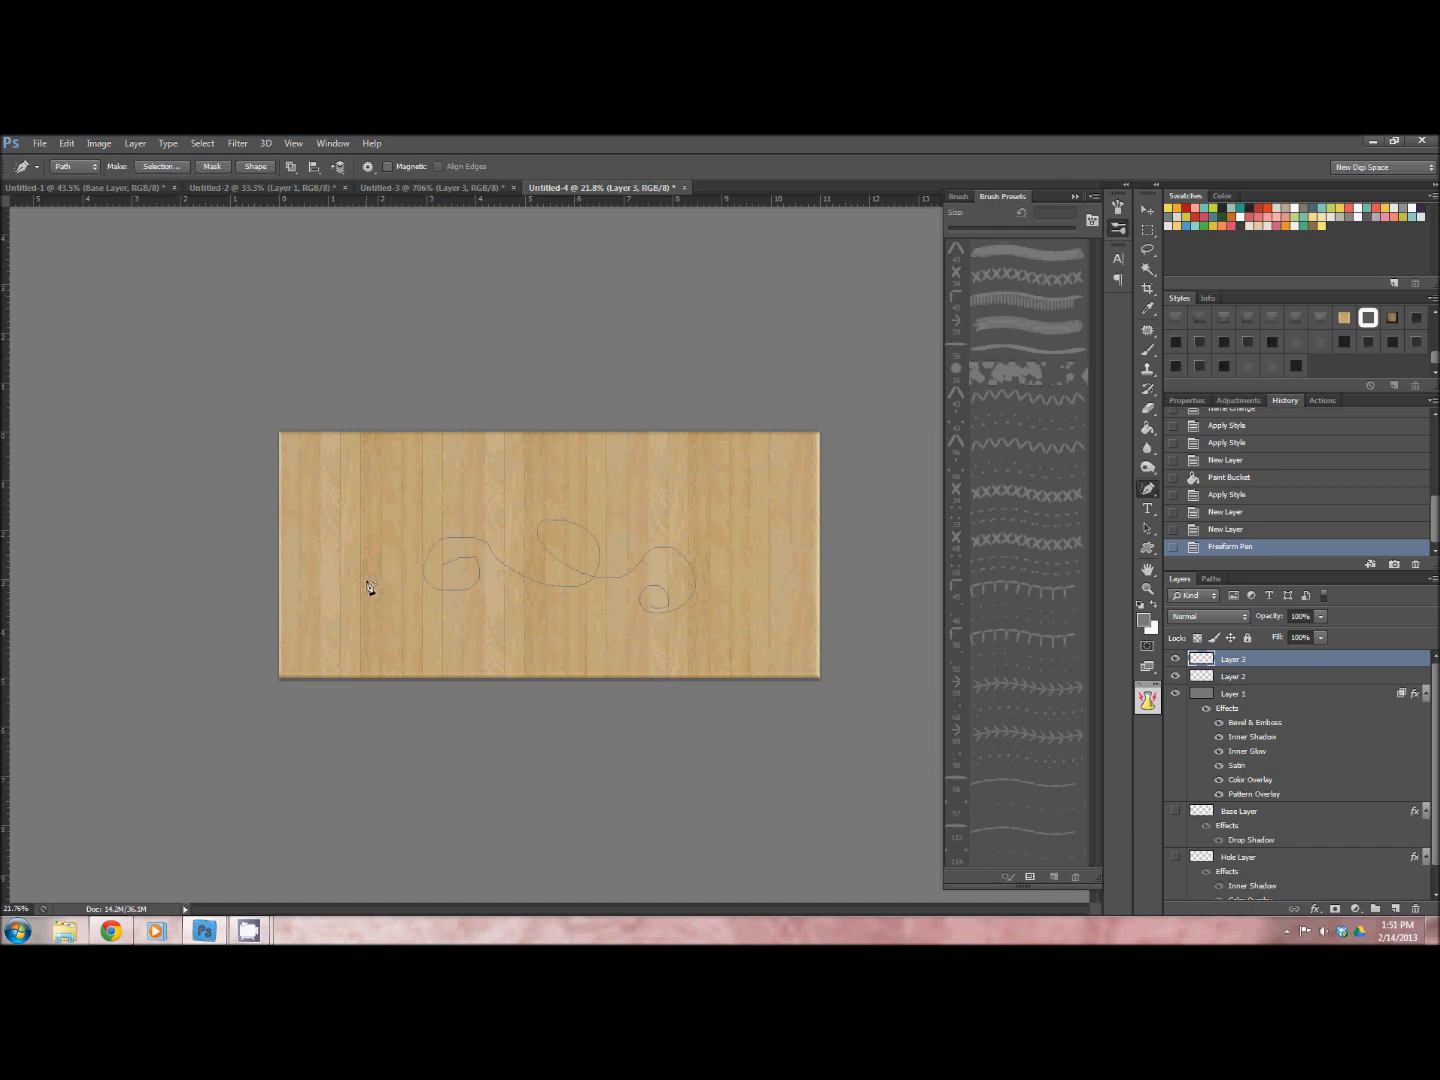
{"action": "mouse_move", "coordinate": [1064, 628]}
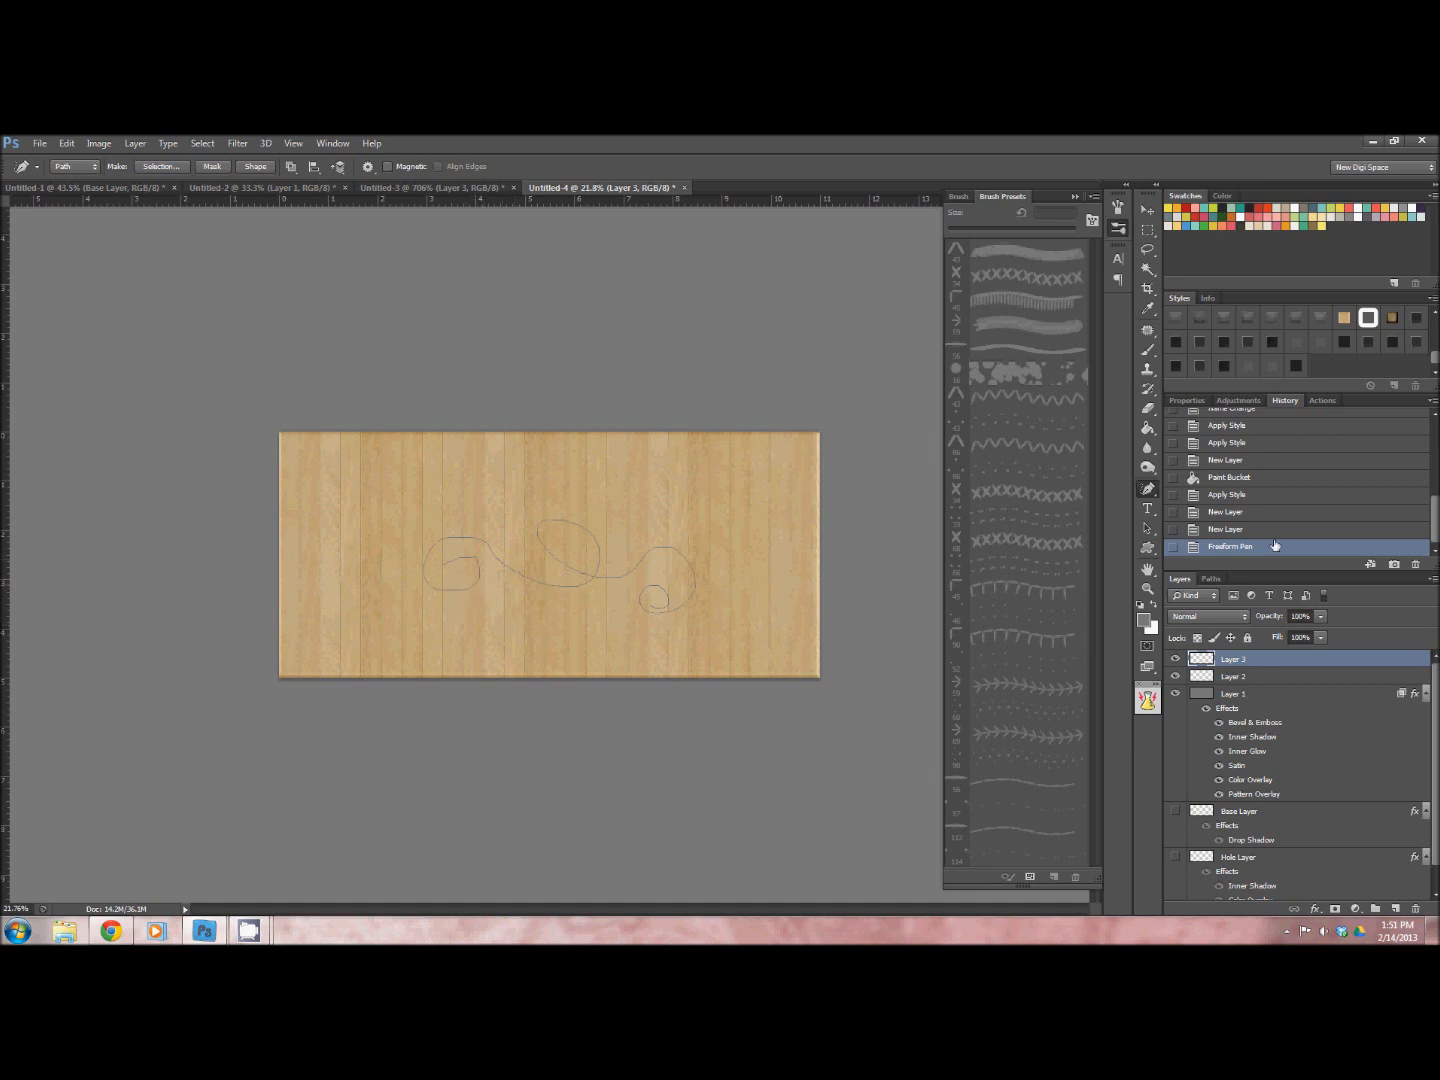
{"action": "mouse_move", "coordinate": [1148, 352]}
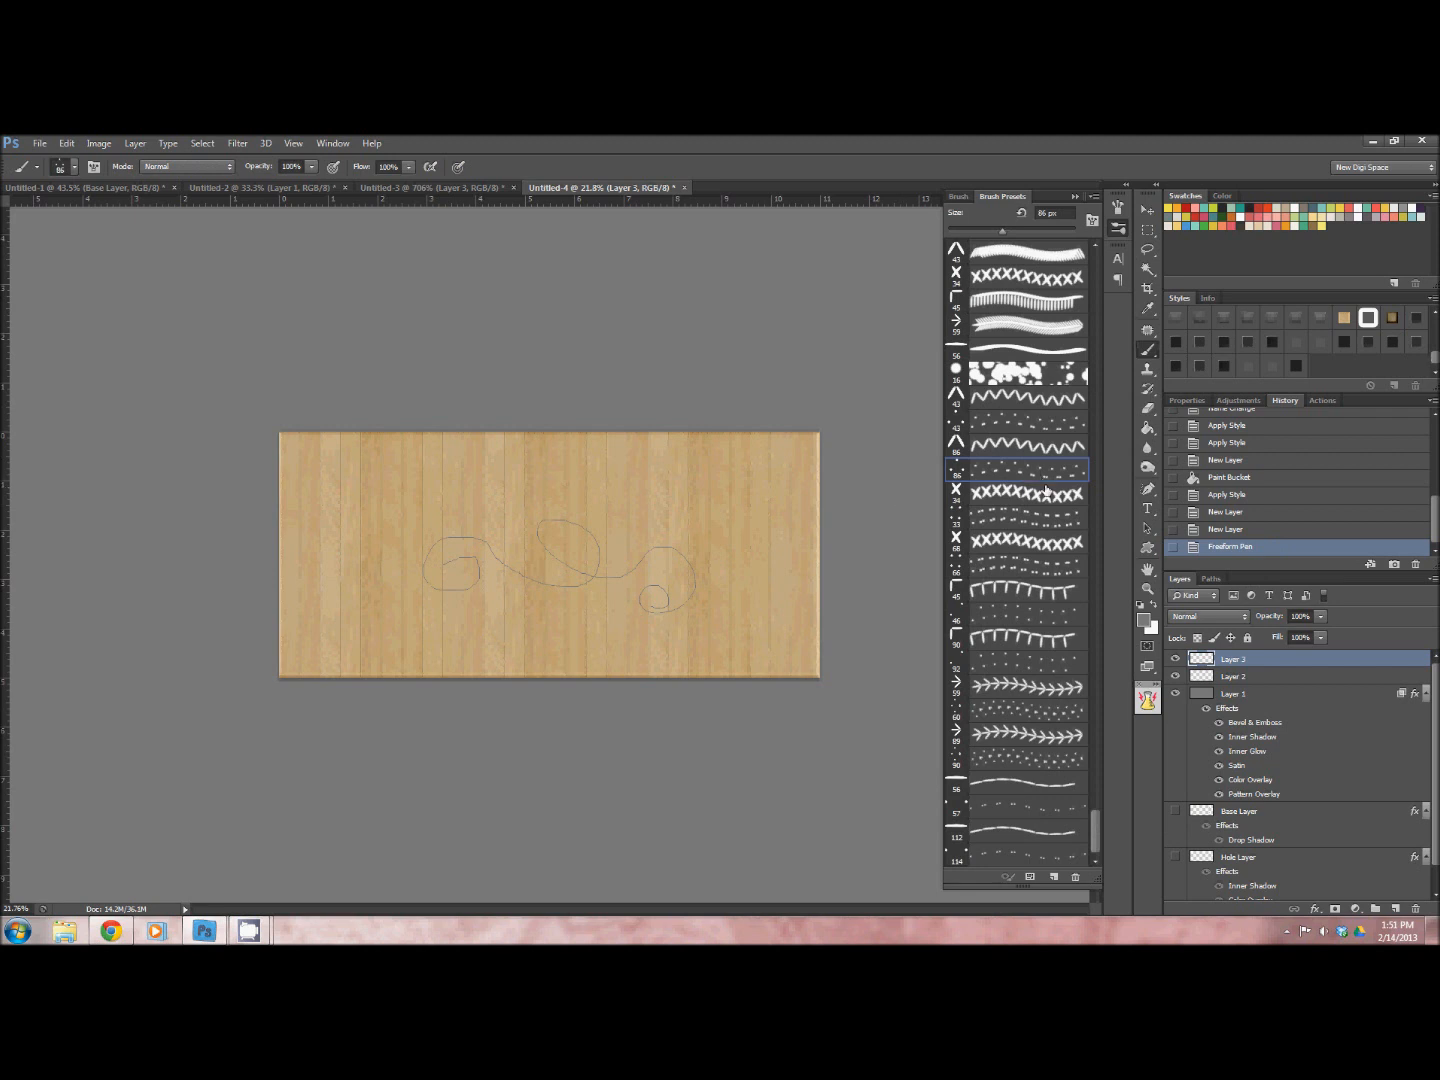
{"action": "mouse_move", "coordinate": [966, 656]}
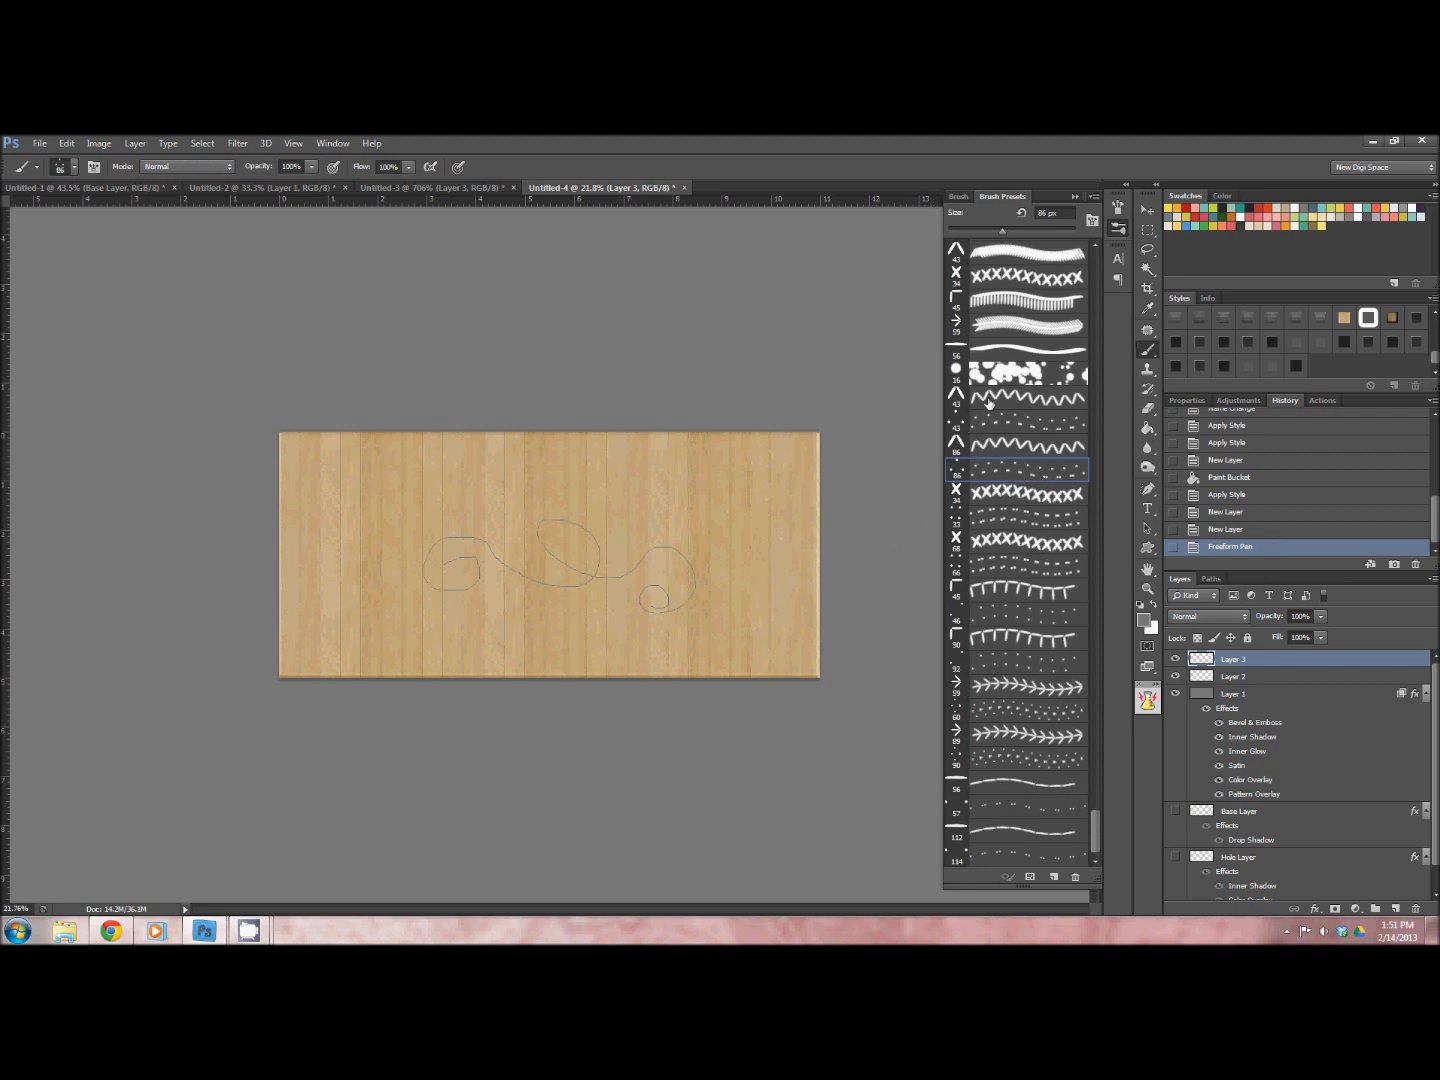
{"action": "mouse_move", "coordinate": [1002, 448]}
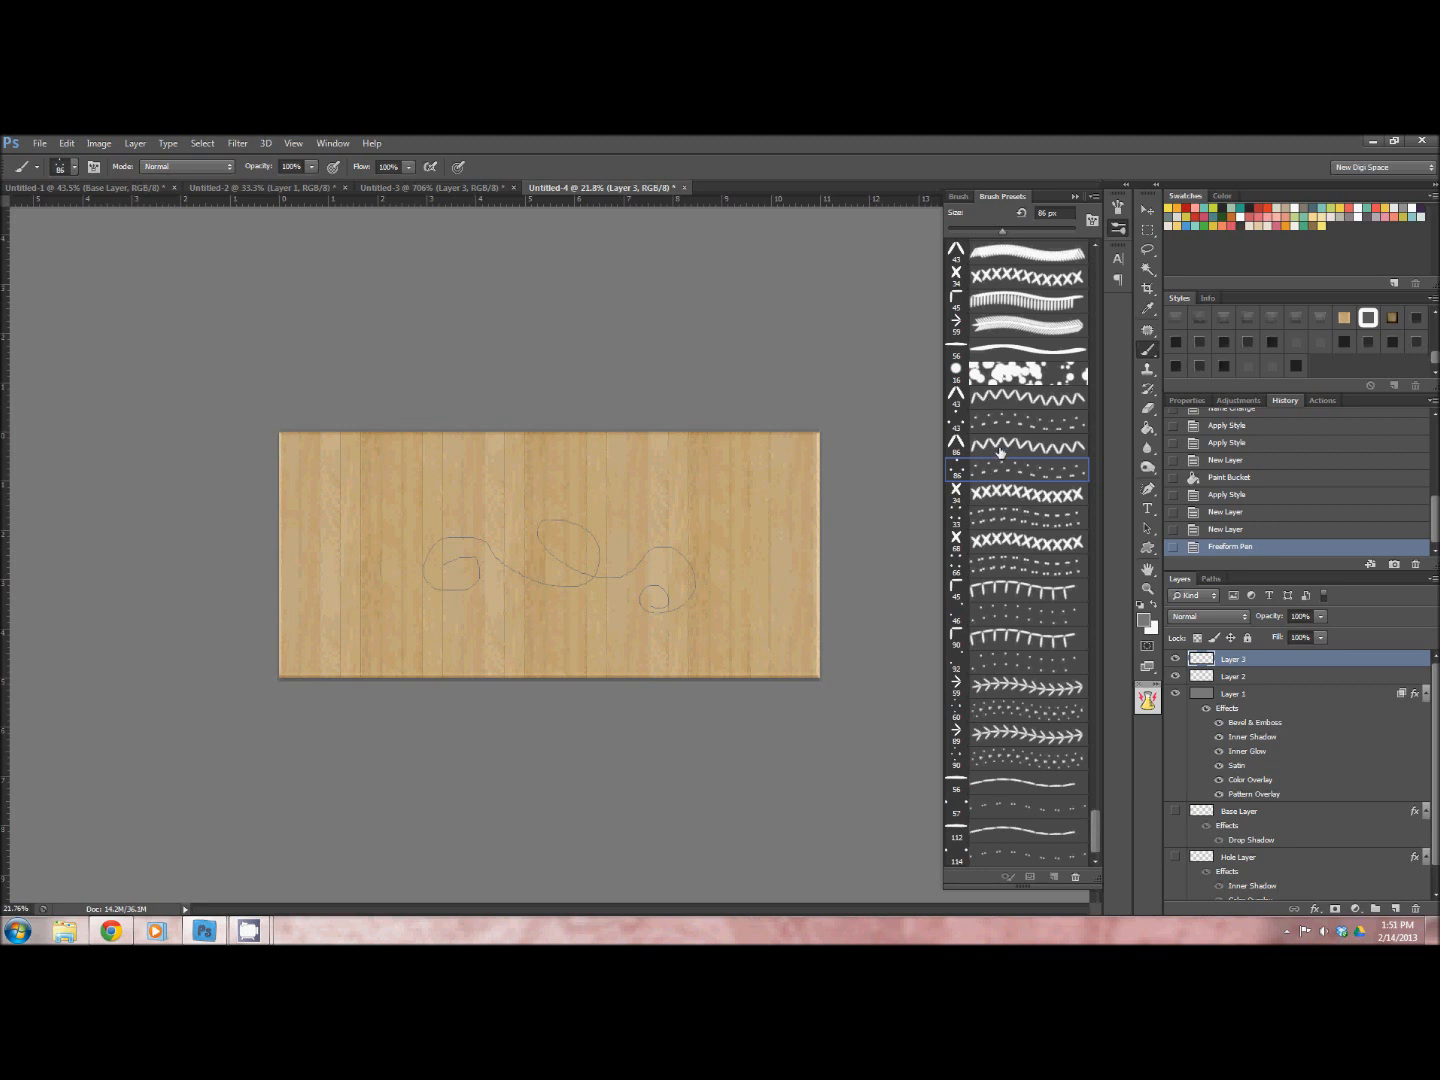
Step: Stroke the Work Path with a zigzag stitching brush preset
{"action": "left_click", "coordinate": [1020, 396]}
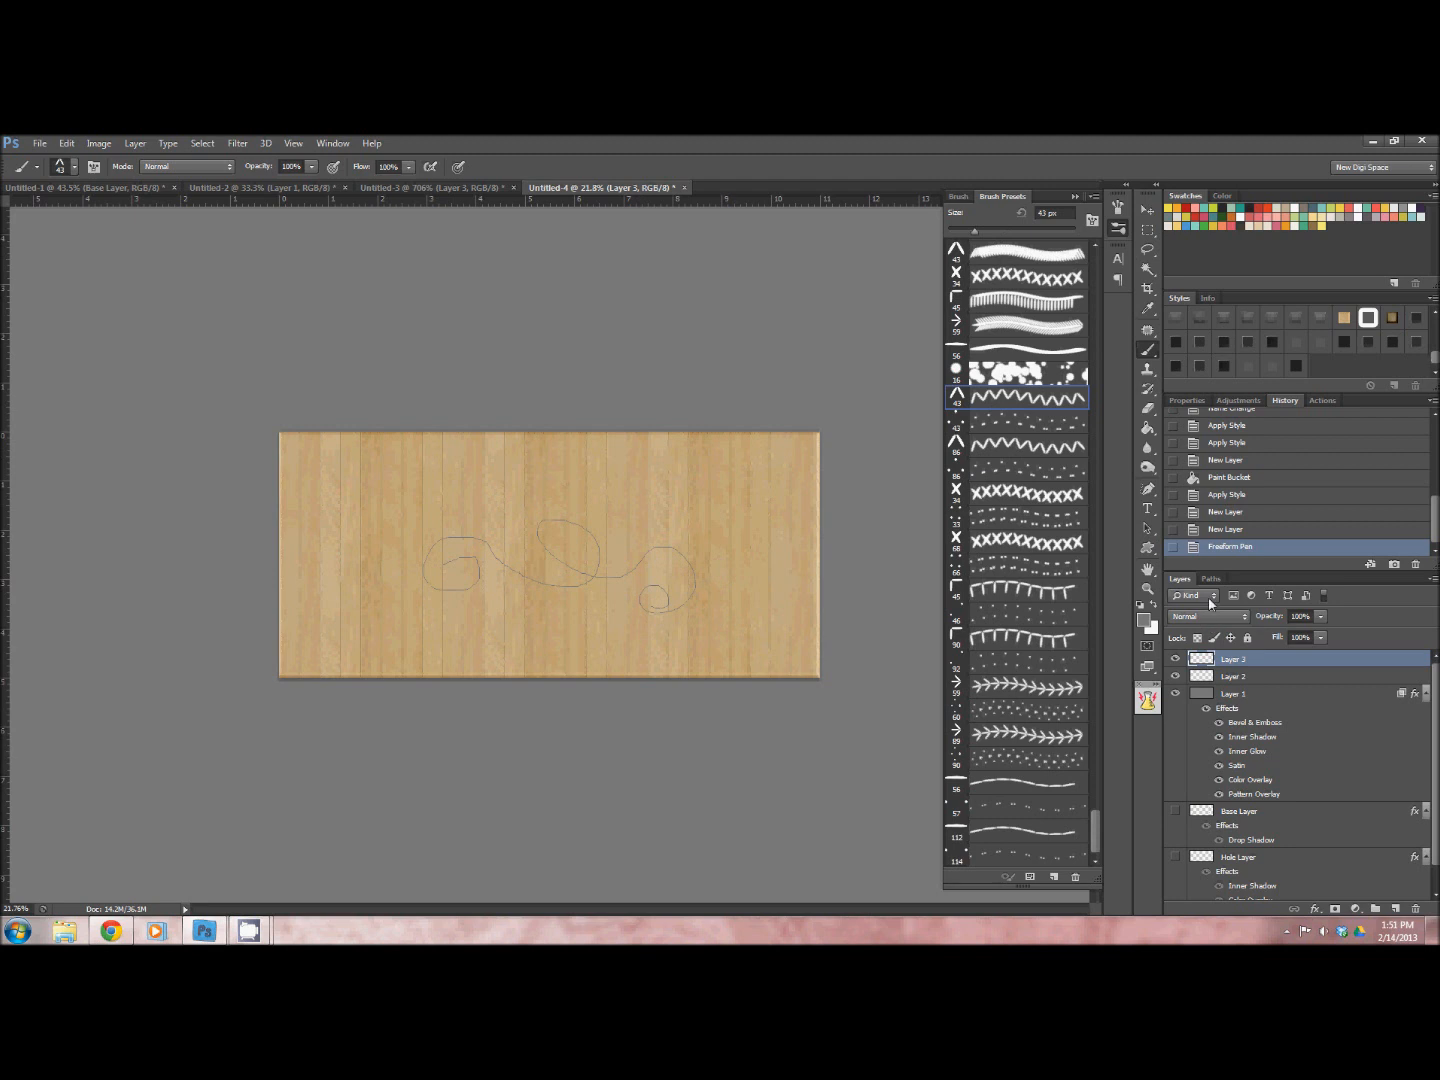
{"action": "mouse_move", "coordinate": [1210, 600]}
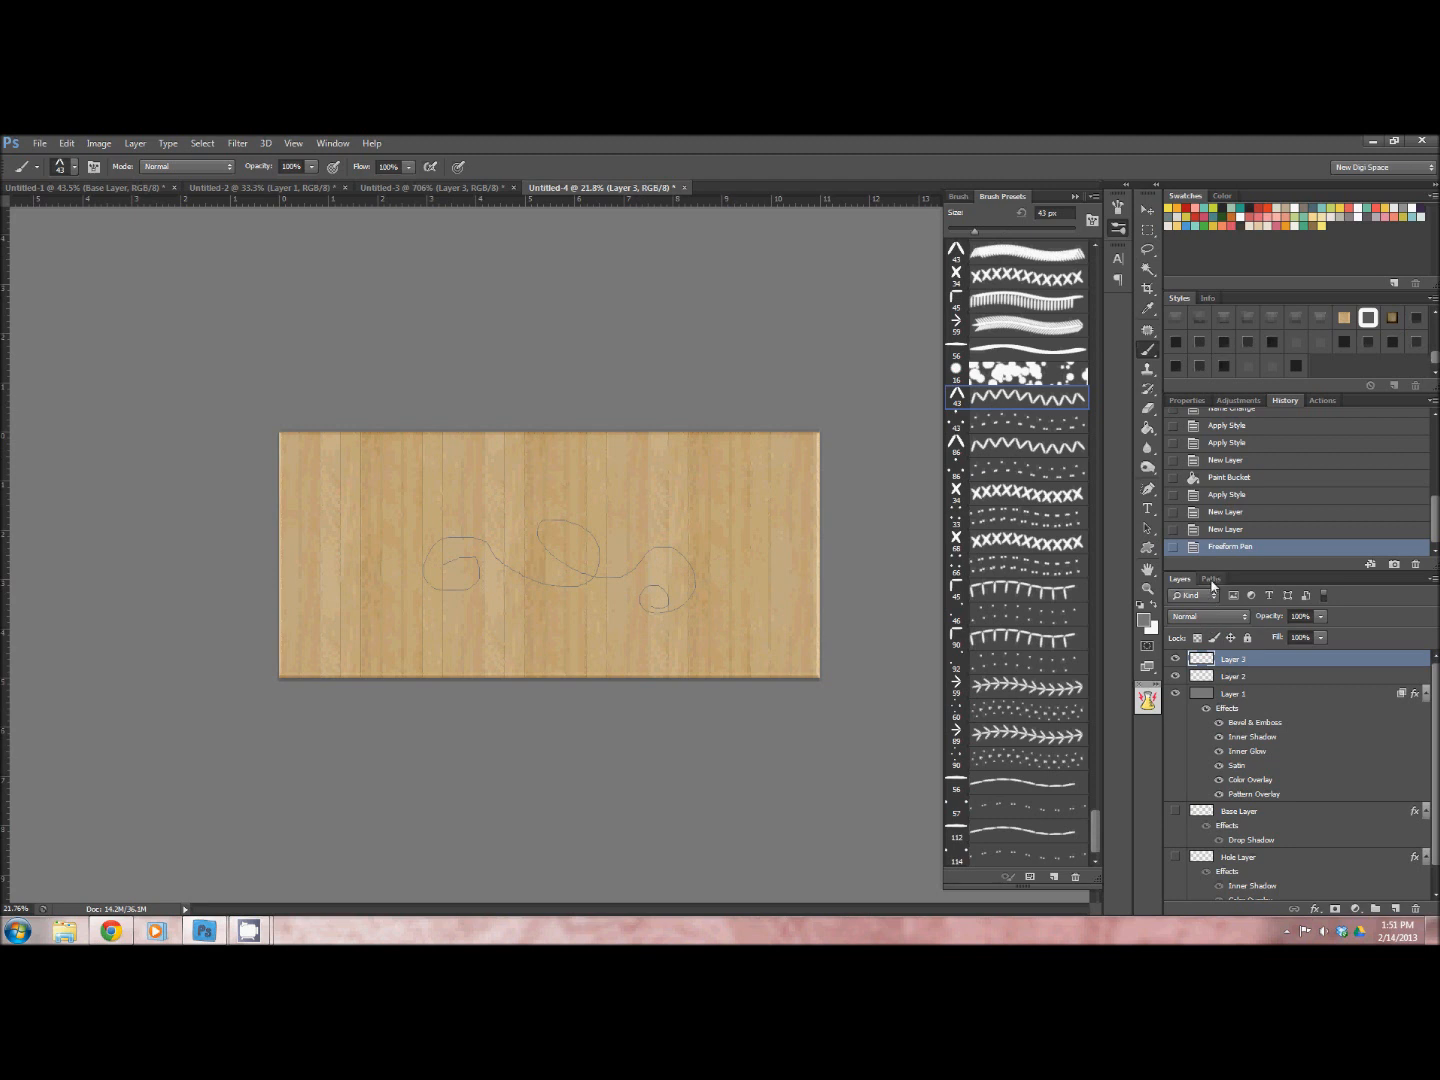
{"action": "left_click", "coordinate": [1212, 580]}
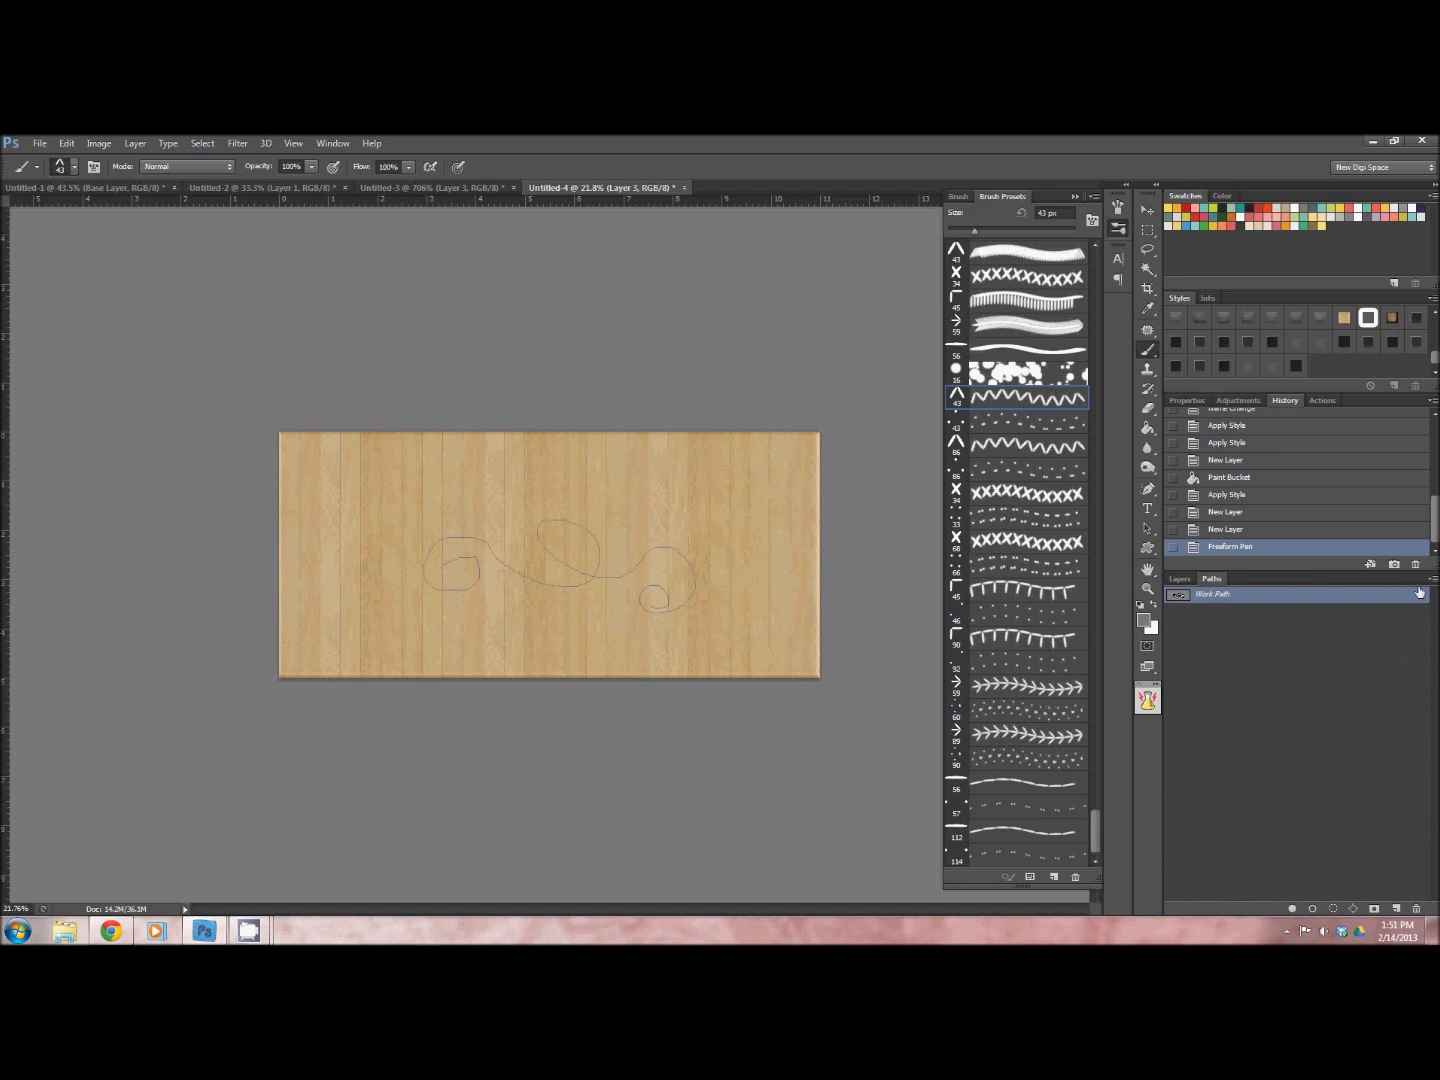
{"action": "left_click", "coordinate": [1420, 592]}
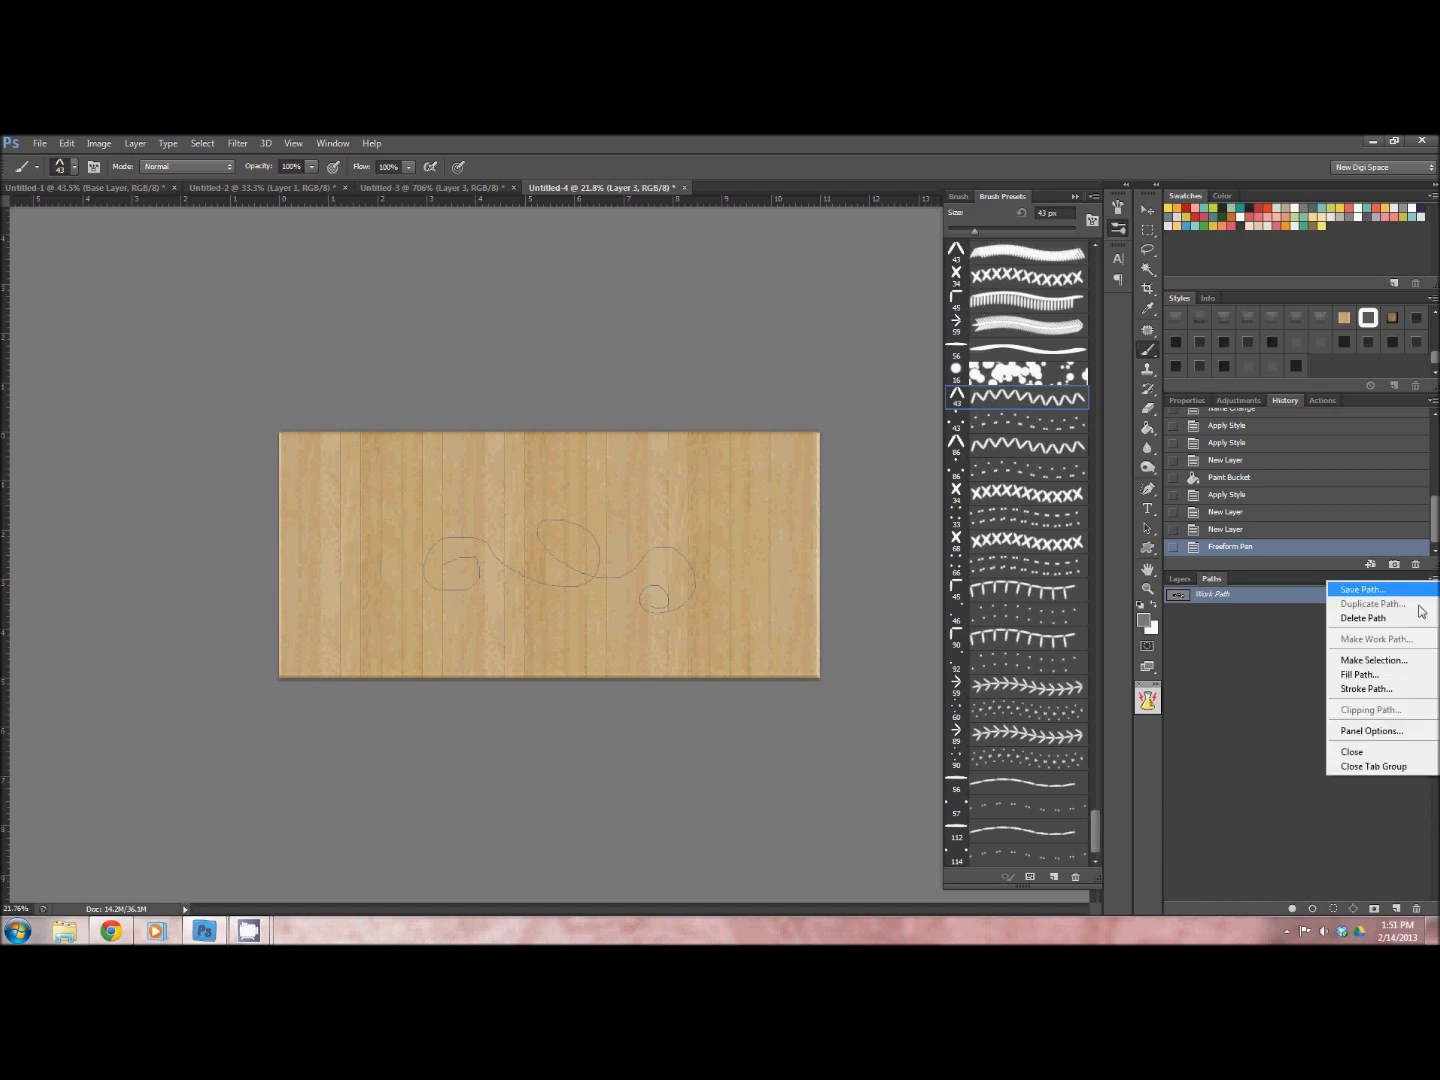
{"action": "mouse_move", "coordinate": [1376, 688]}
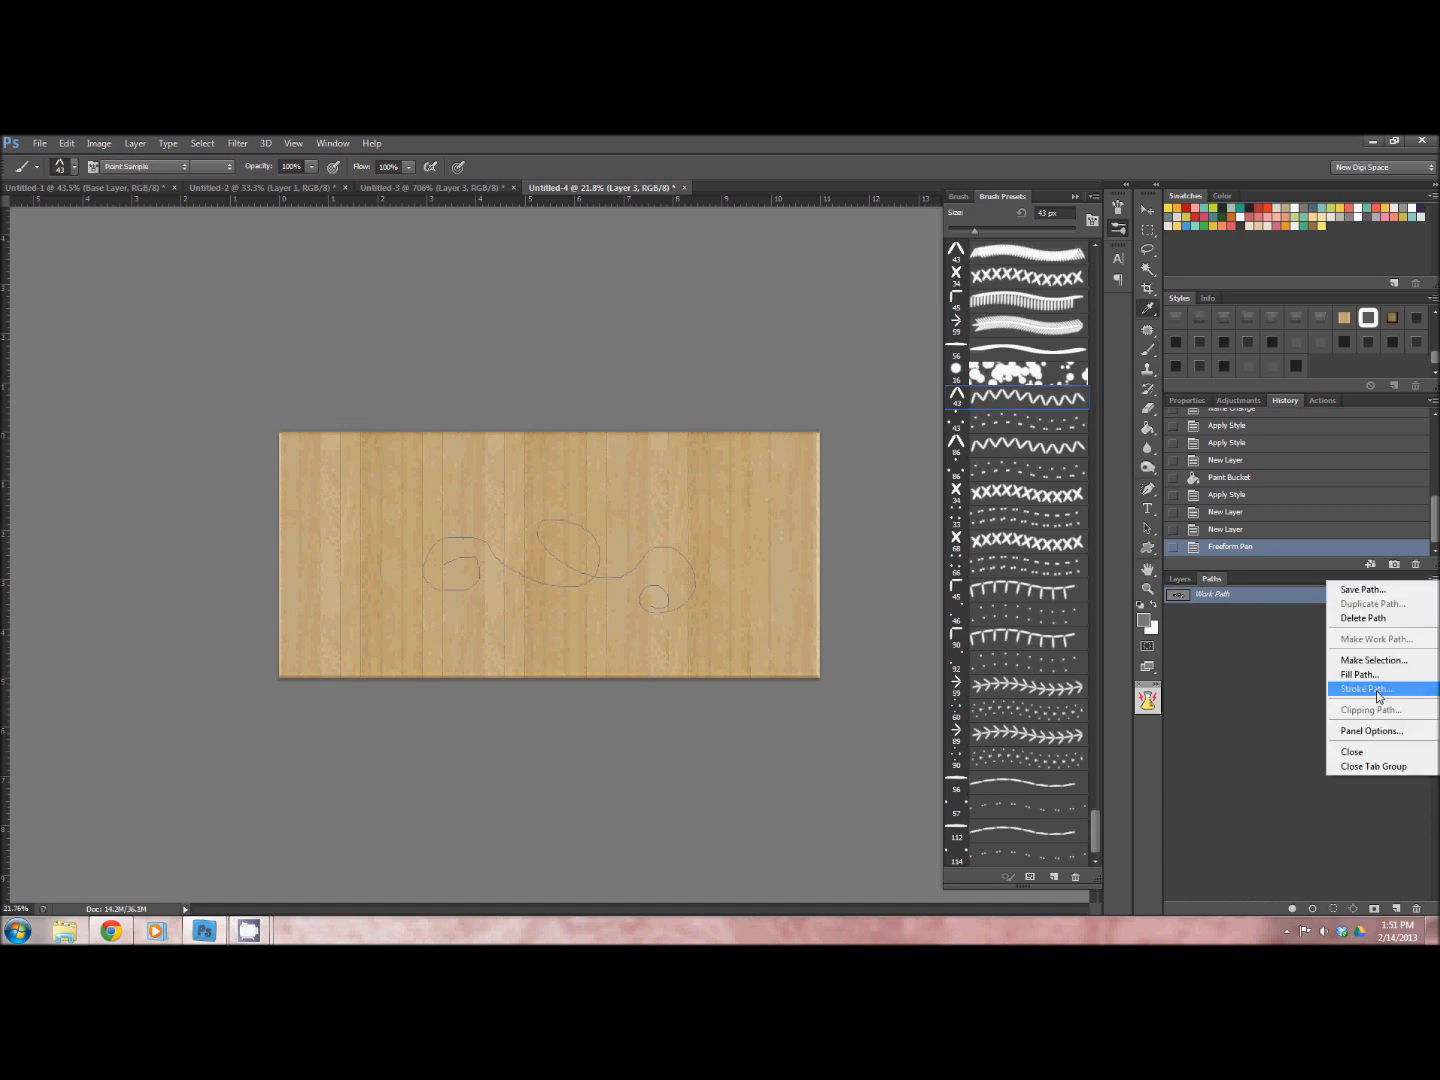
{"action": "left_click", "coordinate": [1366, 688]}
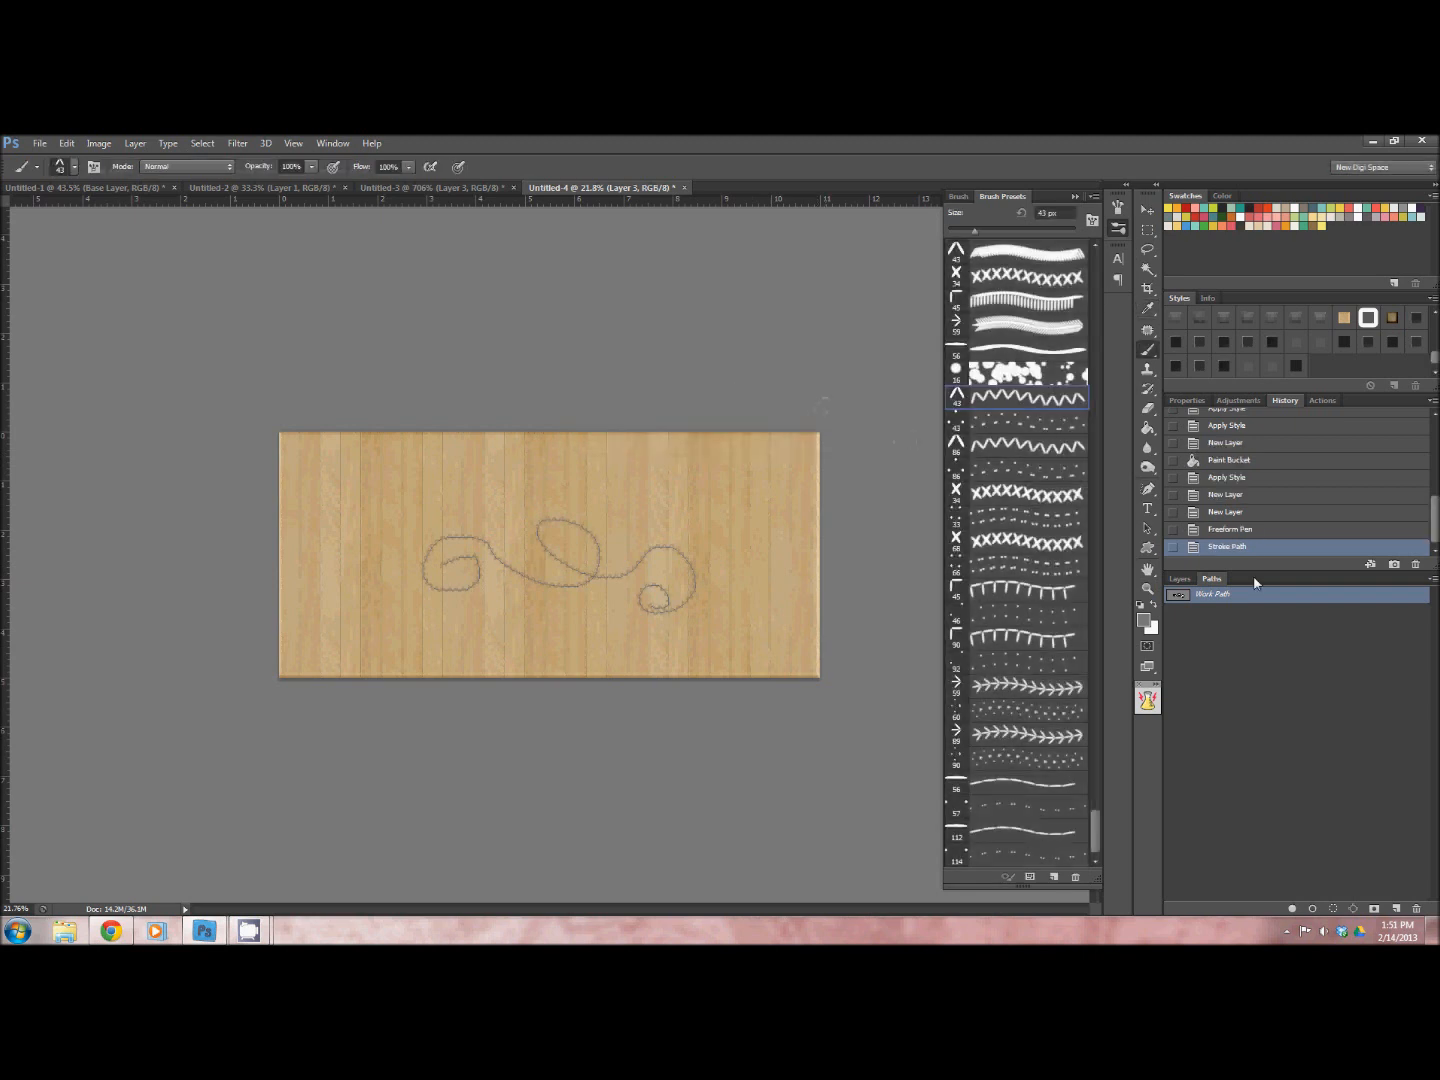
Step: Return to the Layers list and reselect the stitched layer
{"action": "left_click", "coordinate": [1180, 580]}
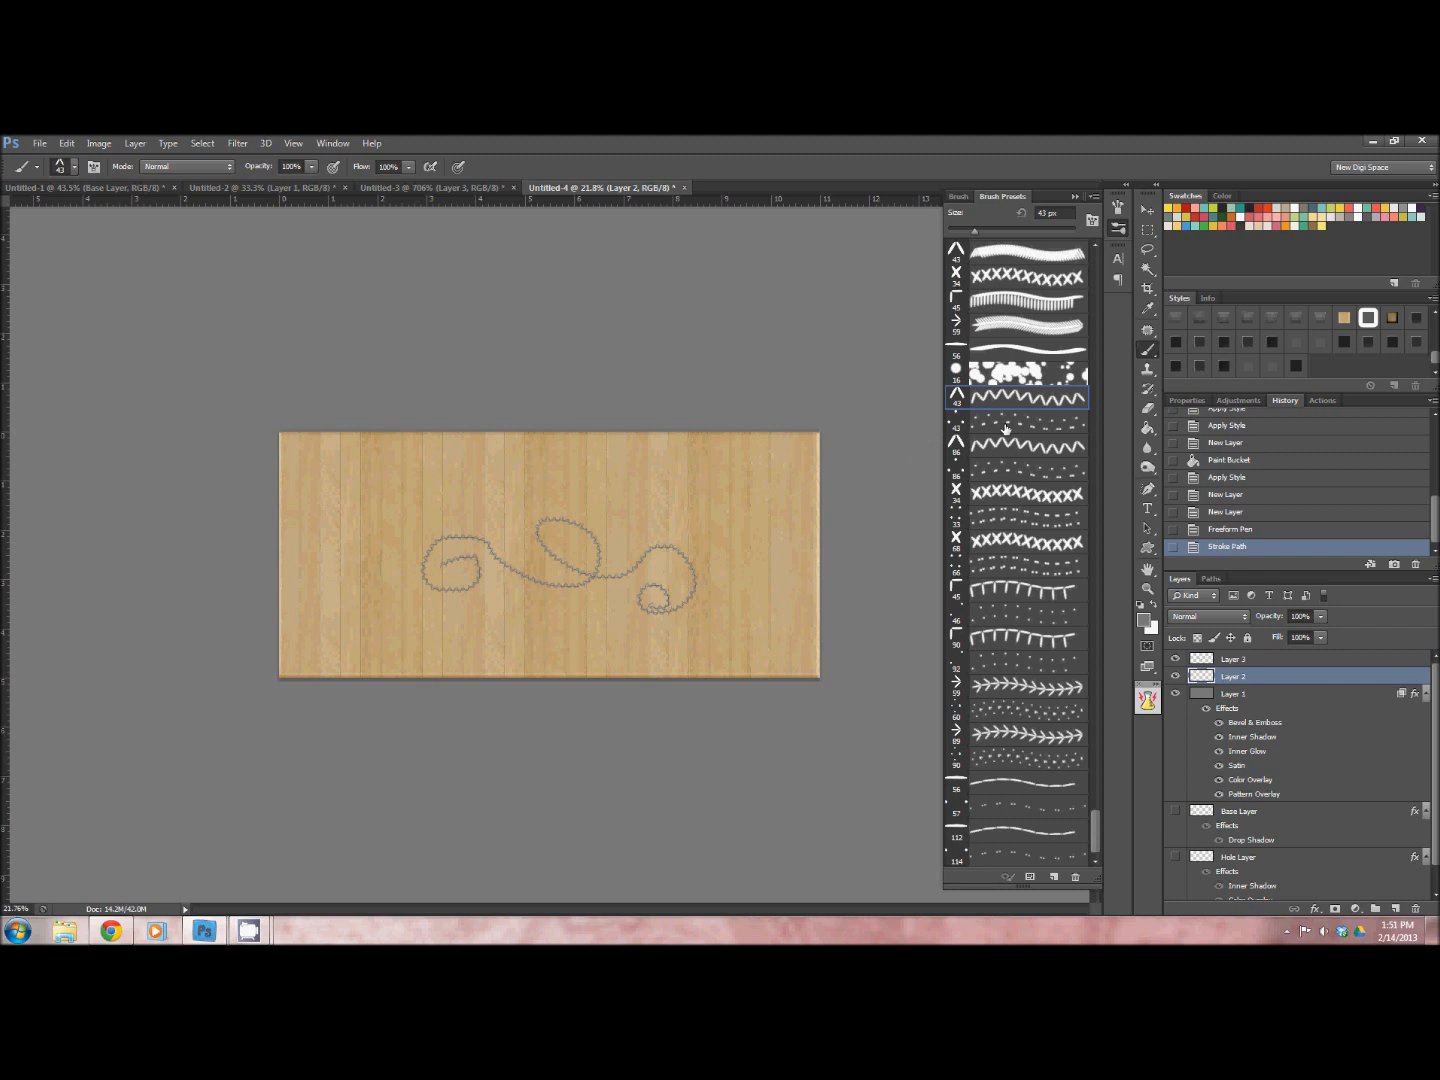
{"action": "left_click", "coordinate": [1212, 578]}
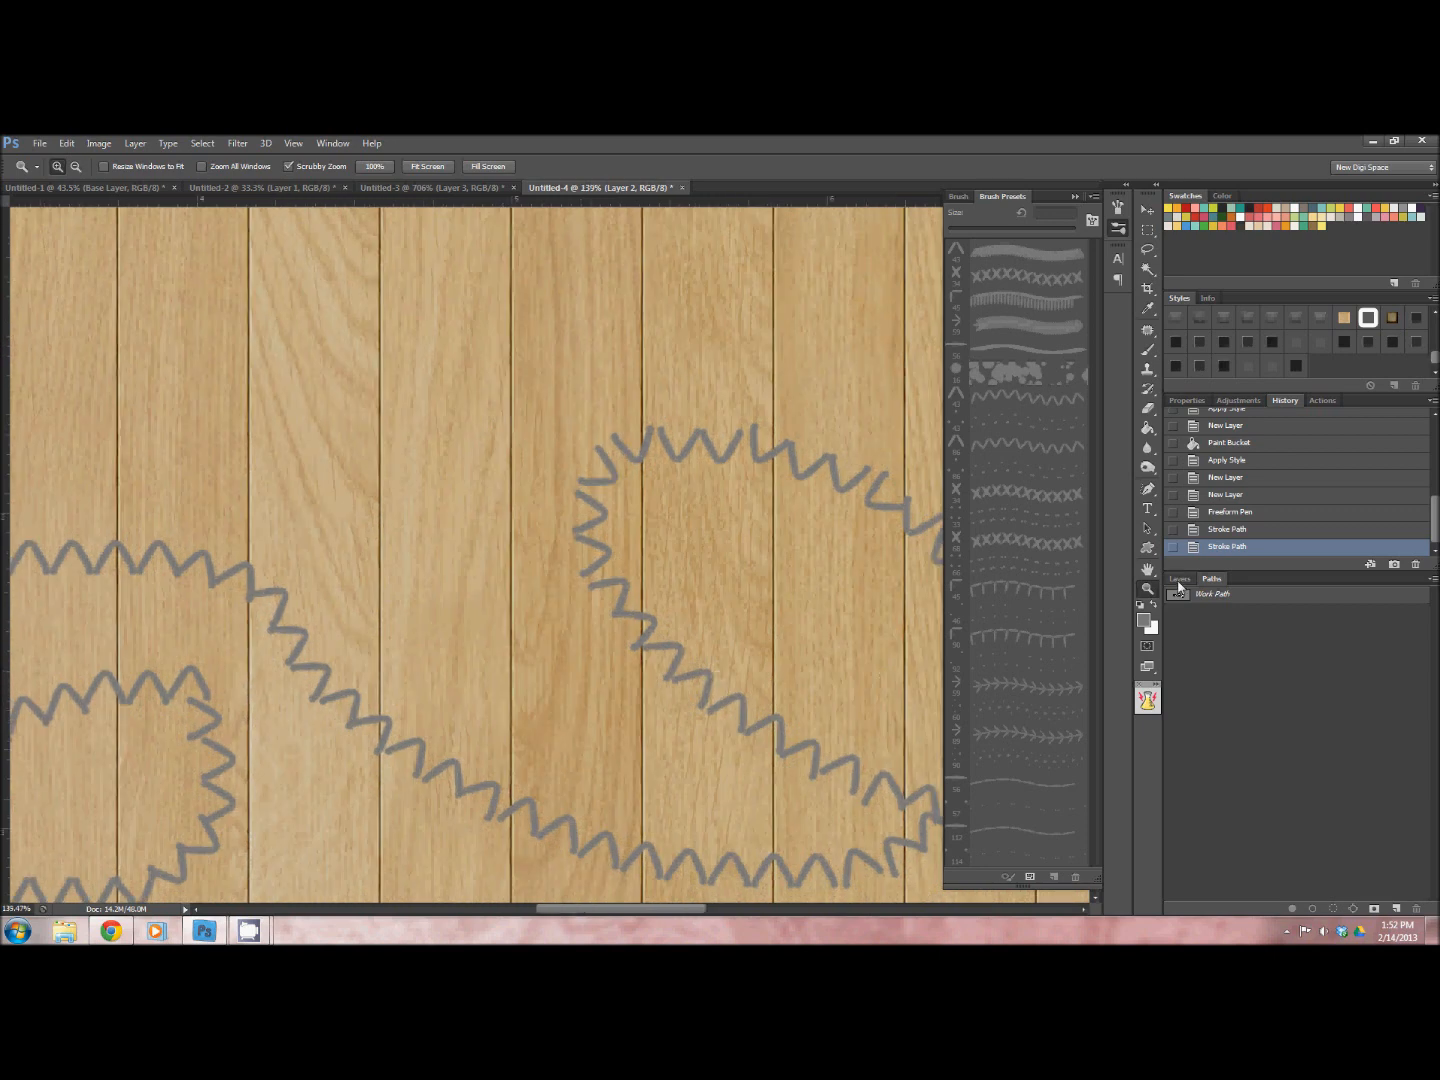
Step: Apply the Stitching Hole Style swatch to the zigzag stitch layer (Layer 2)
{"action": "left_click", "coordinate": [1180, 580]}
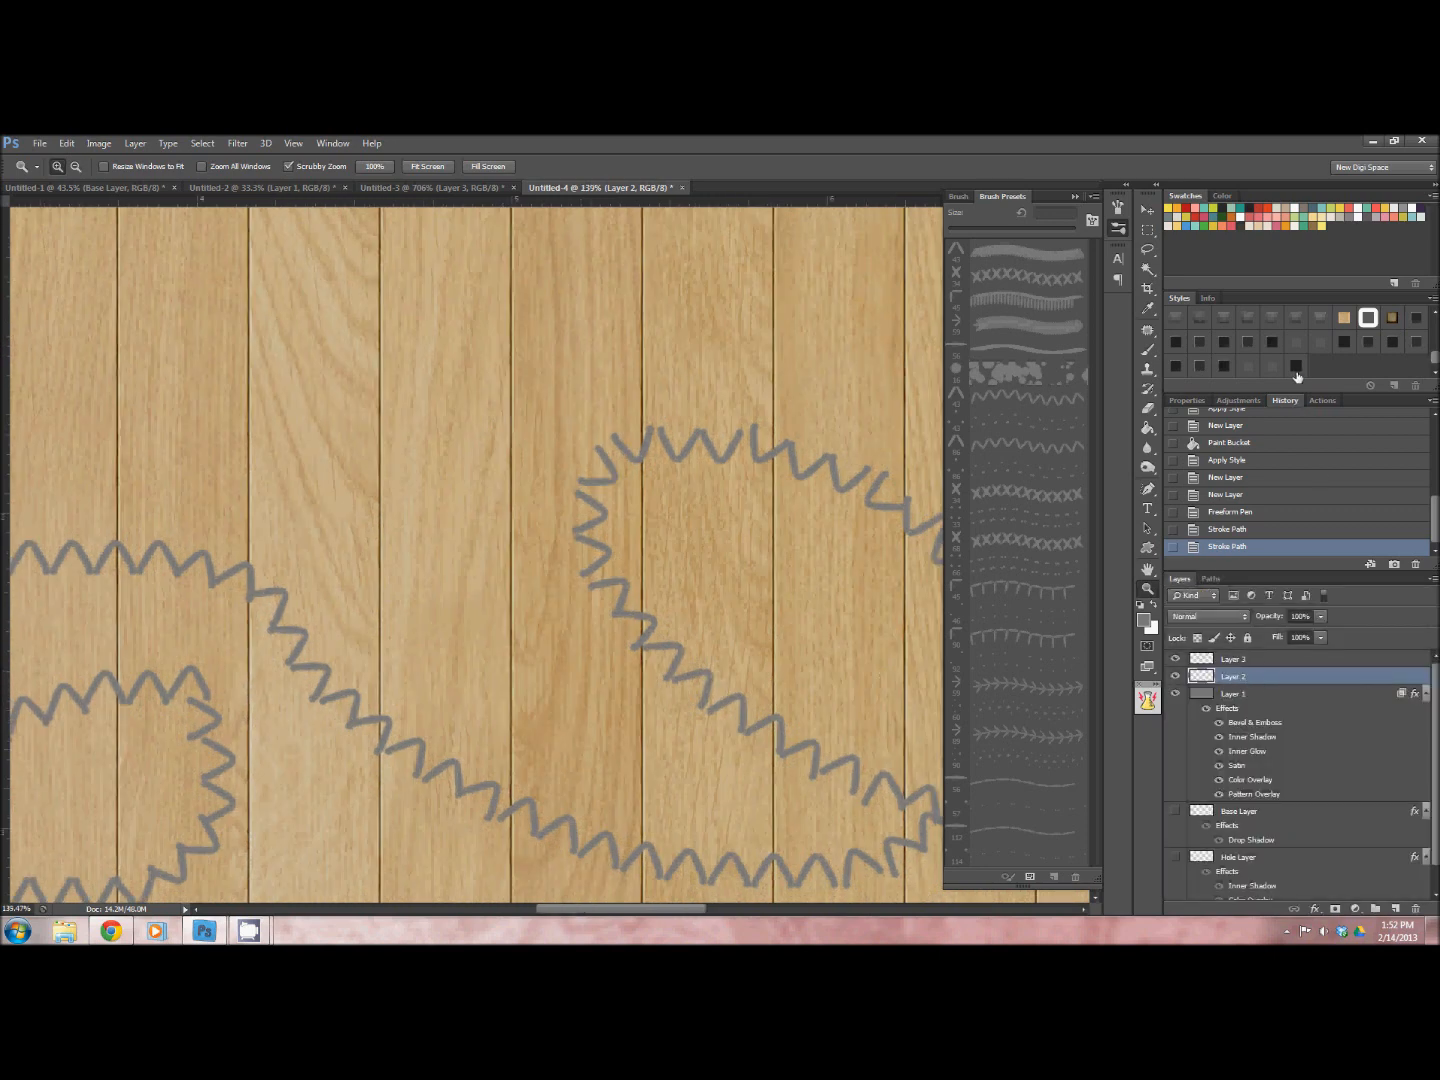
{"action": "mouse_move", "coordinate": [1296, 372]}
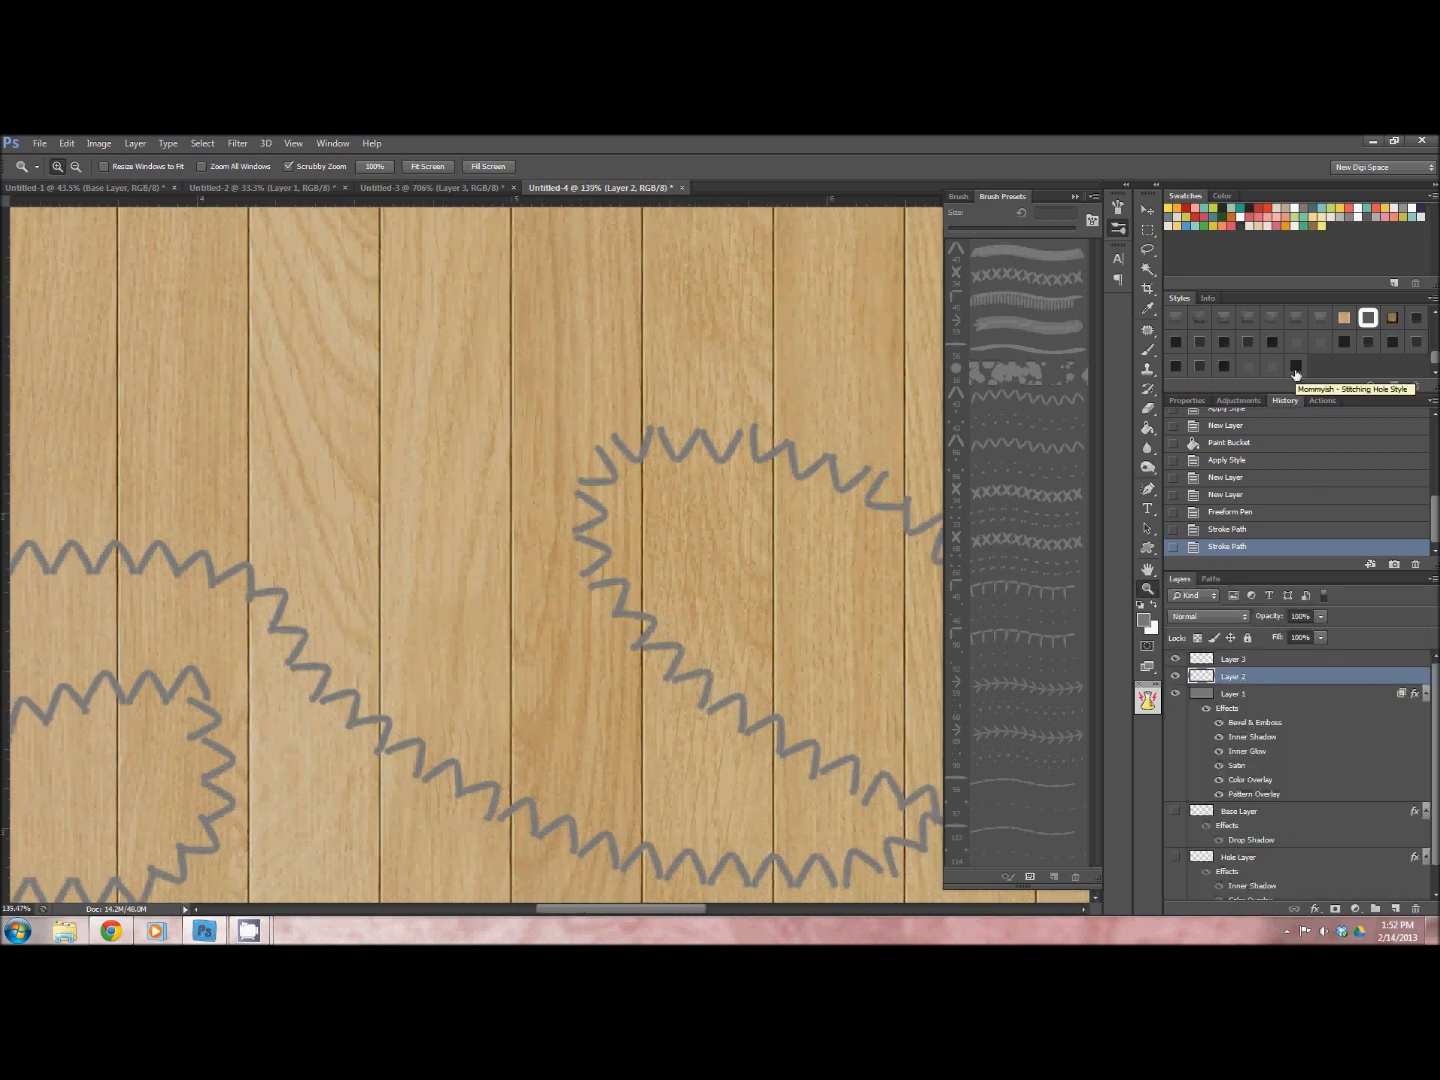
{"action": "left_click", "coordinate": [1296, 368]}
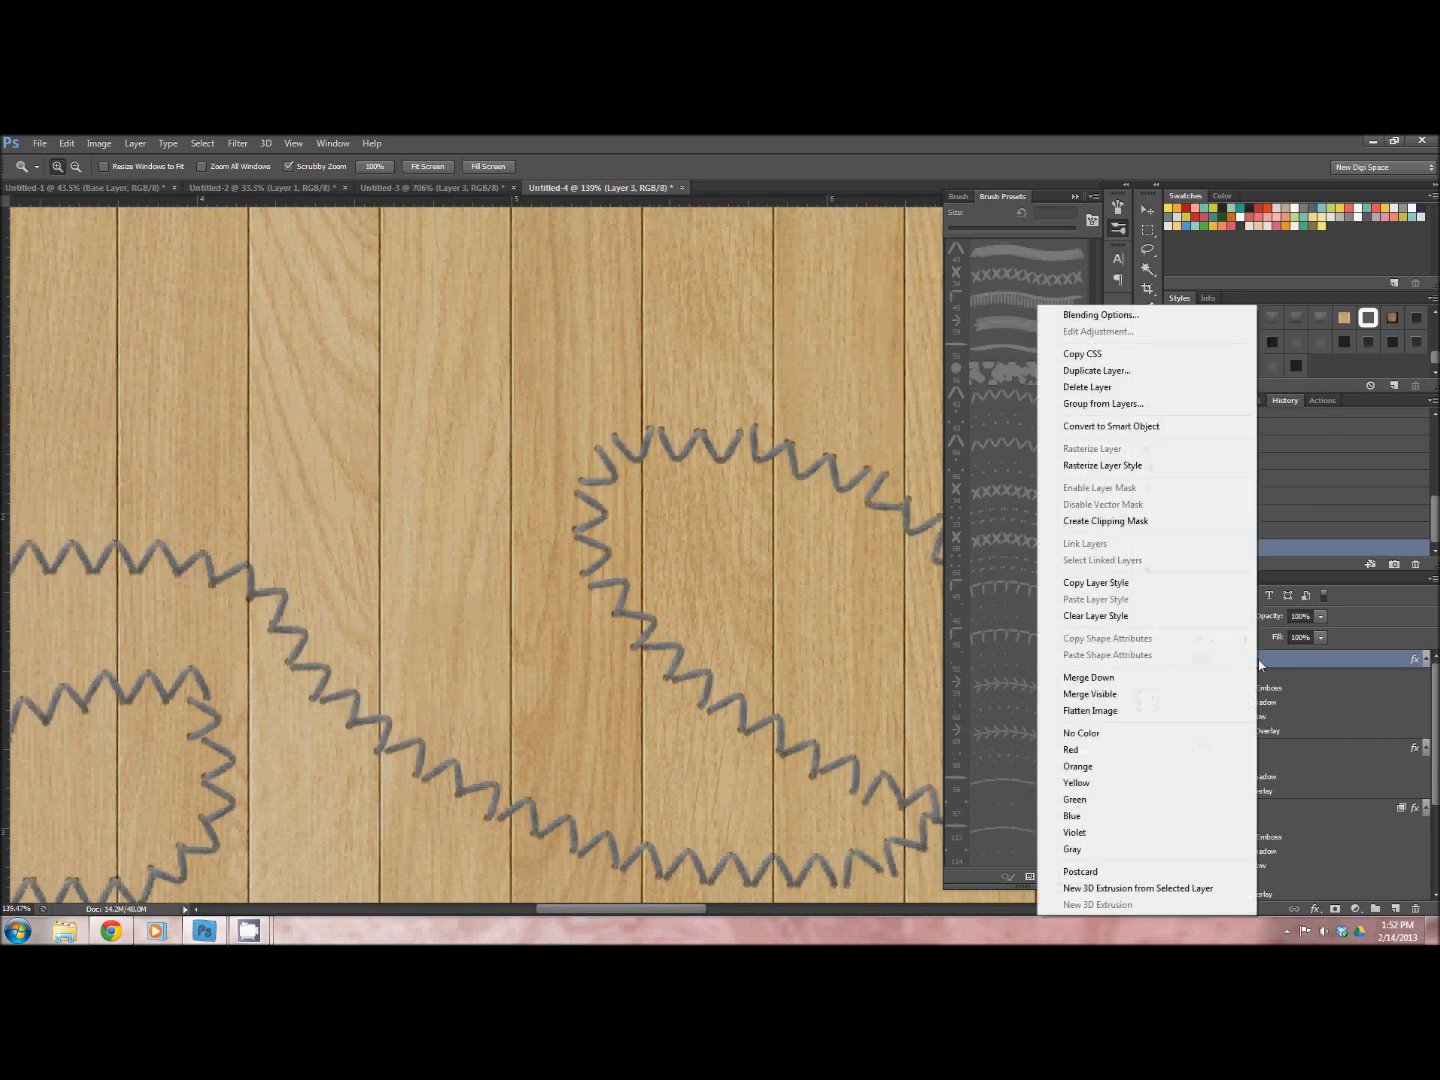
Step: Rasterize the stitch layer's style so its effects become pixels
{"action": "left_click", "coordinate": [1102, 464]}
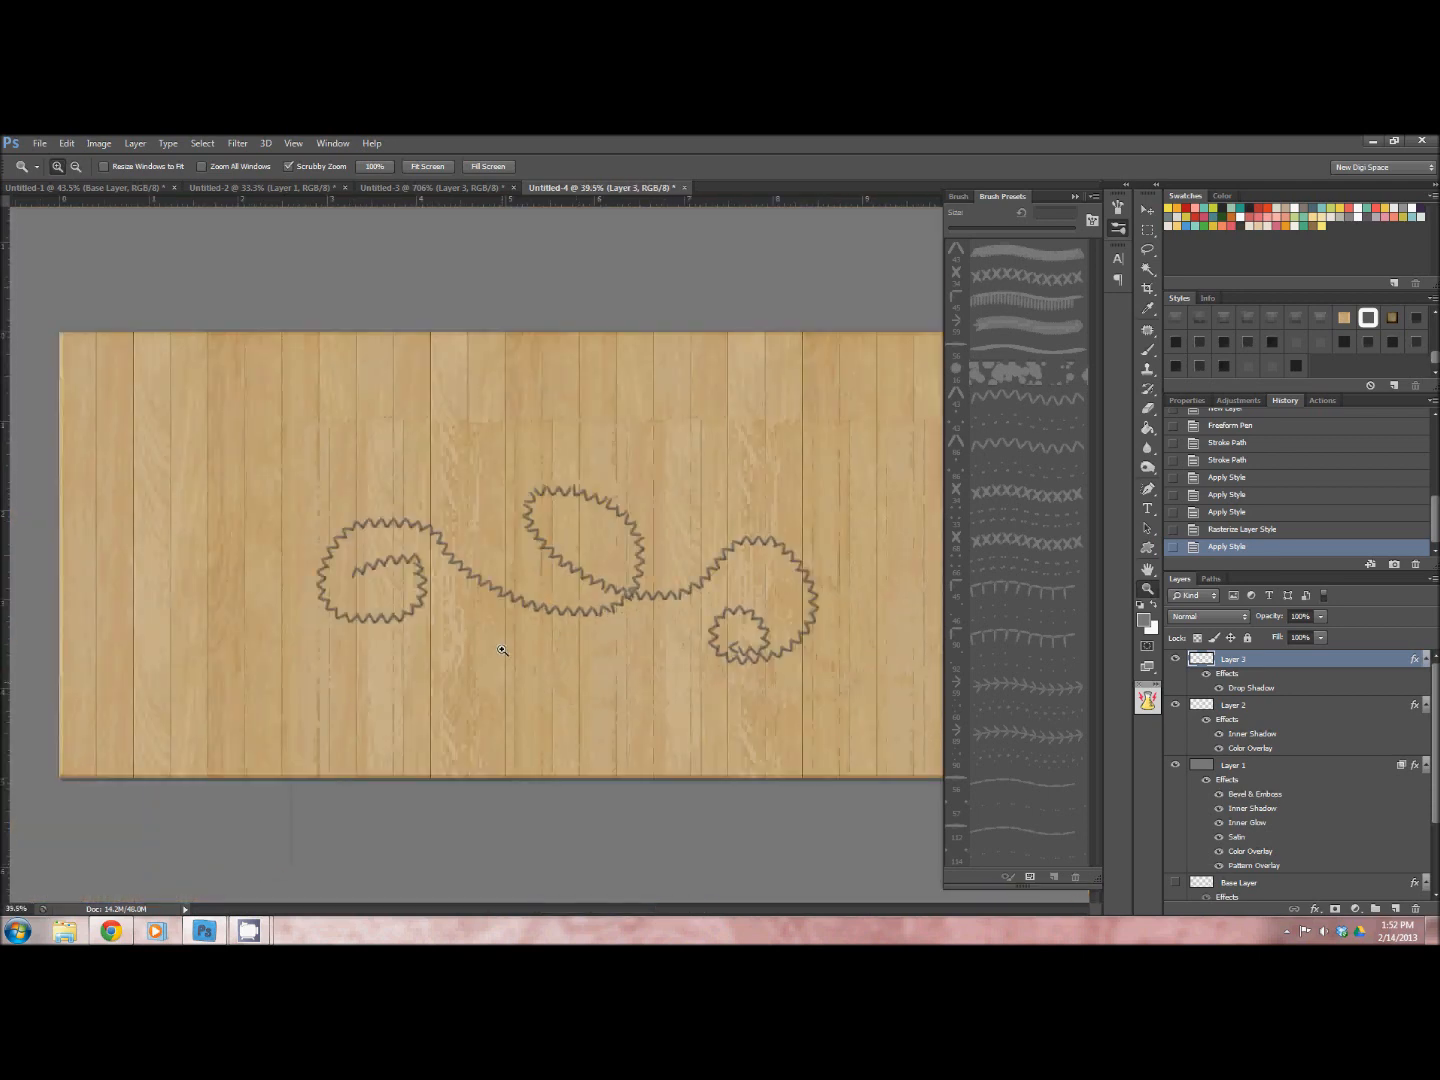
{"action": "mouse_move", "coordinate": [802, 692]}
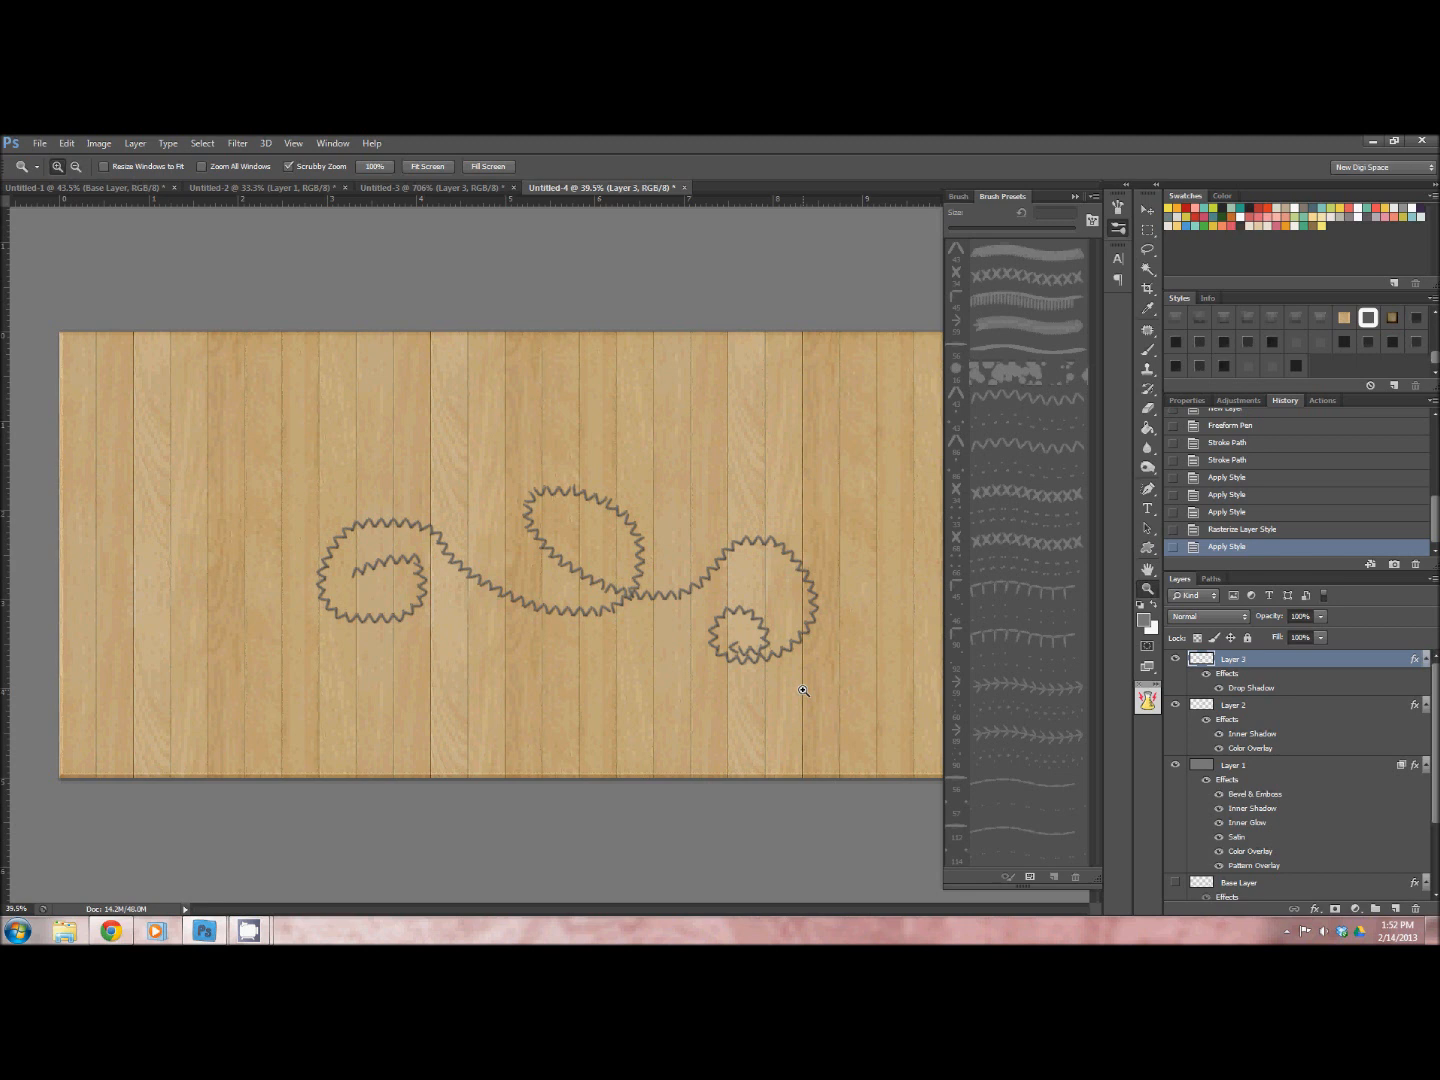
{"action": "mouse_move", "coordinate": [1286, 506]}
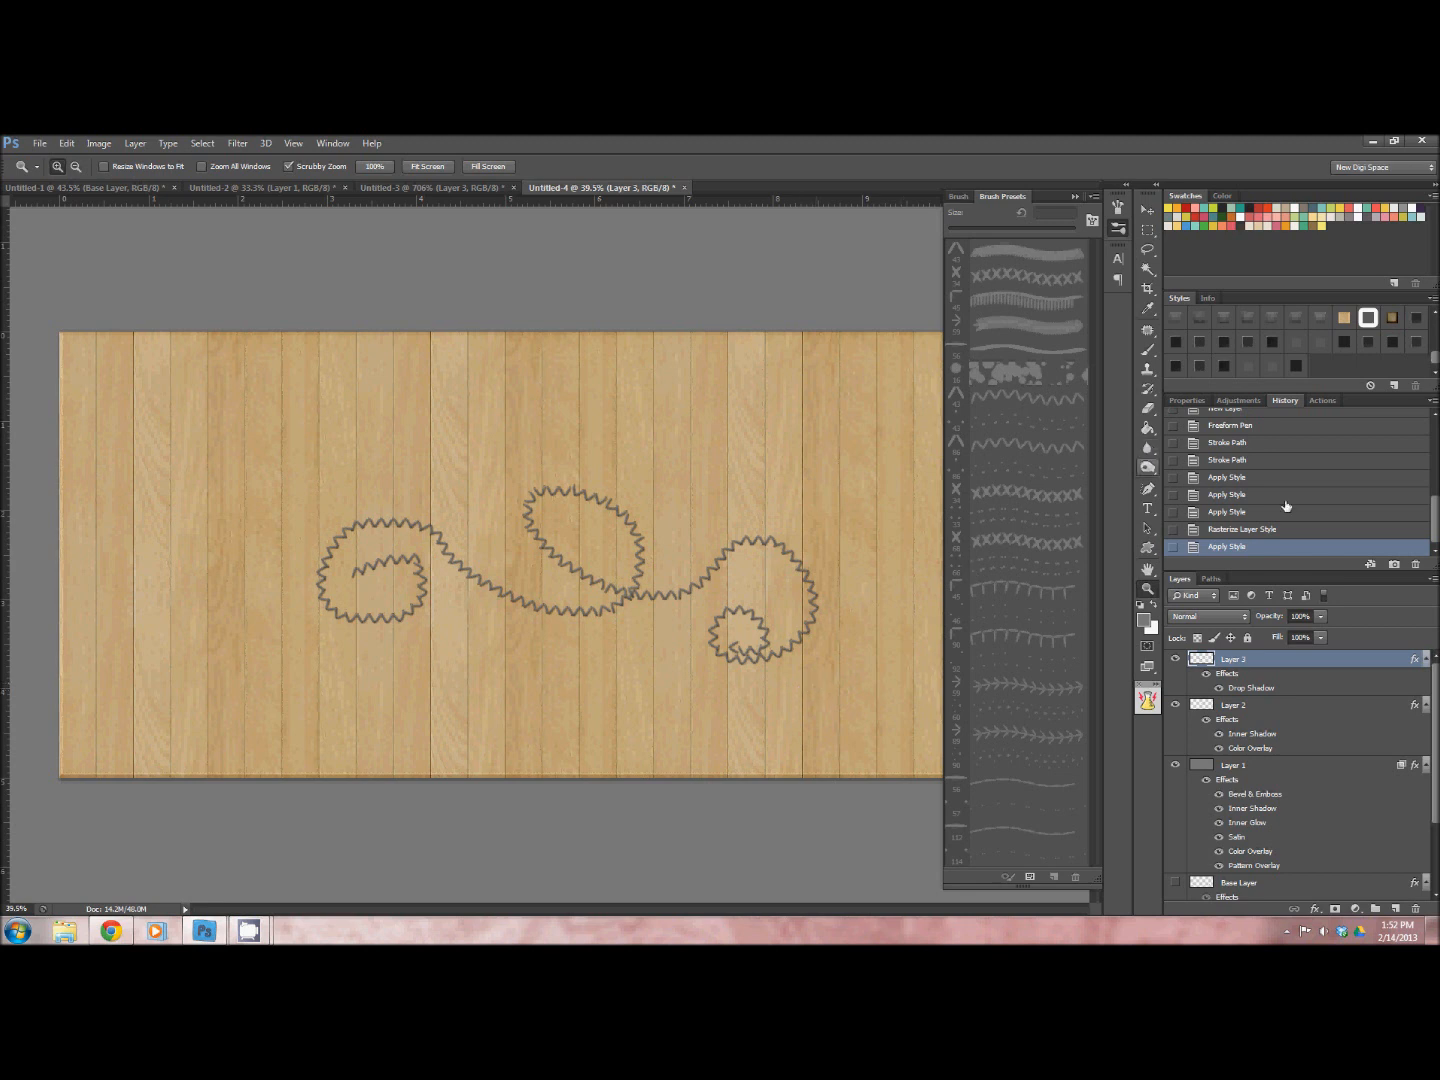